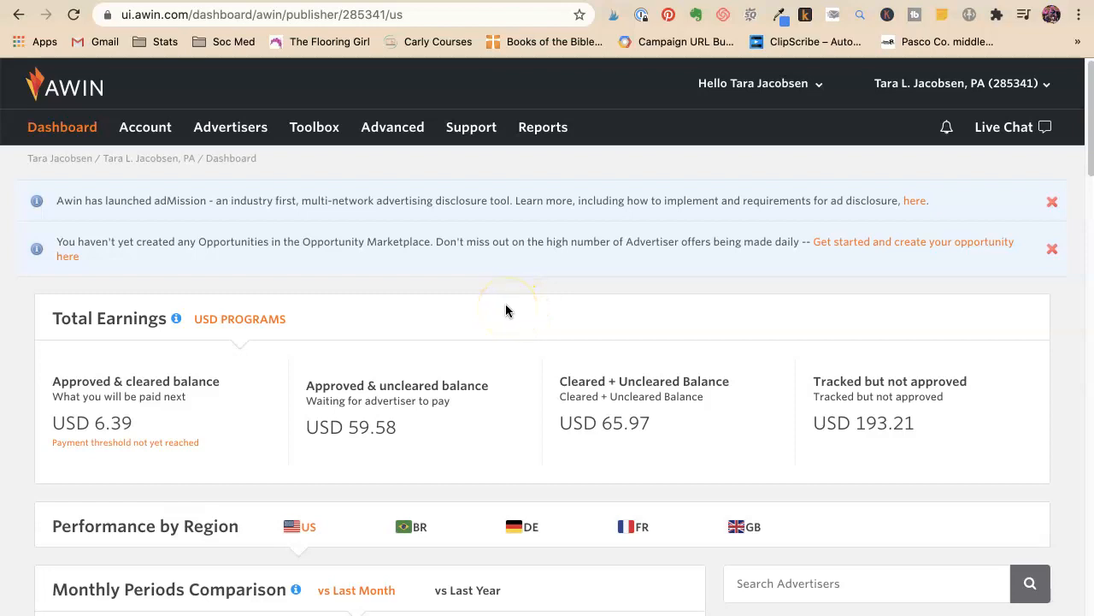
mouse_move(562, 294)
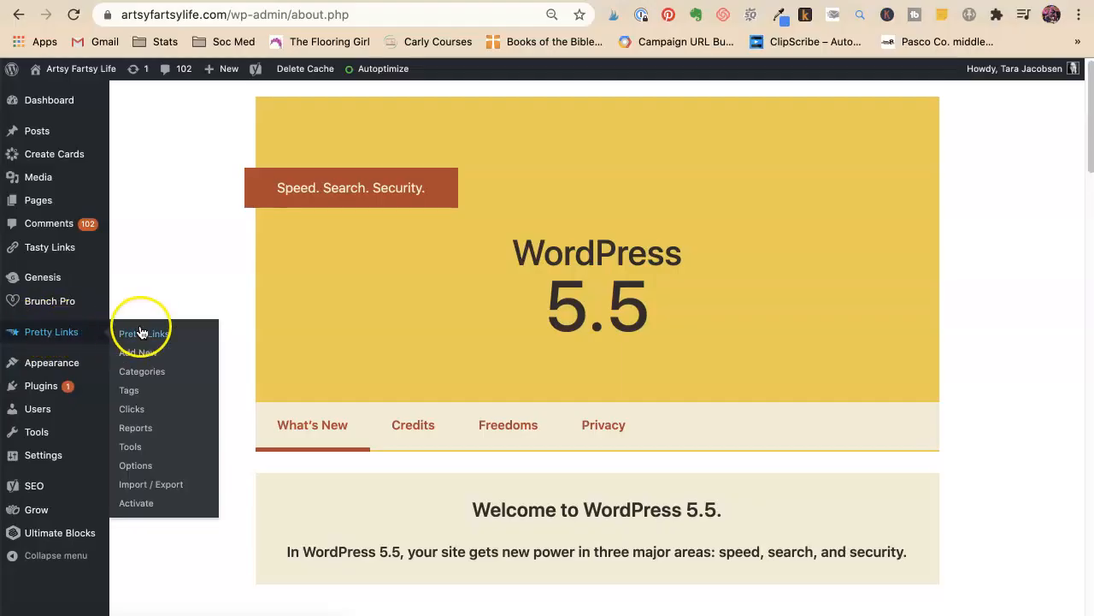
Show the Pretty Links list, dismiss the feedback prompt and review click counts including Ninnys Napkins' 153
left_click(144, 332)
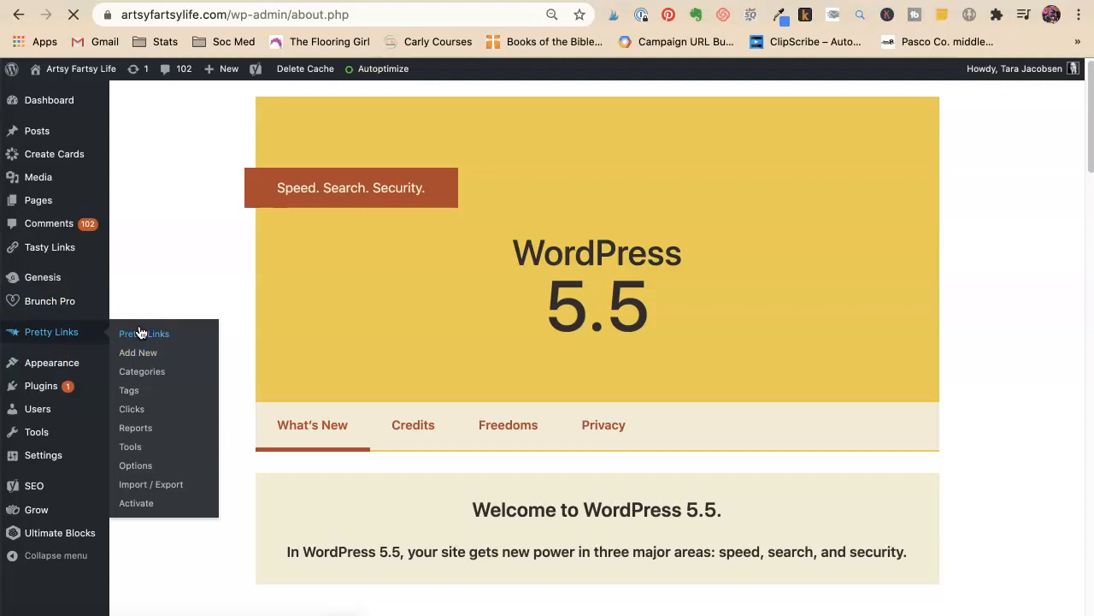
left_click(144, 333)
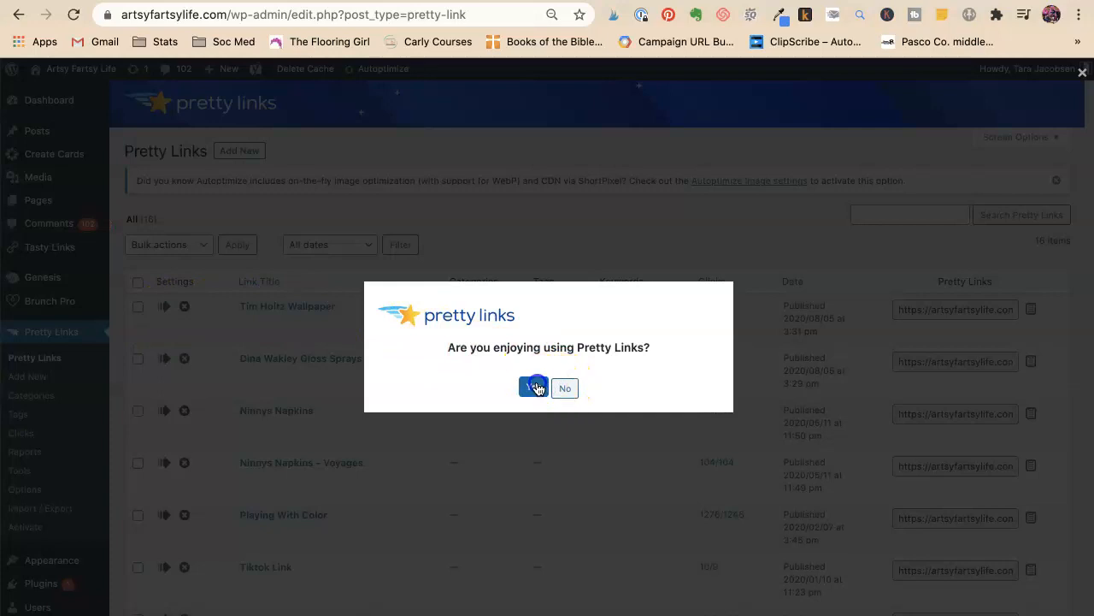
left_click(533, 386)
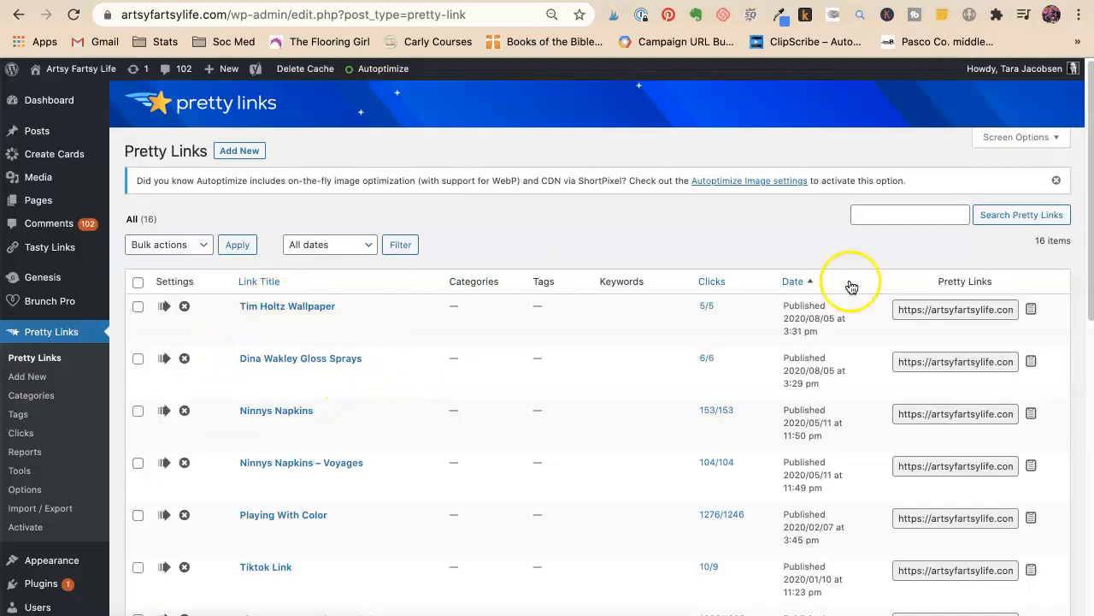
mouse_move(288, 305)
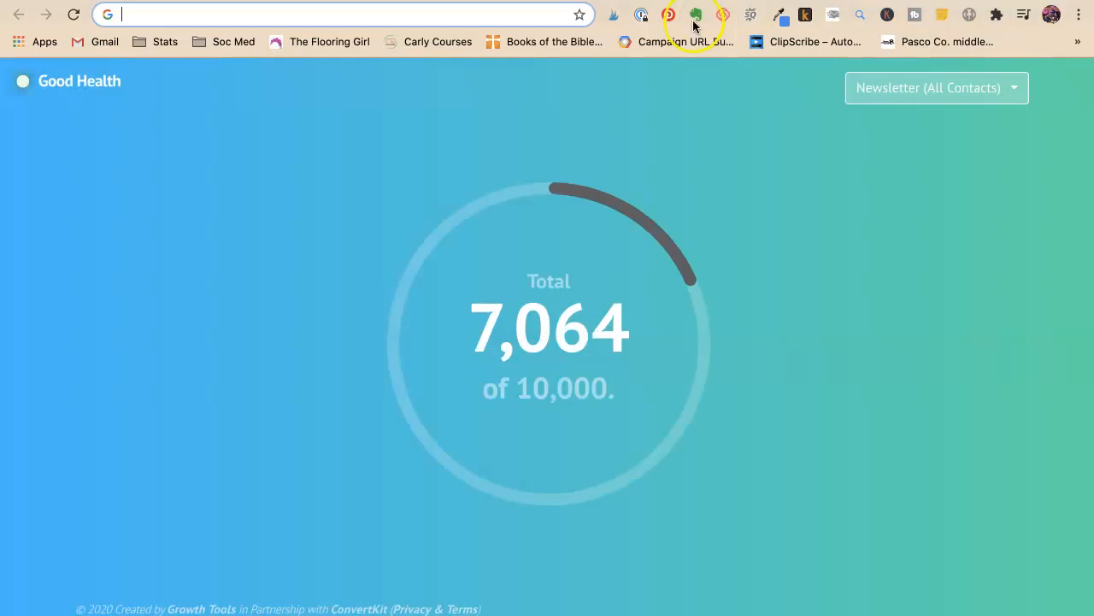
type("https://artsyfartsylife.com/timholtzwallpaper")
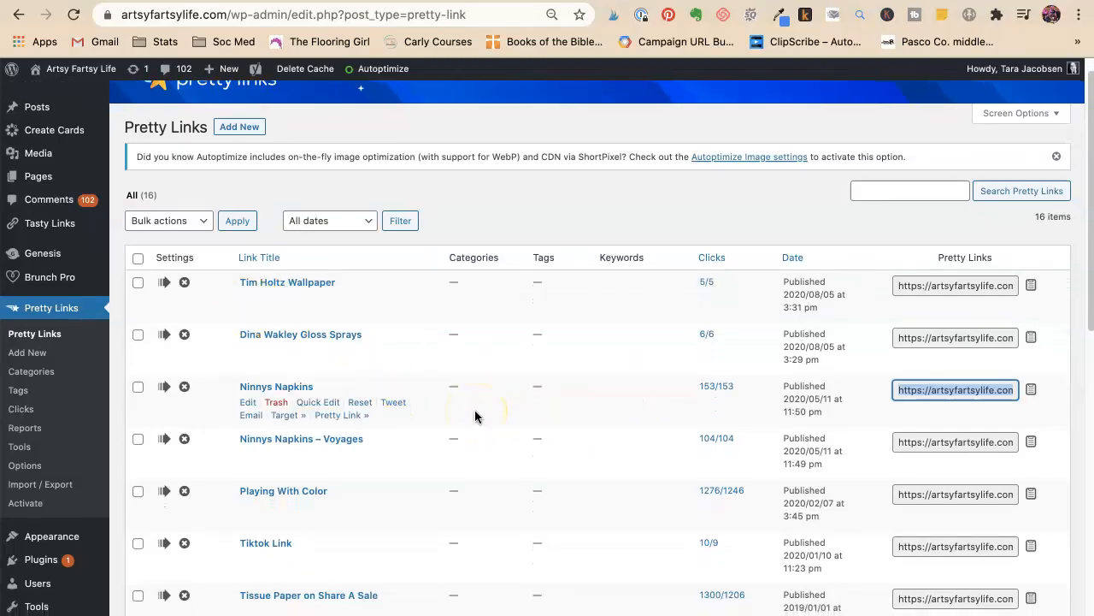
scroll("down", 3)
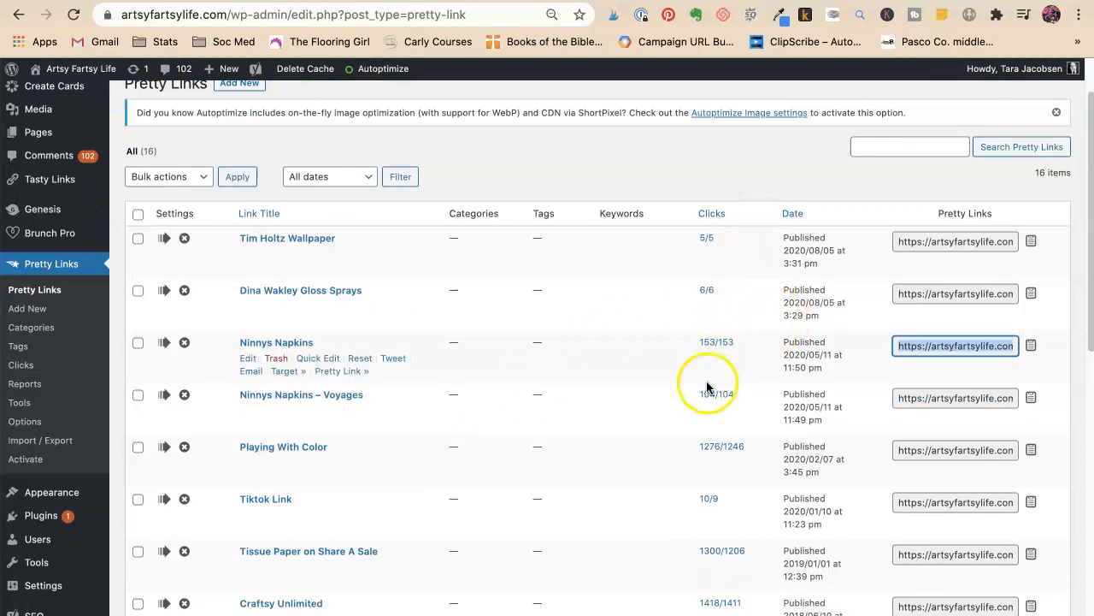
mouse_move(711, 351)
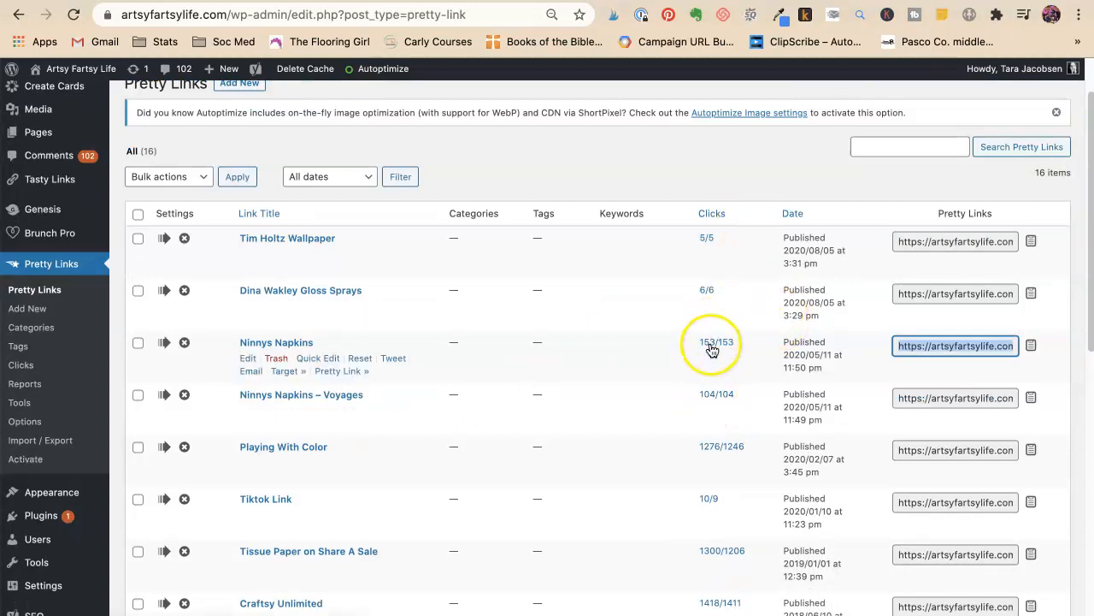
mouse_move(711, 342)
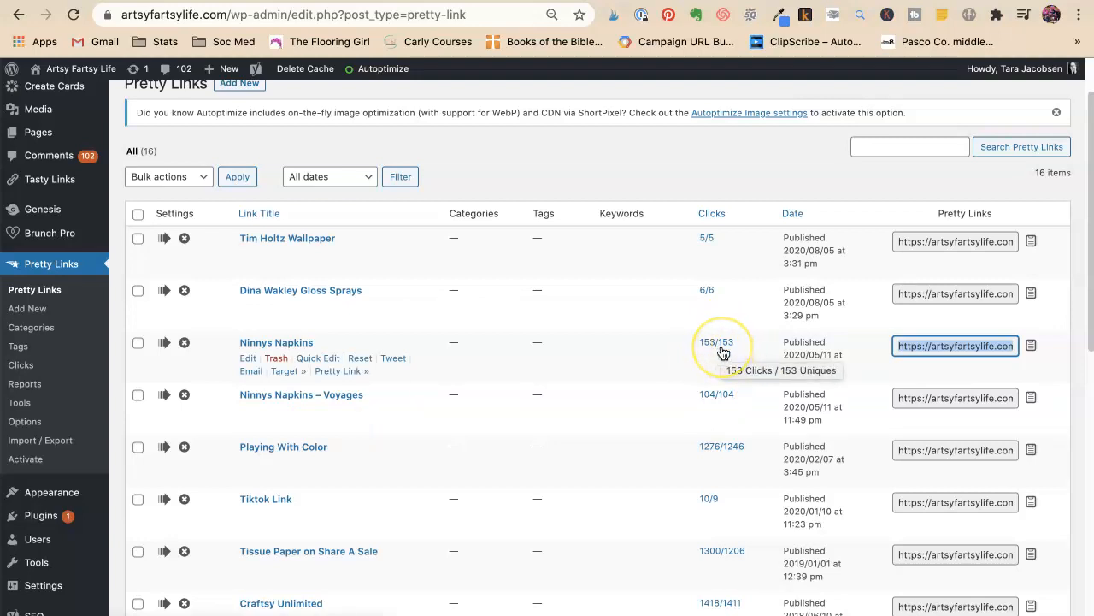
mouse_move(722, 345)
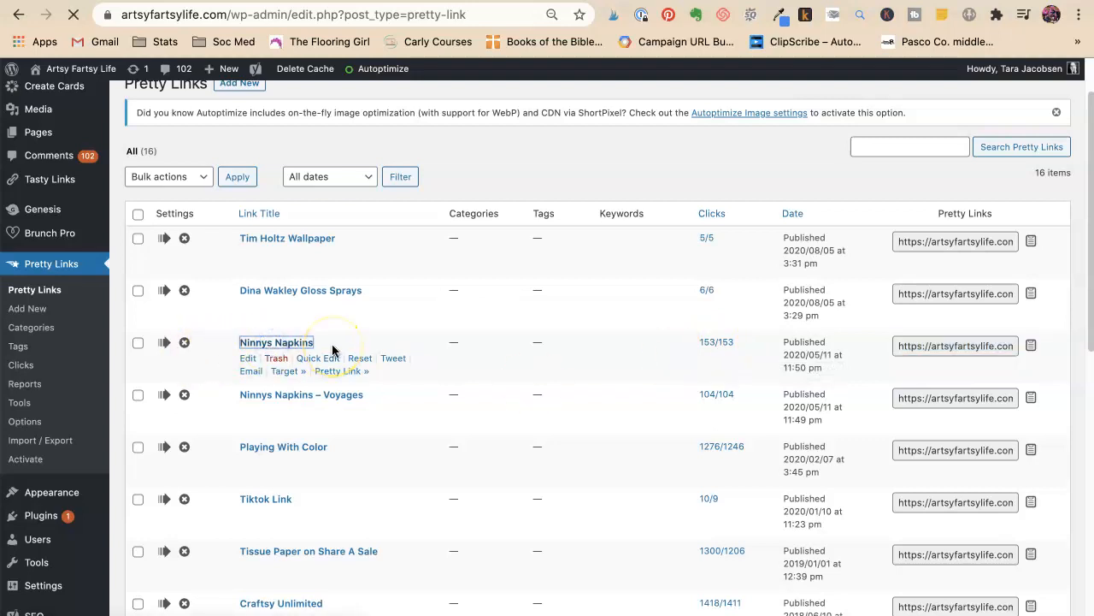
Follow the Ninnys Napkins link to GoAffPro and review its summary of 38 referrals and $0 earnings
left_click(248, 358)
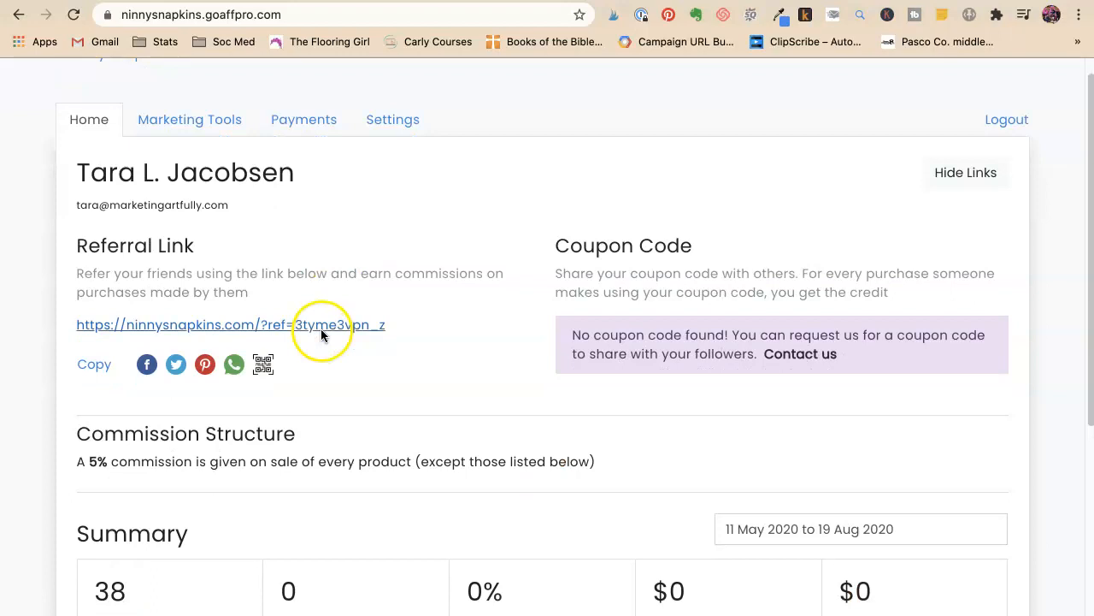
scroll("down", 3)
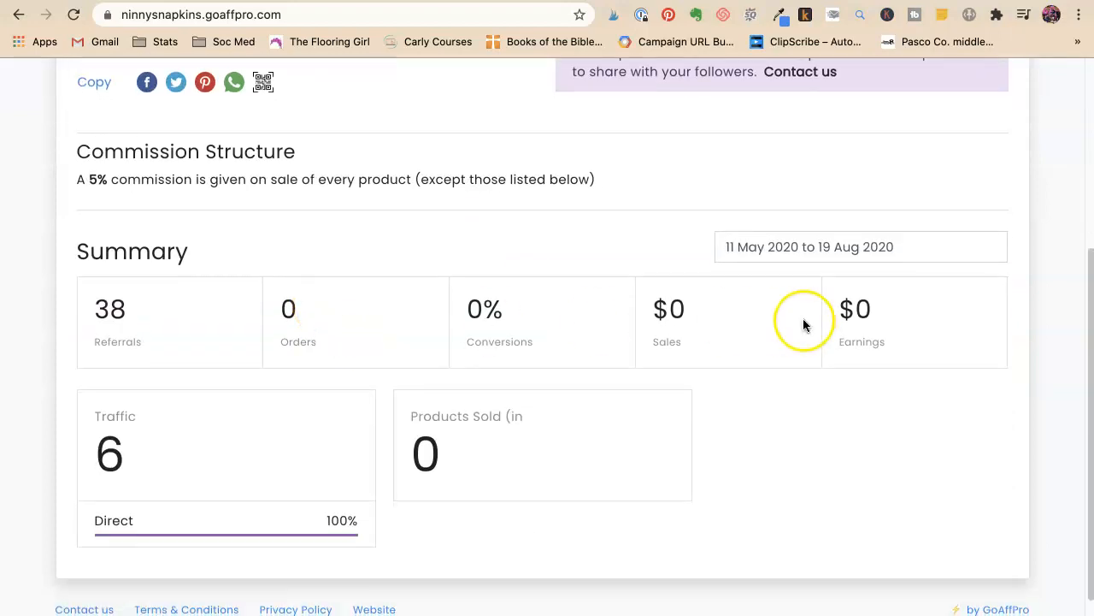
mouse_move(44, 325)
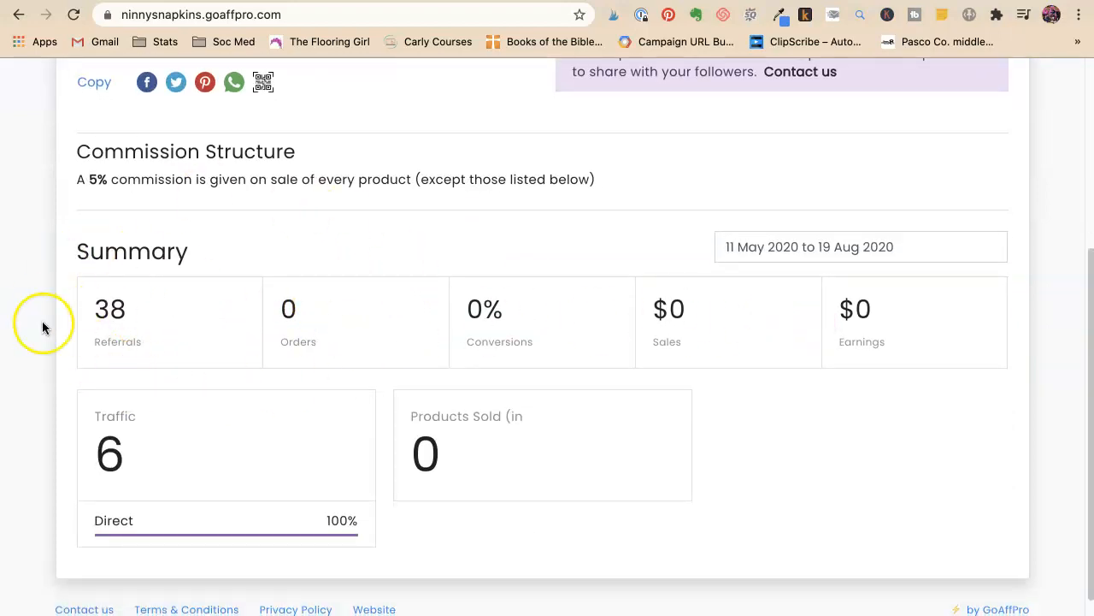
scroll("up", 3)
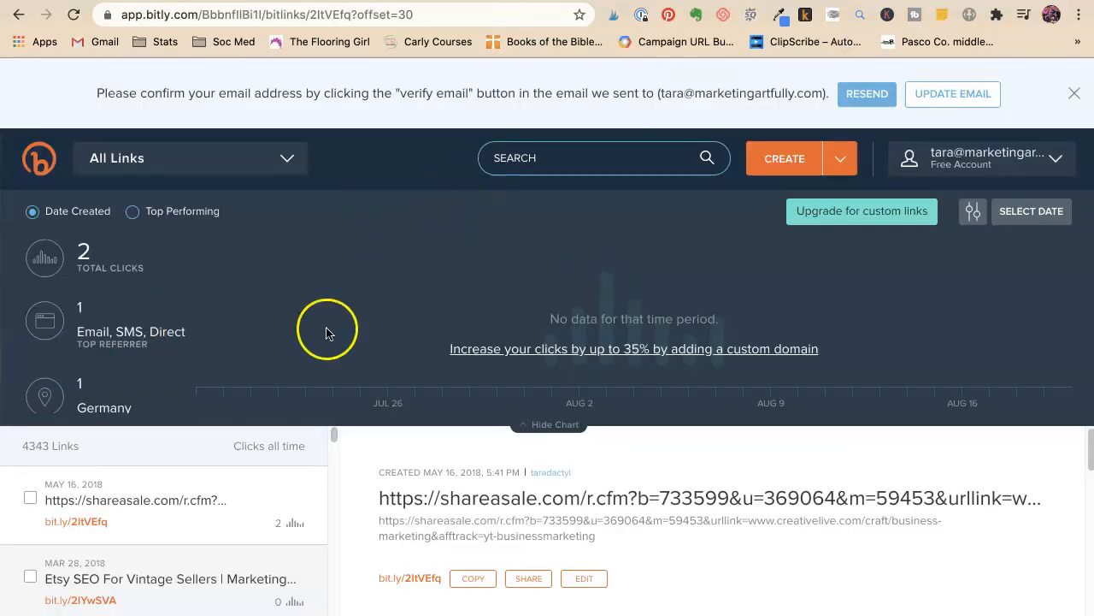
mouse_move(277, 308)
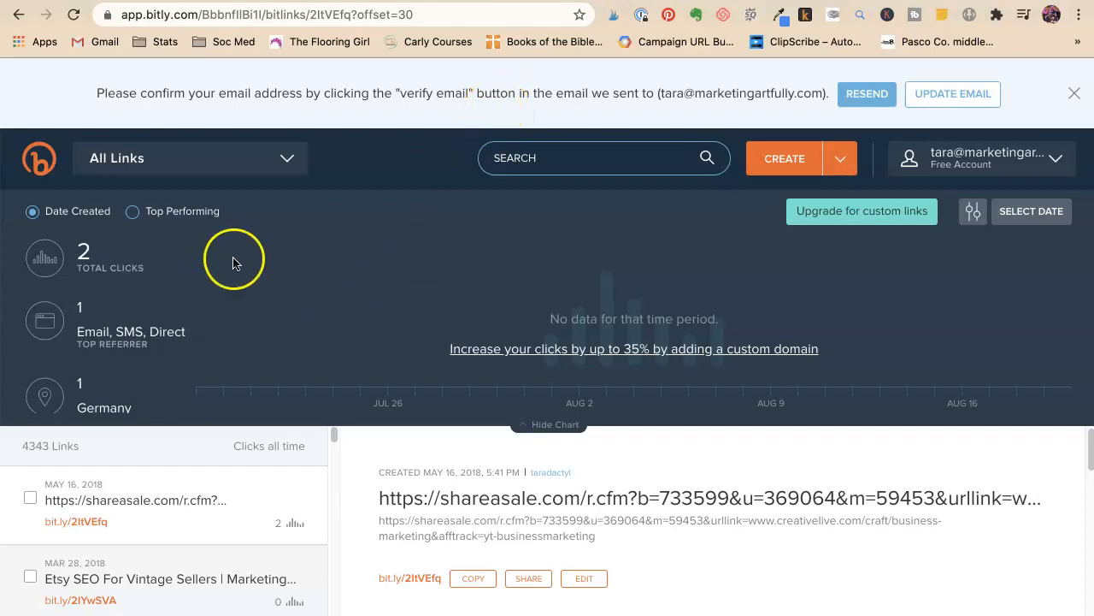
mouse_move(233, 282)
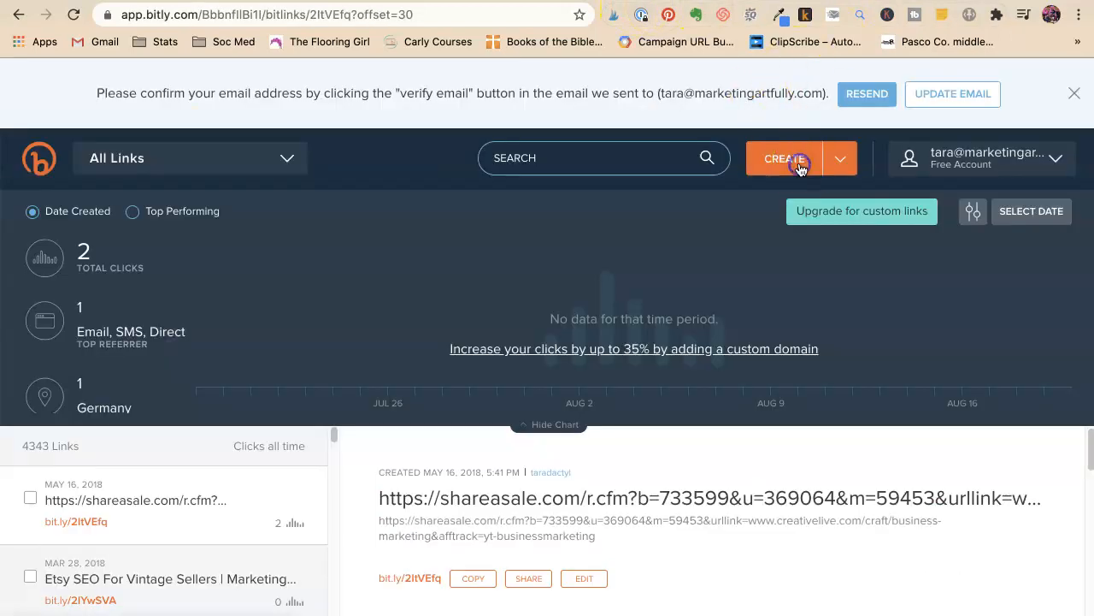
left_click(784, 157)
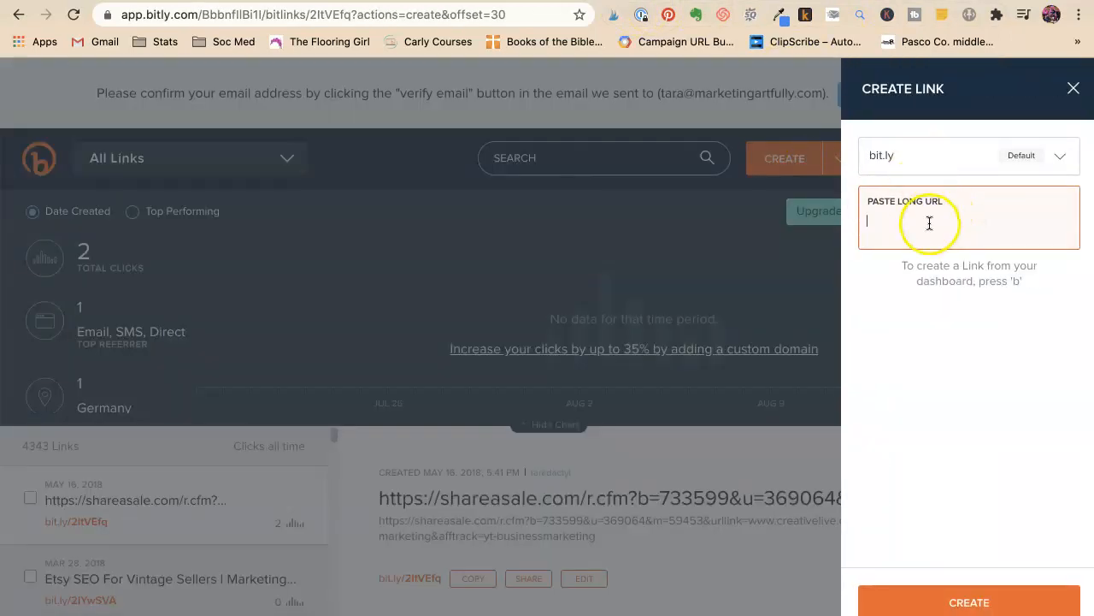
type("https://ninnysnapkins.goaffpro.com/")
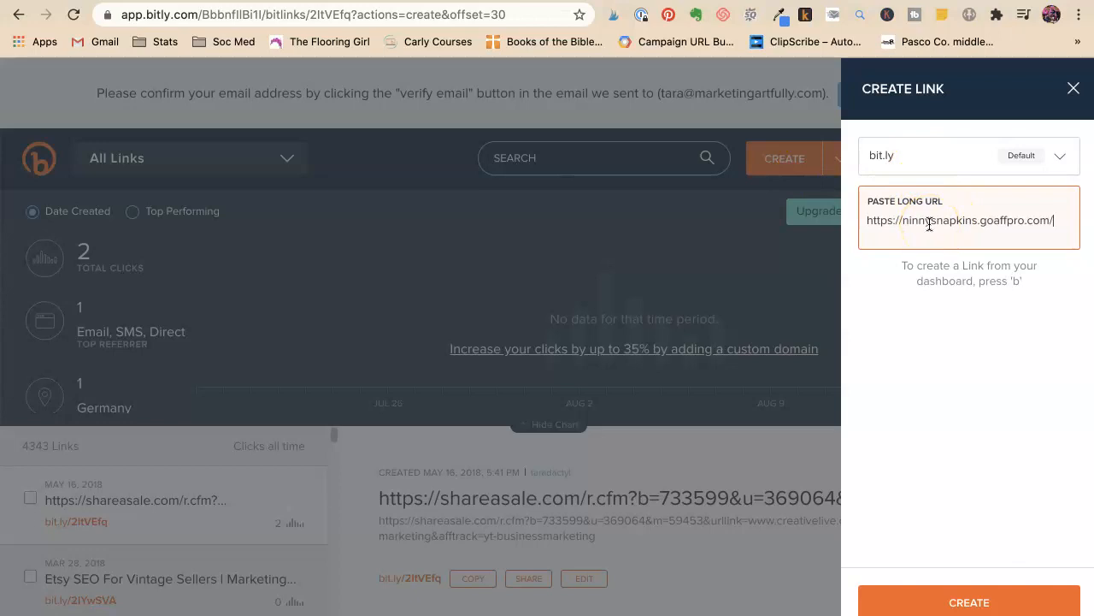
left_click(968, 602)
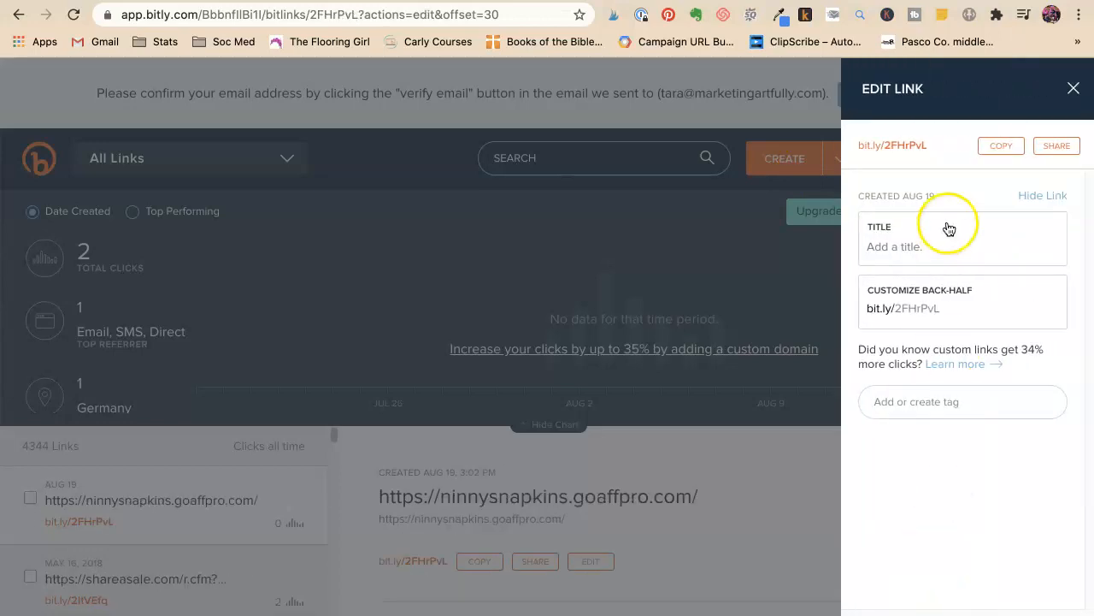
mouse_move(955, 374)
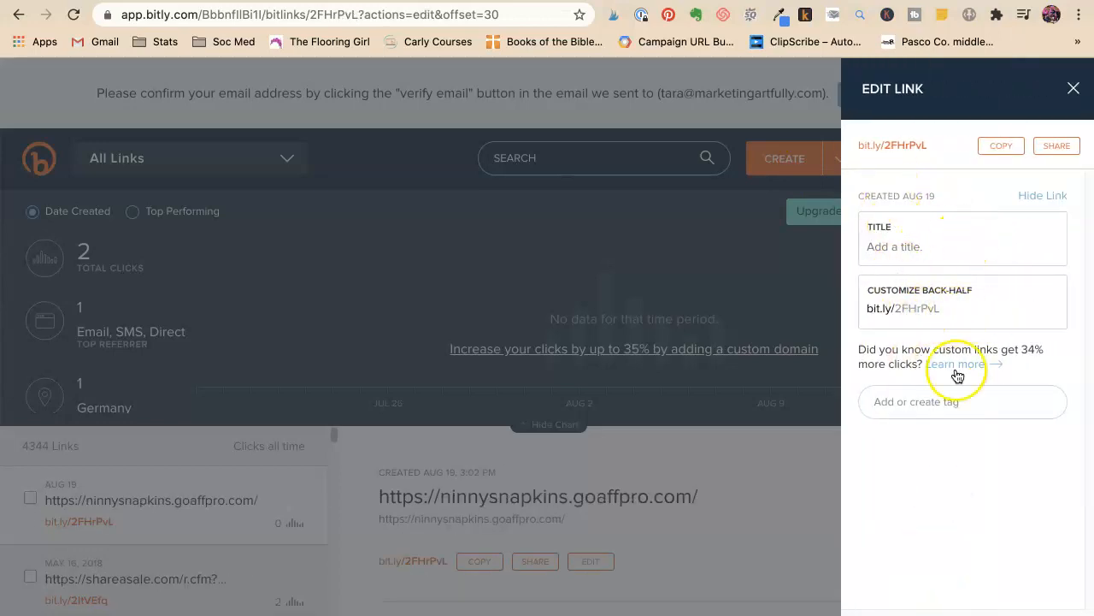
mouse_move(1070, 86)
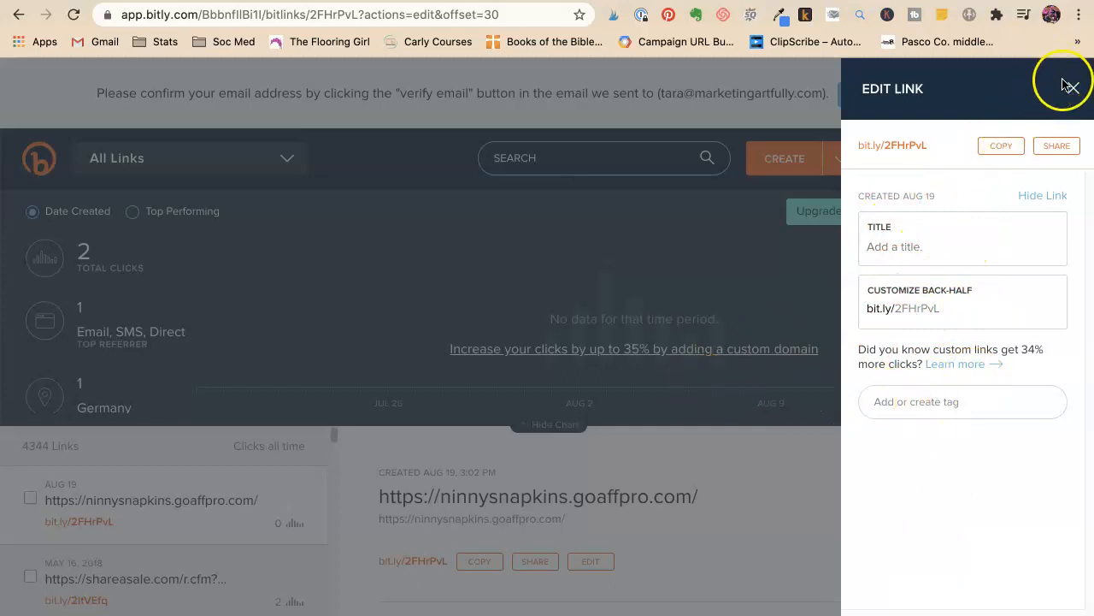
left_click(1071, 85)
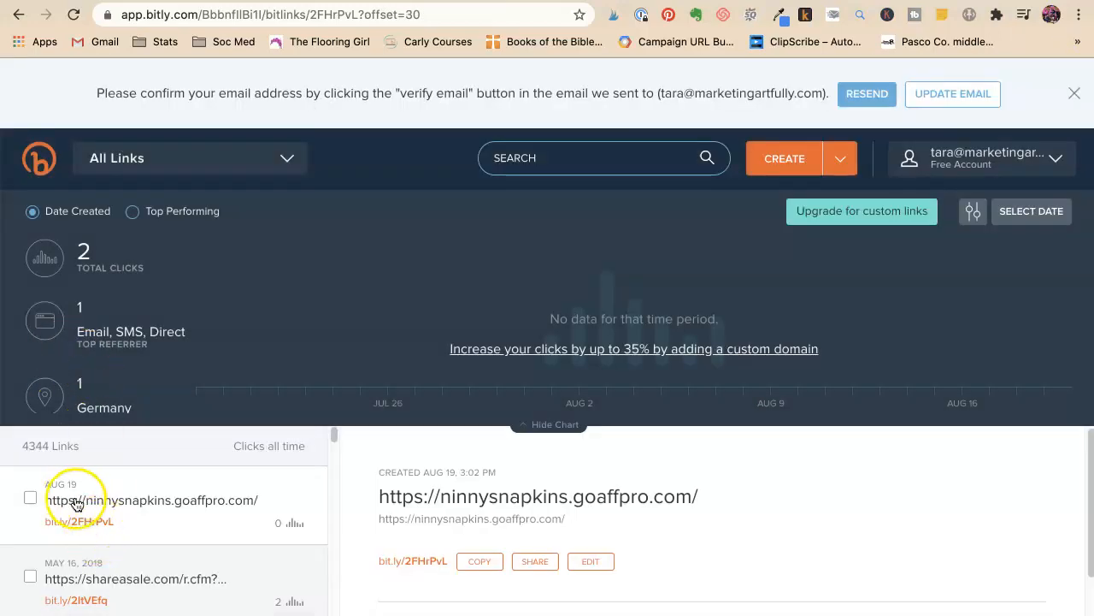
mouse_move(161, 518)
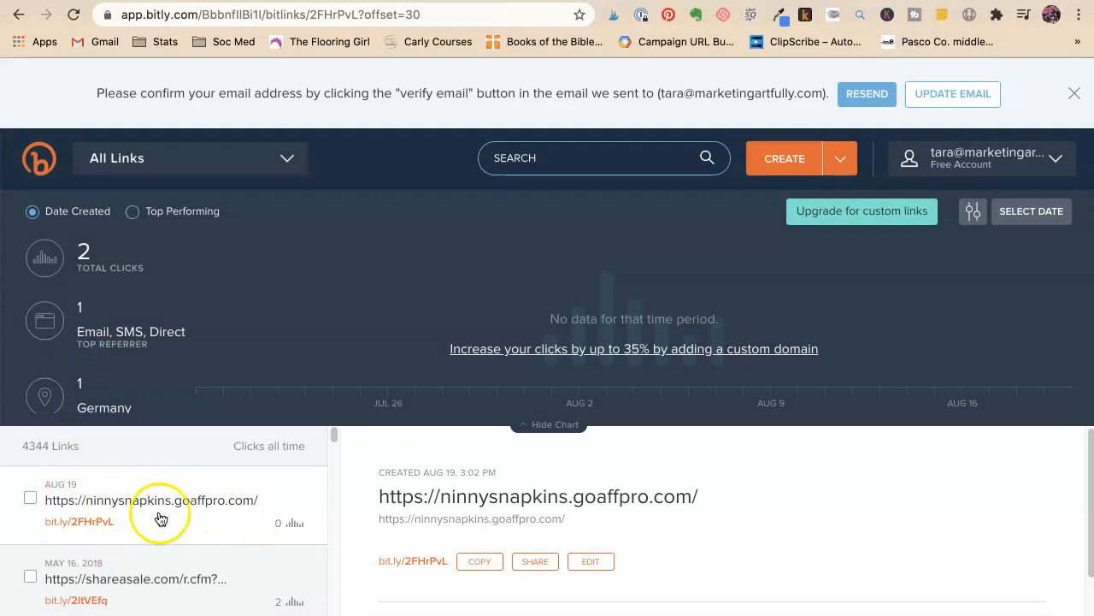
mouse_move(126, 505)
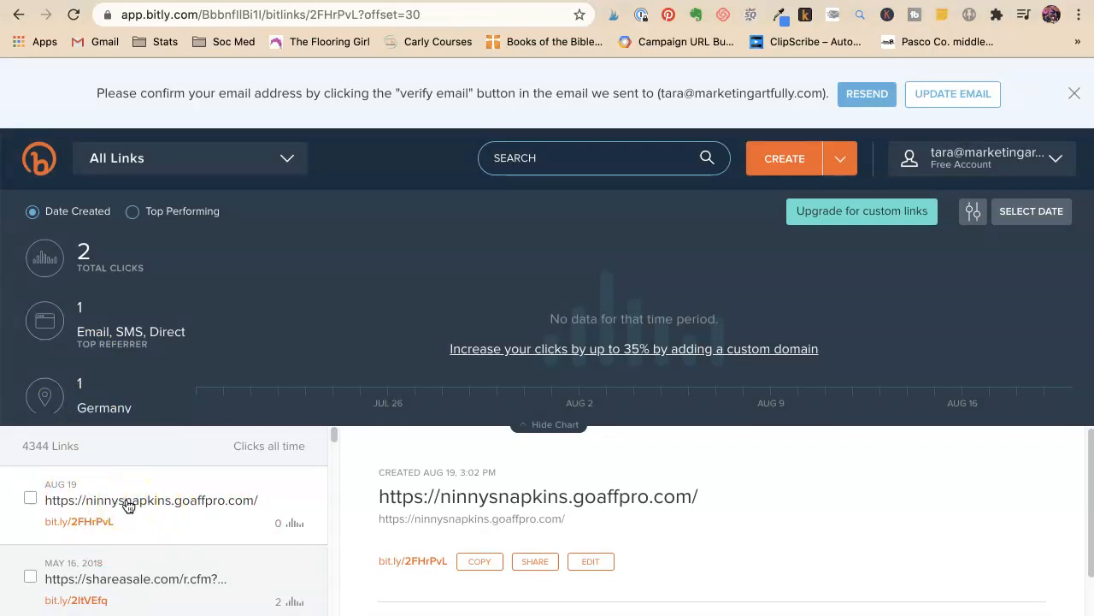
Show the ShareASale short link's details and select its full destination address
left_click(128, 595)
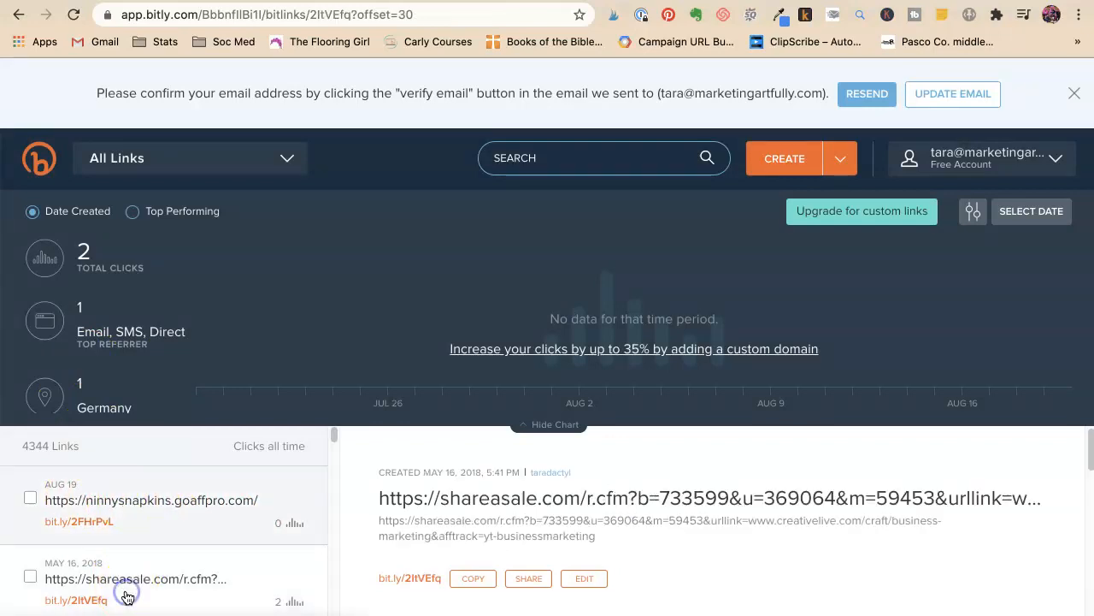
mouse_move(614, 497)
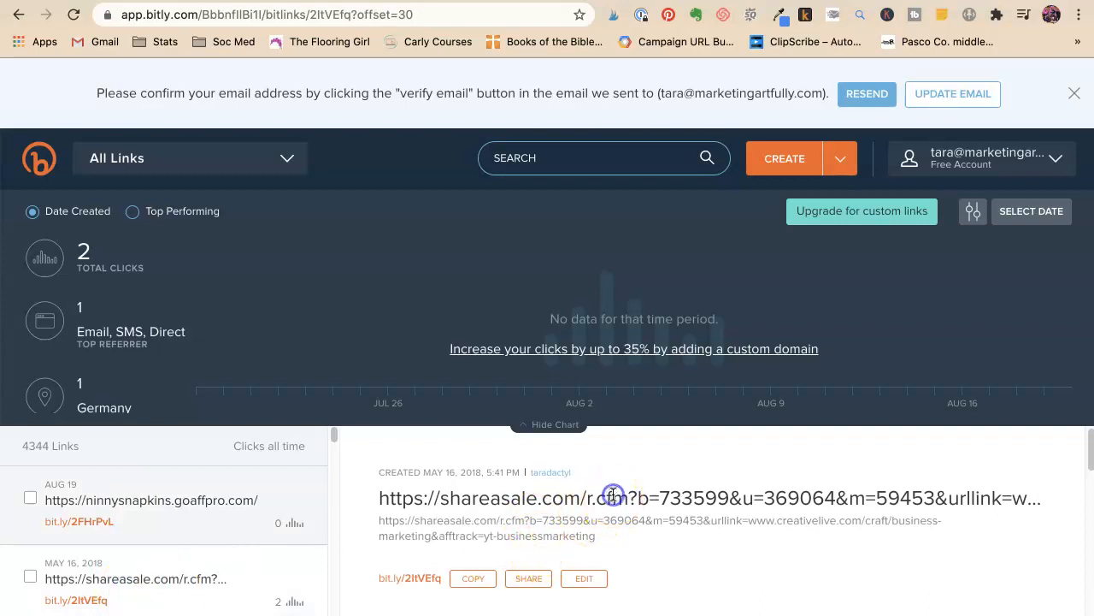
triple_click(613, 498)
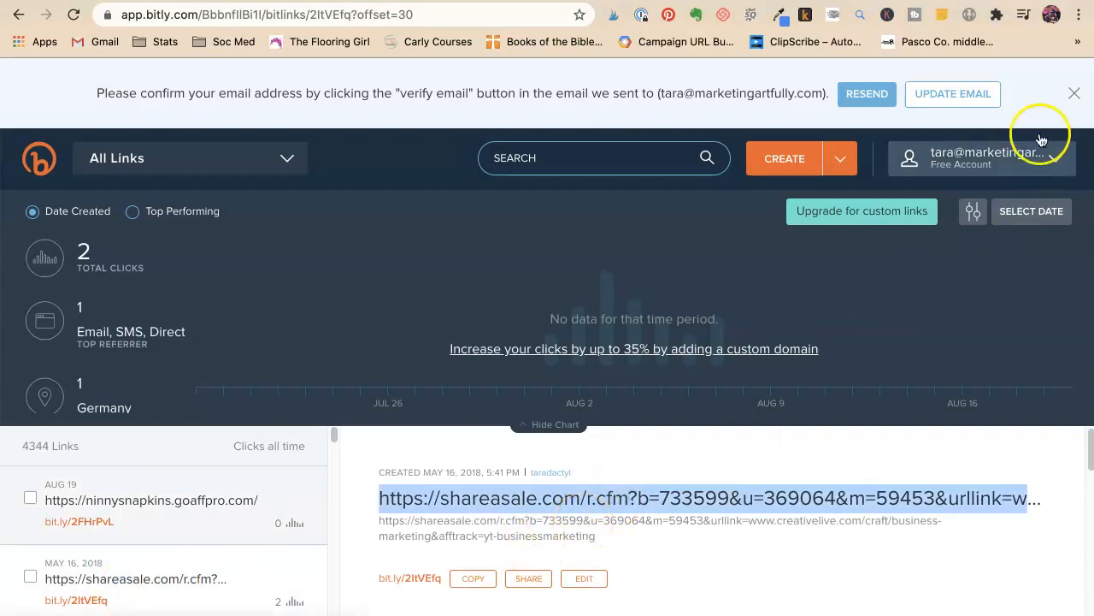
left_click(710, 497)
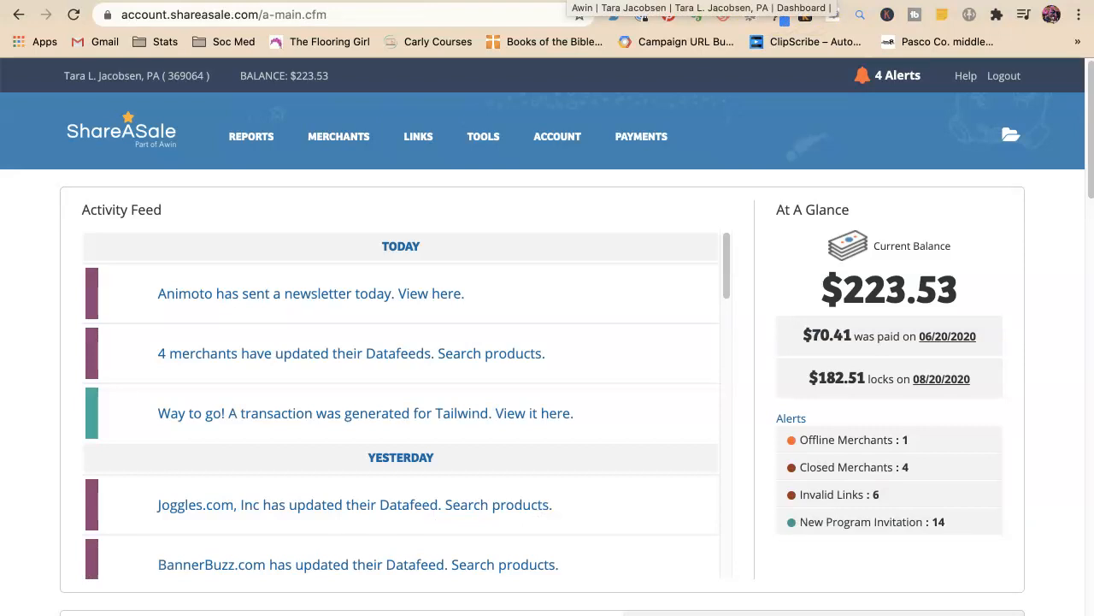
mouse_move(728, 147)
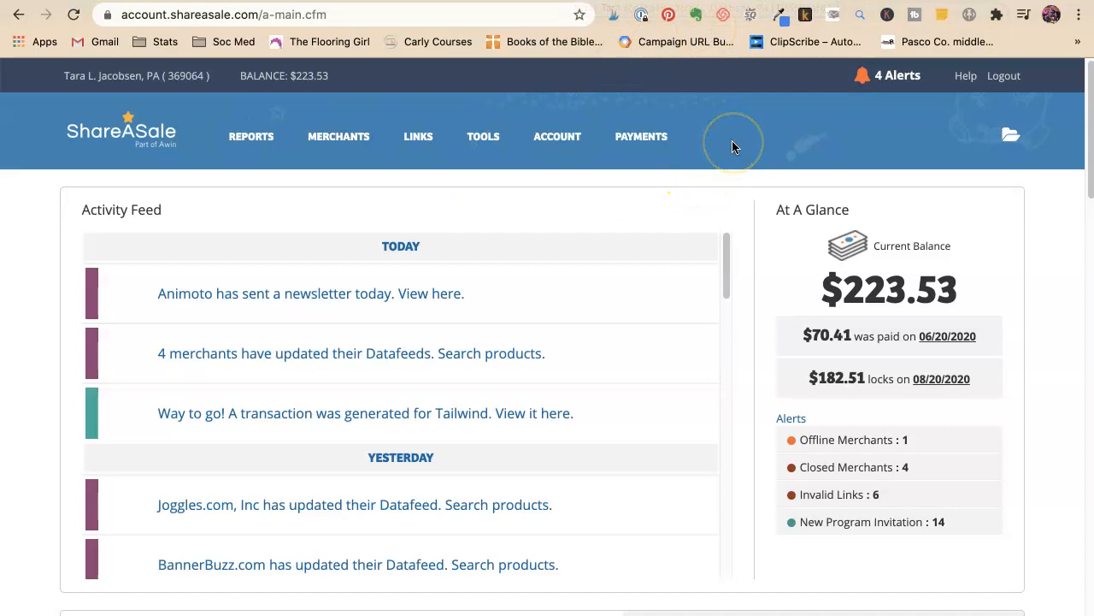
mouse_move(717, 147)
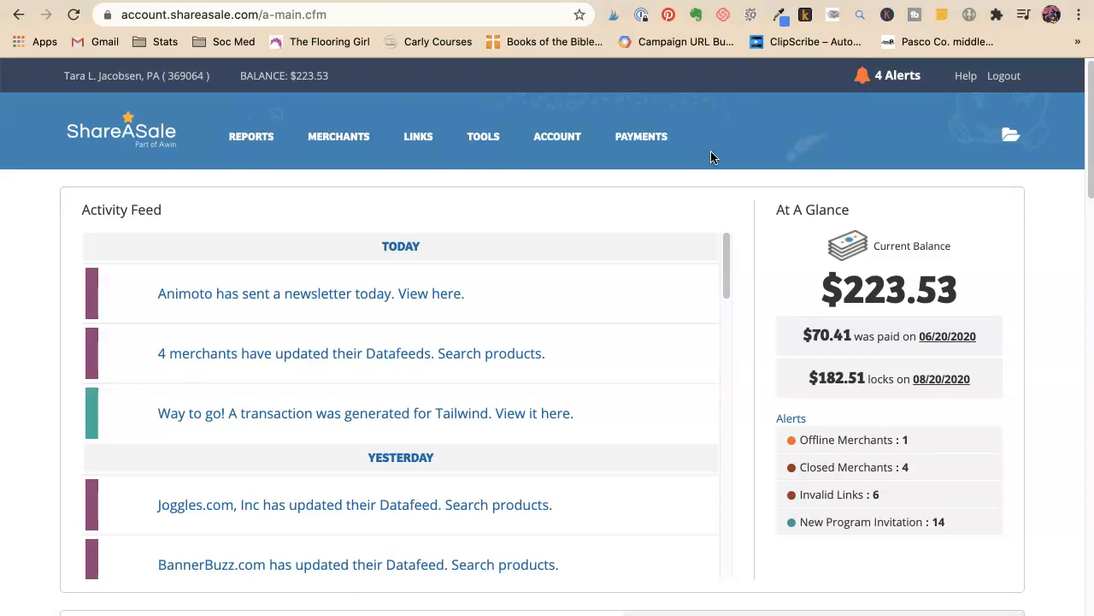
Navigate from the ShareASale dashboard to creativemarket.com
type("creativemarket.com")
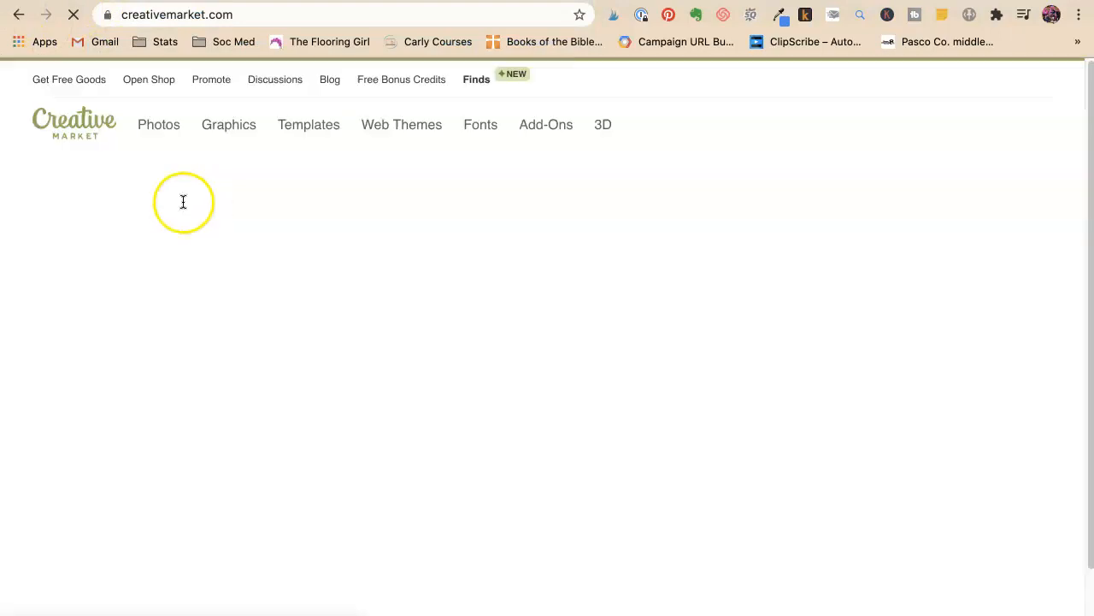
View the Creative Market partner stats and select the 1773 clickthrough count
left_click(212, 80)
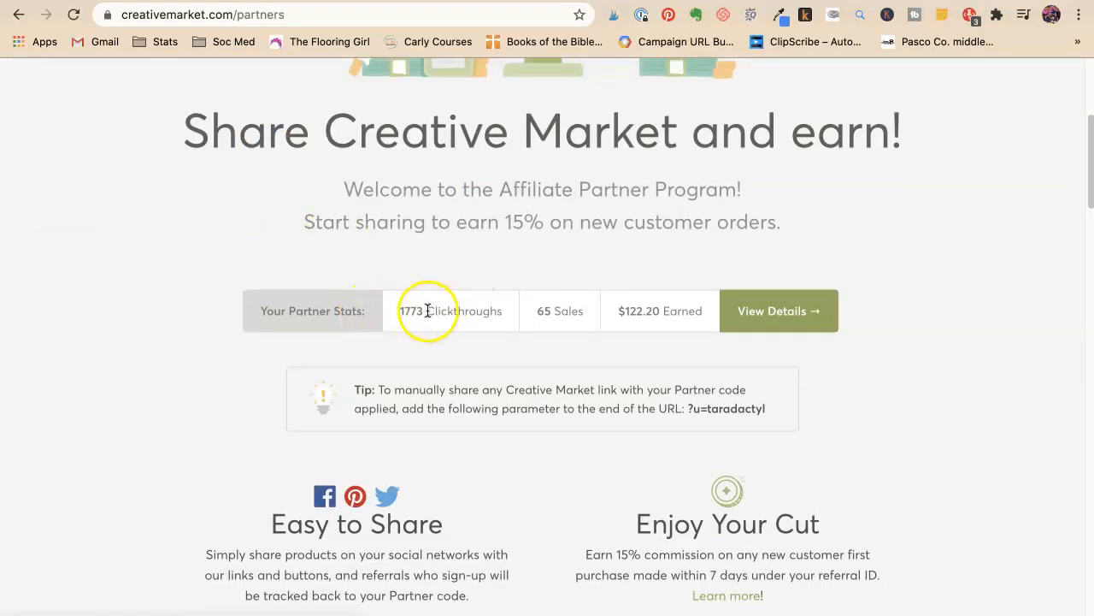
double_click(412, 312)
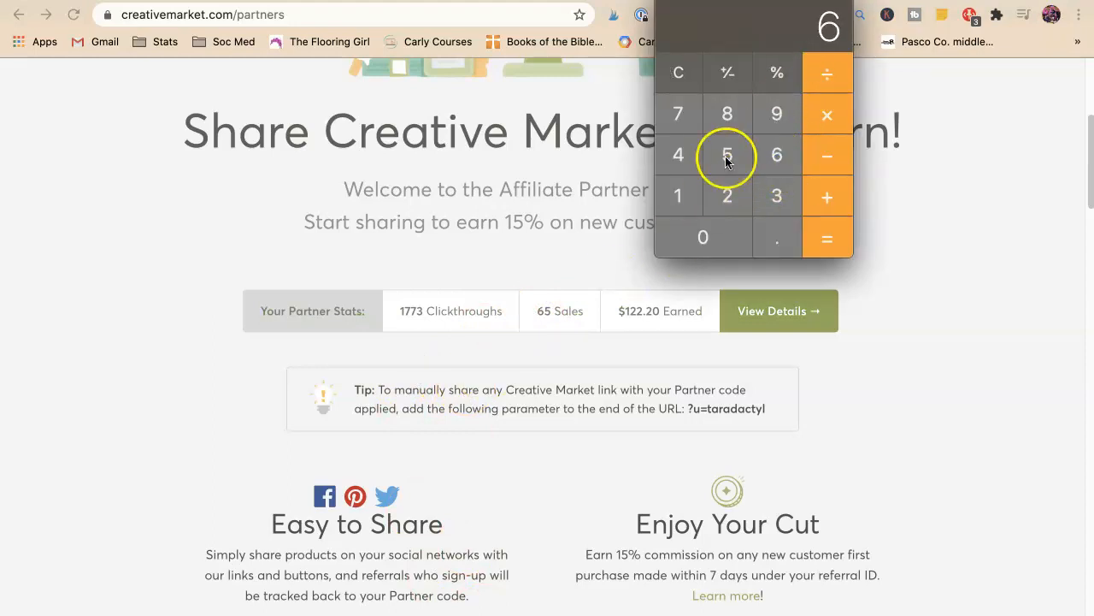
Enter 65 in Calculator to match the Creative Market sales count
left_click(727, 154)
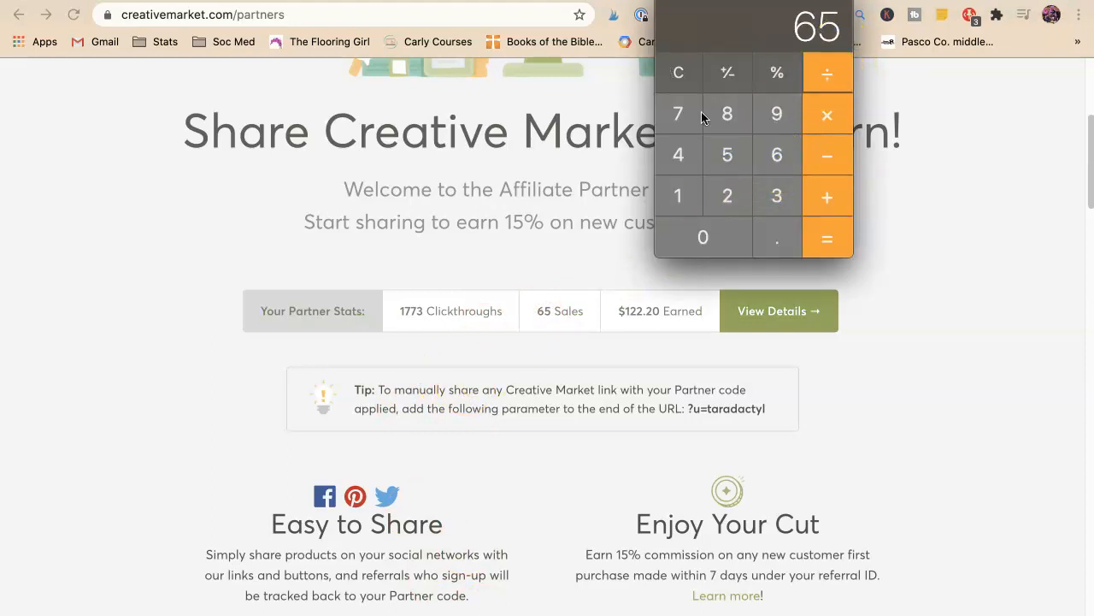
left_click(677, 154)
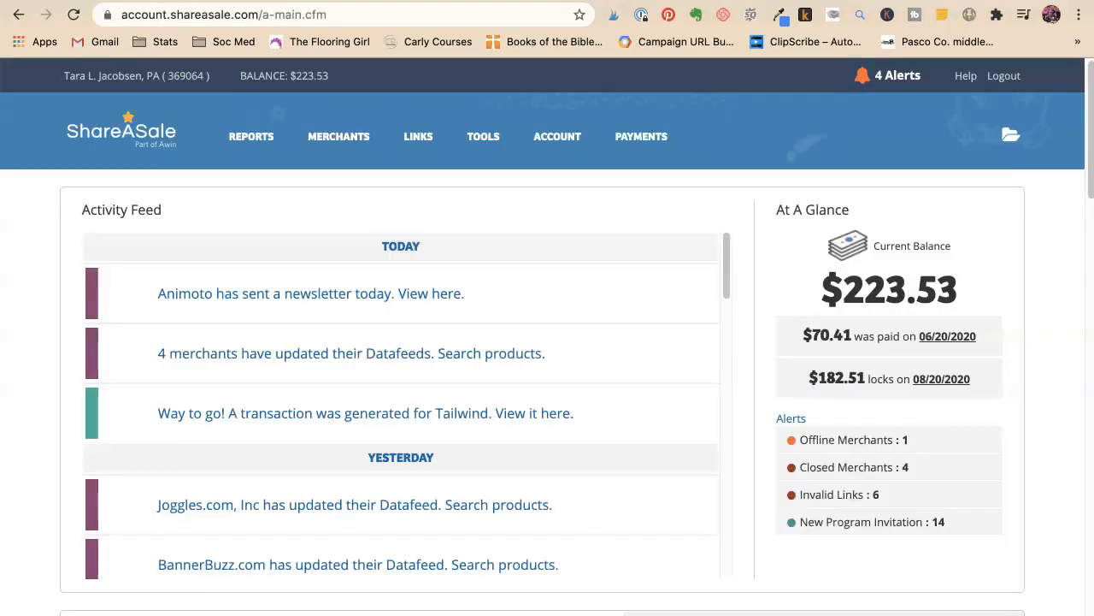
Return to the ShareASale dashboard and review the Your Top Merchants commissions, CreativeLive leading at $1,812.43
left_click(250, 137)
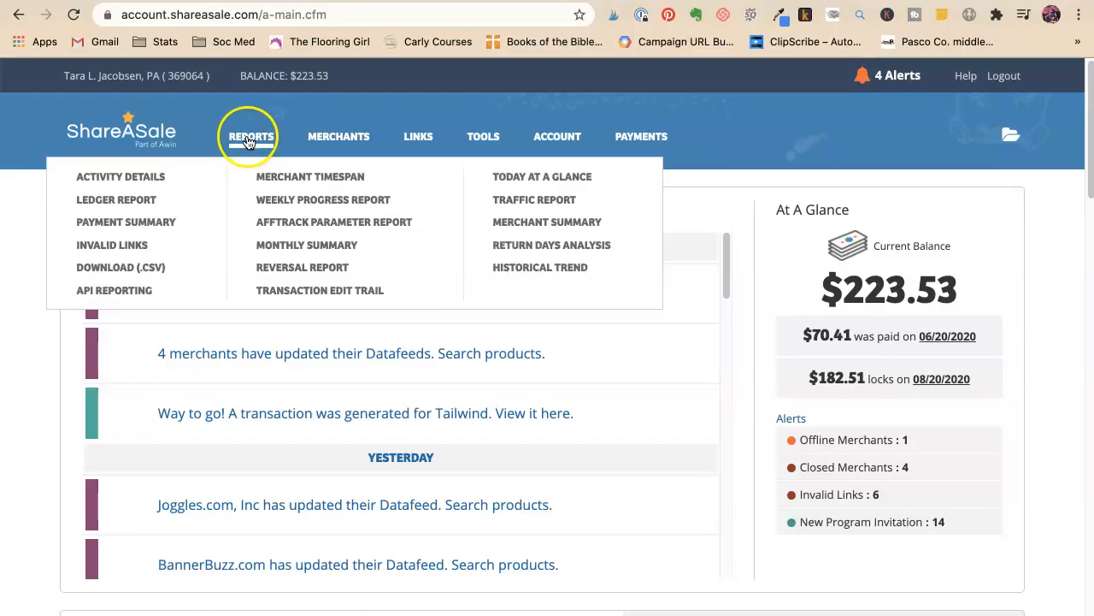
left_click(120, 176)
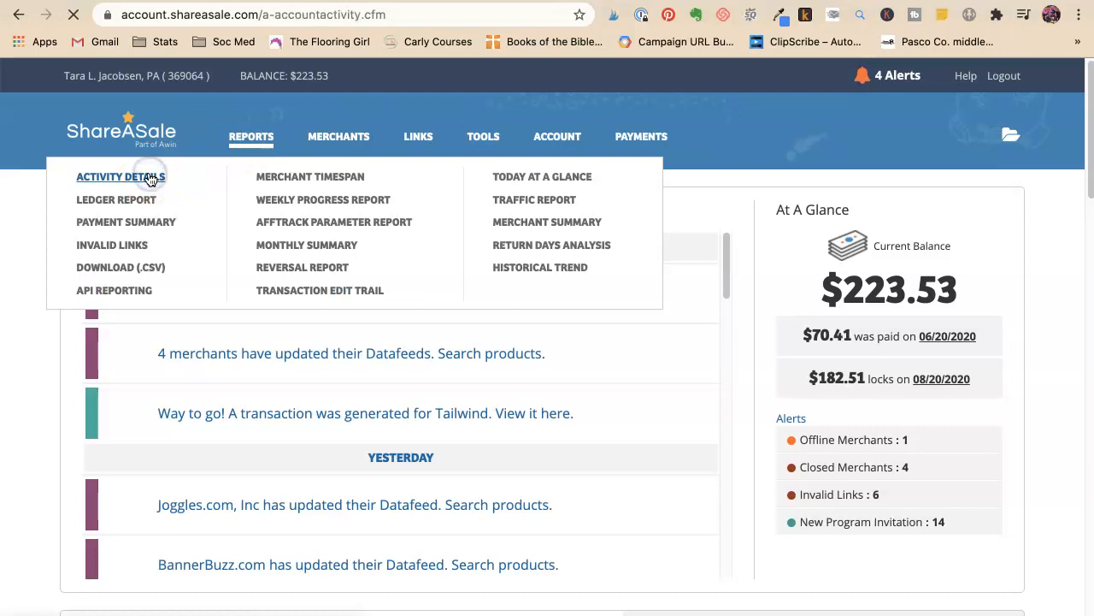
left_click(120, 176)
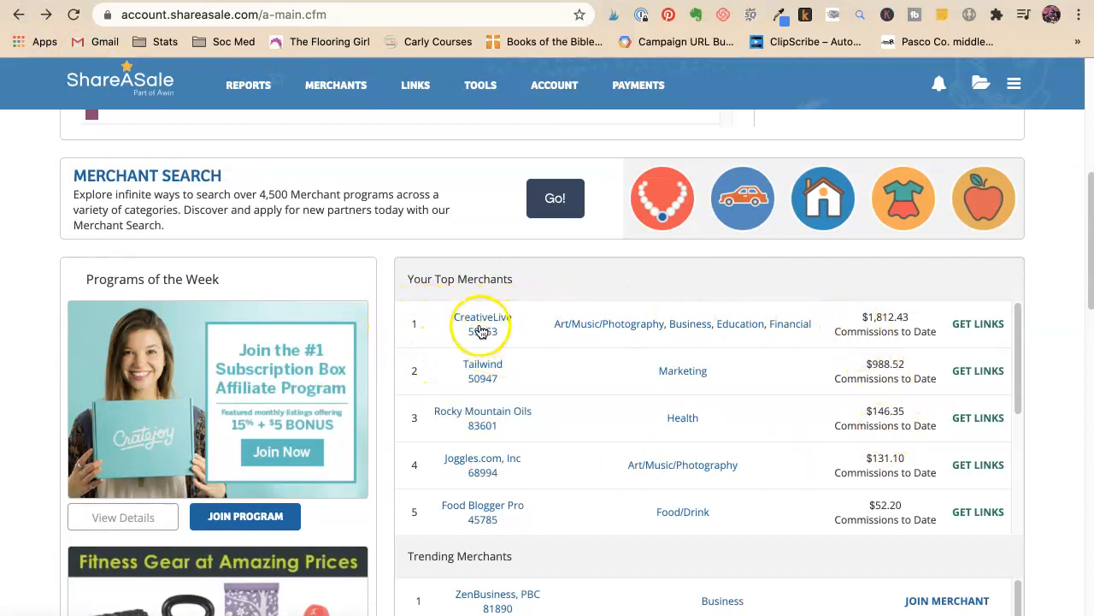
mouse_move(927, 324)
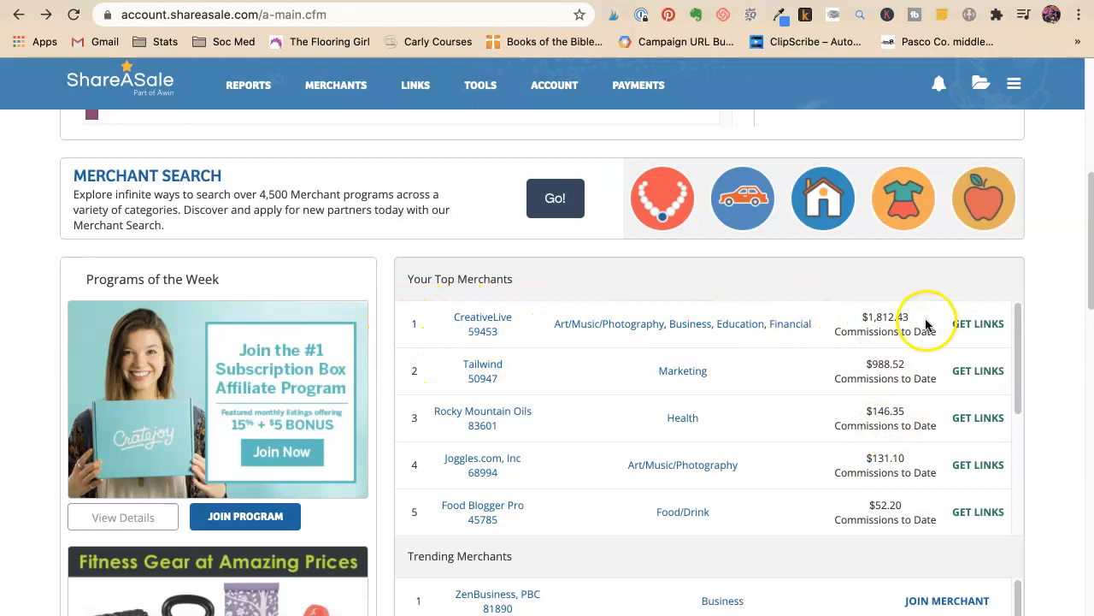
mouse_move(939, 369)
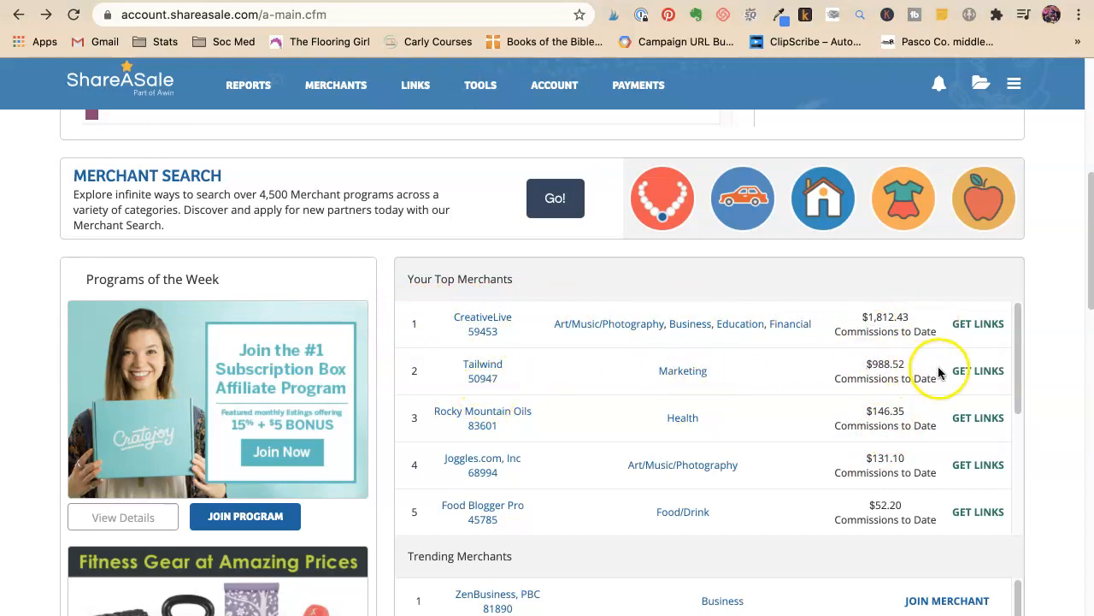
mouse_move(762, 444)
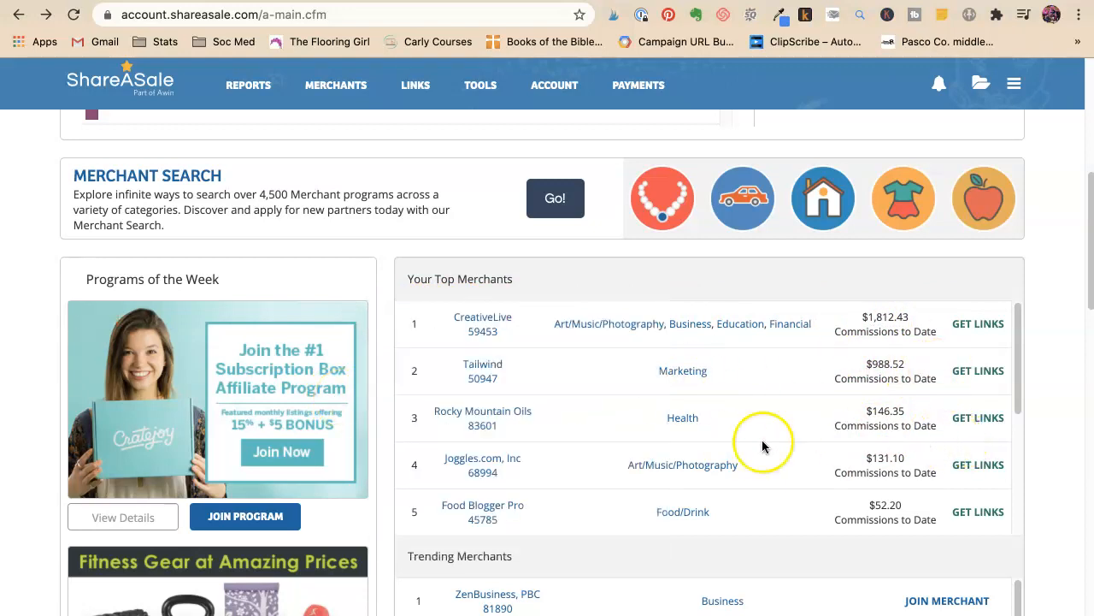
mouse_move(886, 419)
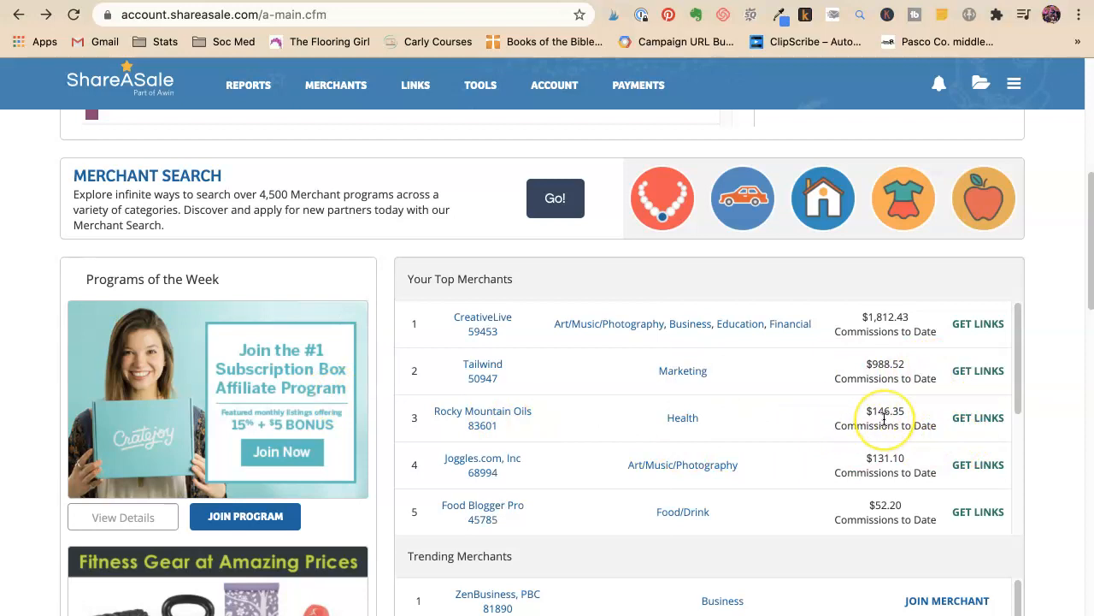
mouse_move(750, 469)
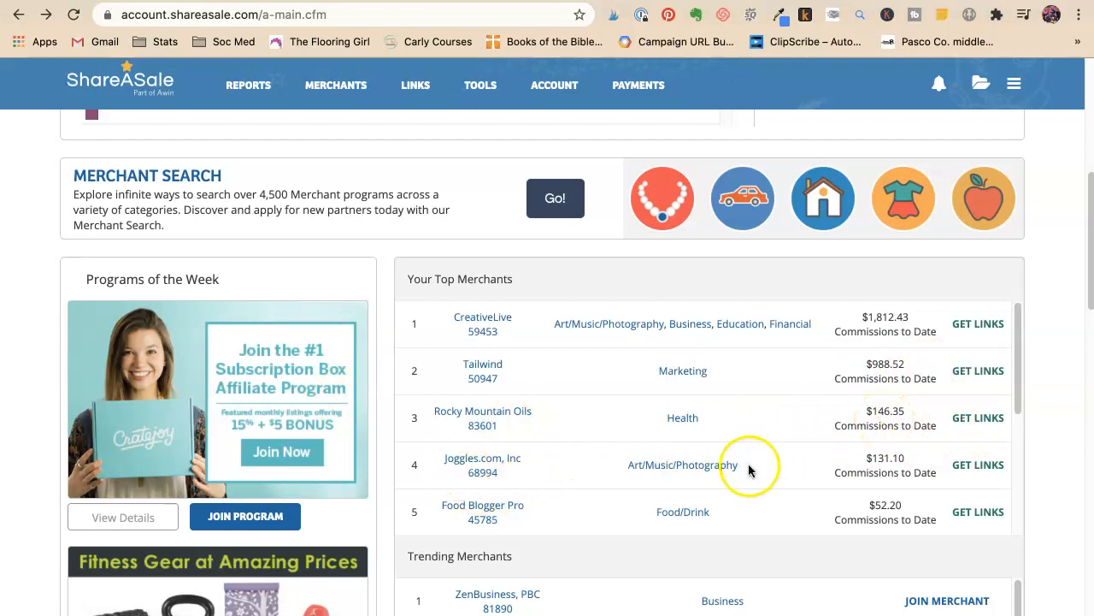
mouse_move(588, 415)
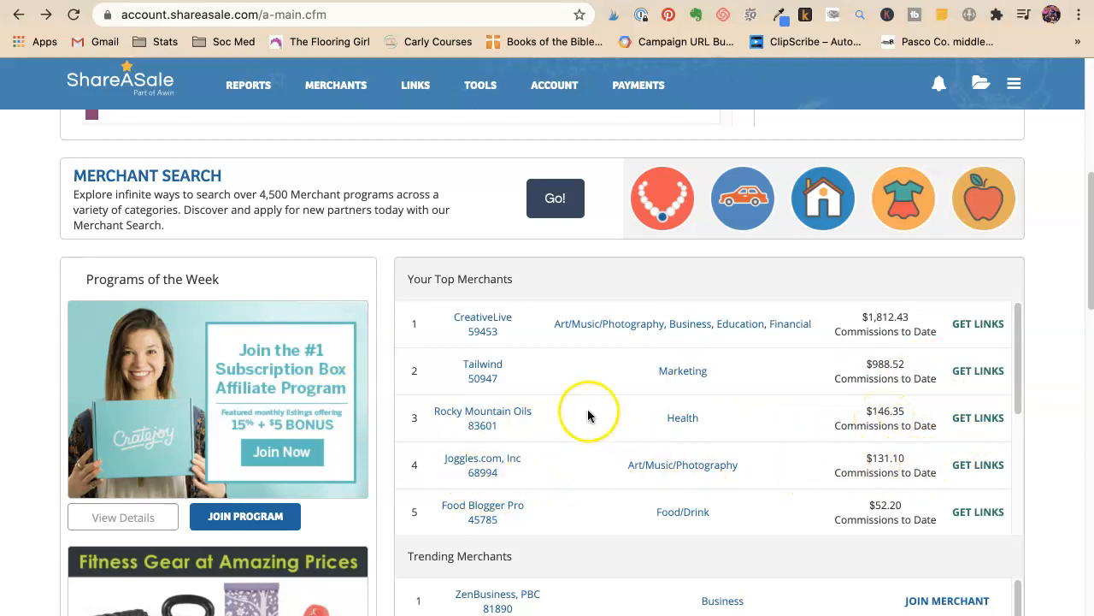
scroll("down", 3)
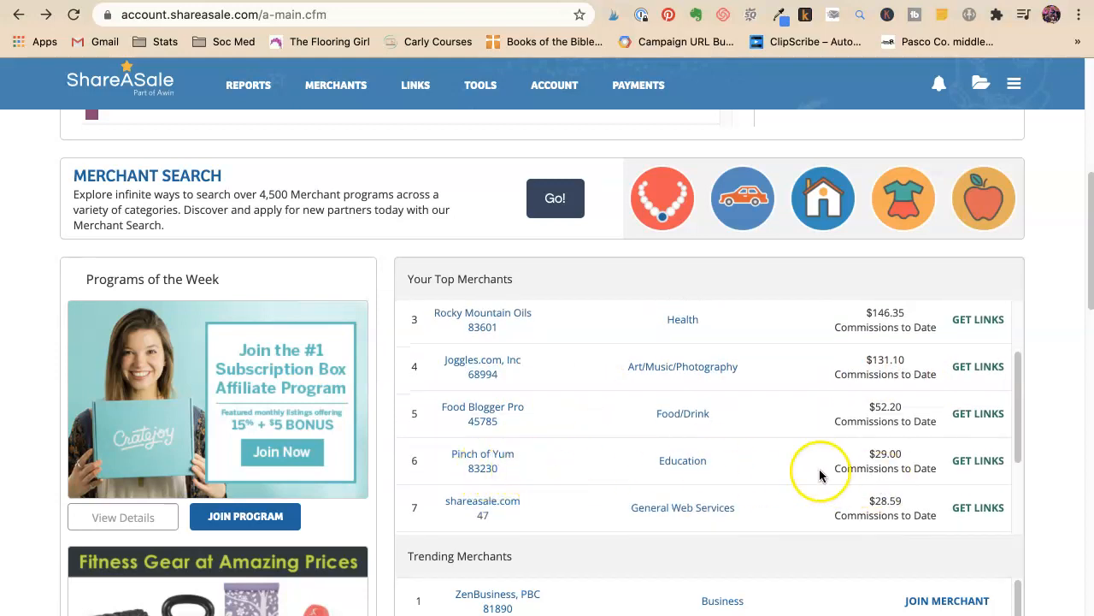
mouse_move(881, 462)
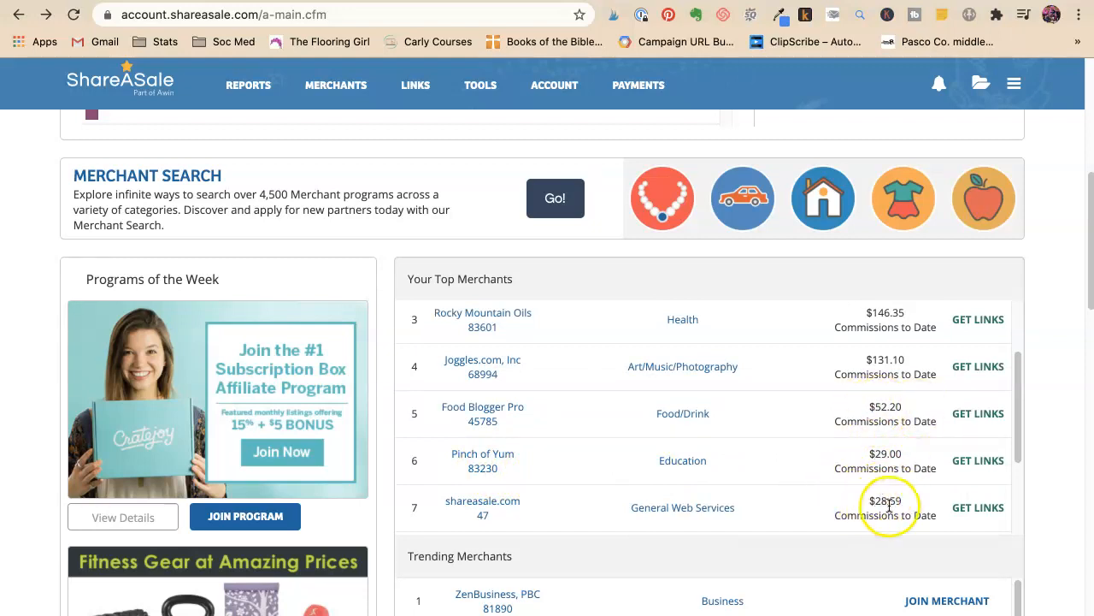
mouse_move(885, 501)
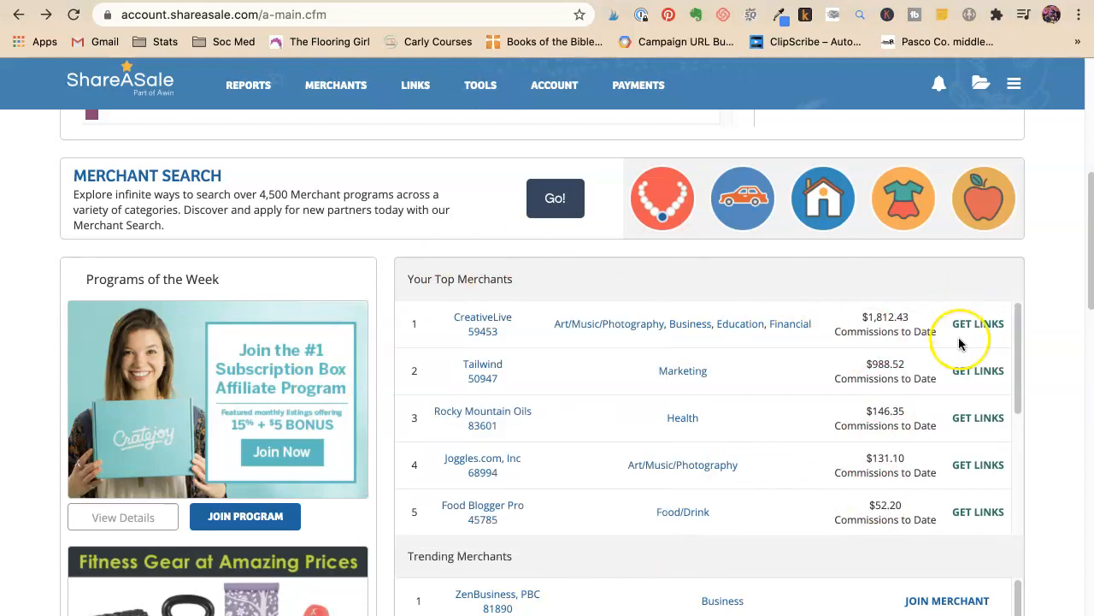
mouse_move(802, 511)
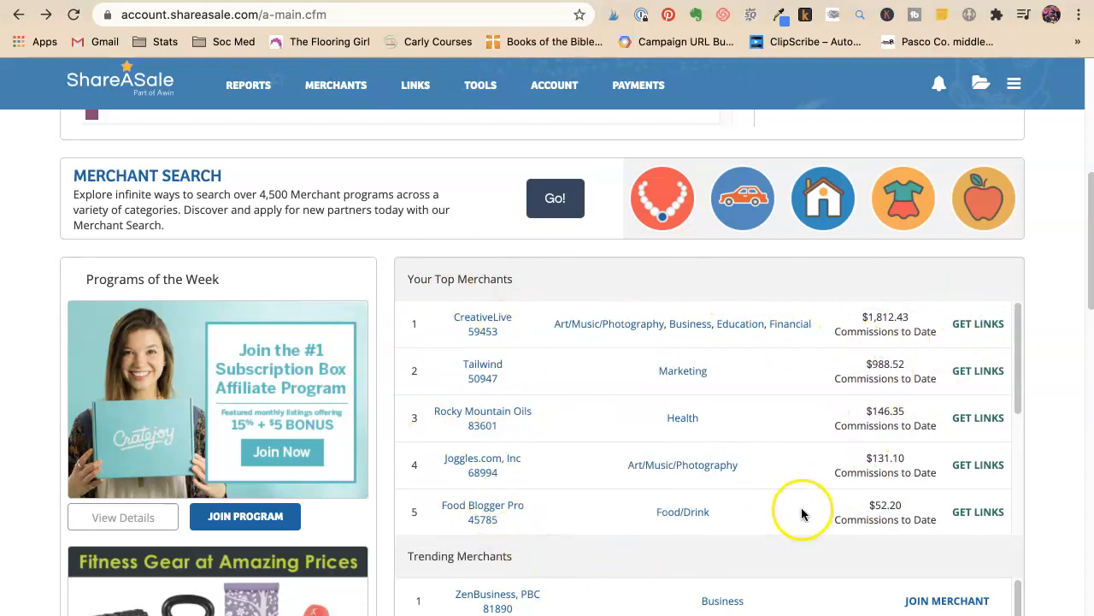
mouse_move(452, 236)
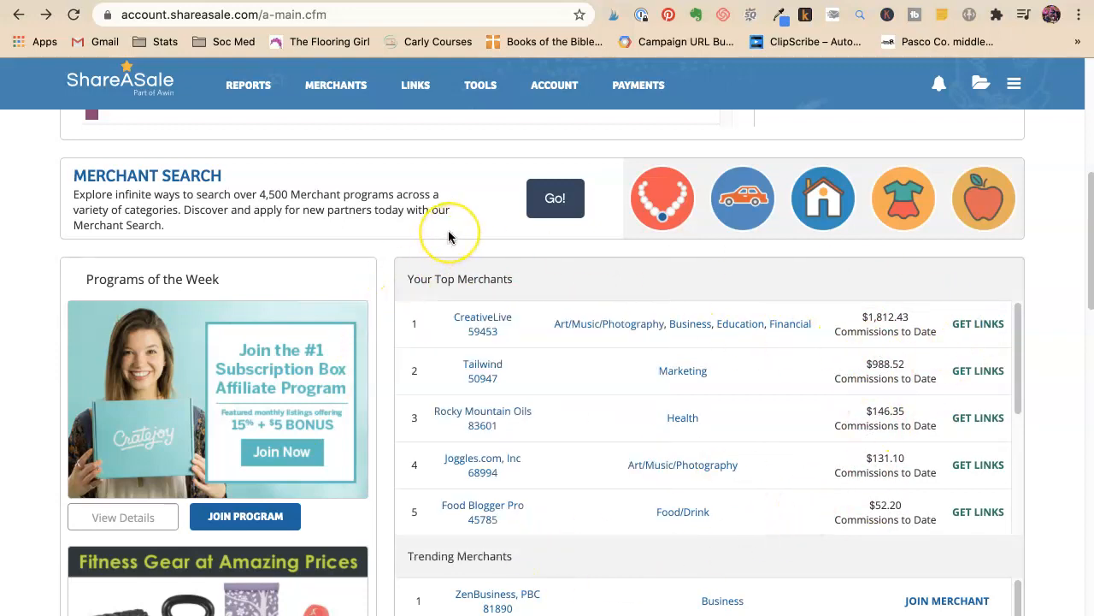
mouse_move(407, 239)
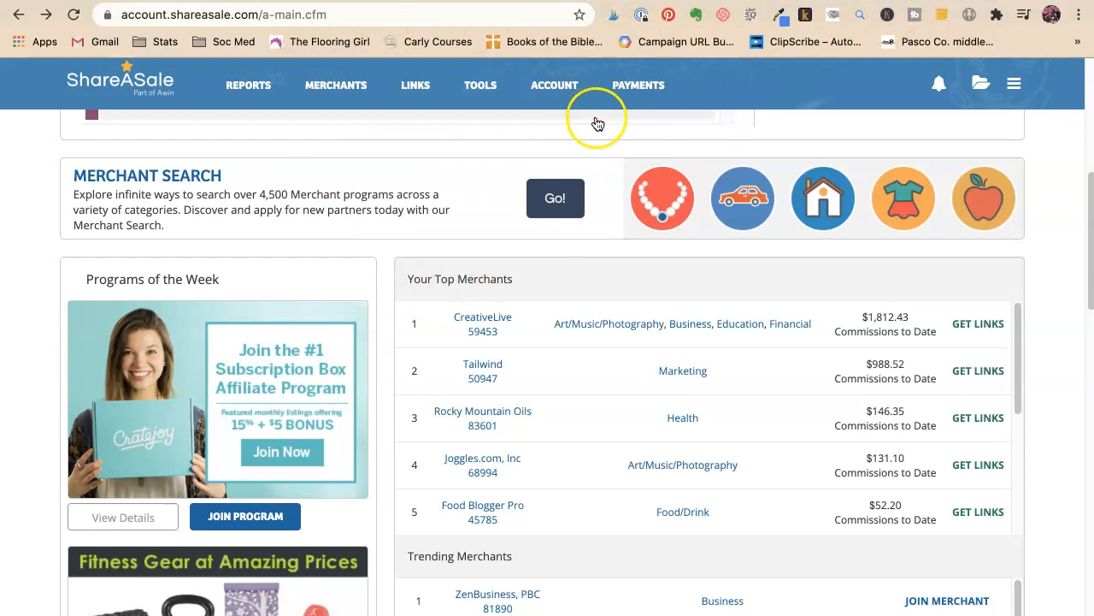
View the ShareASale Activity Details report and scroll through its transactions and commissions
left_click(415, 85)
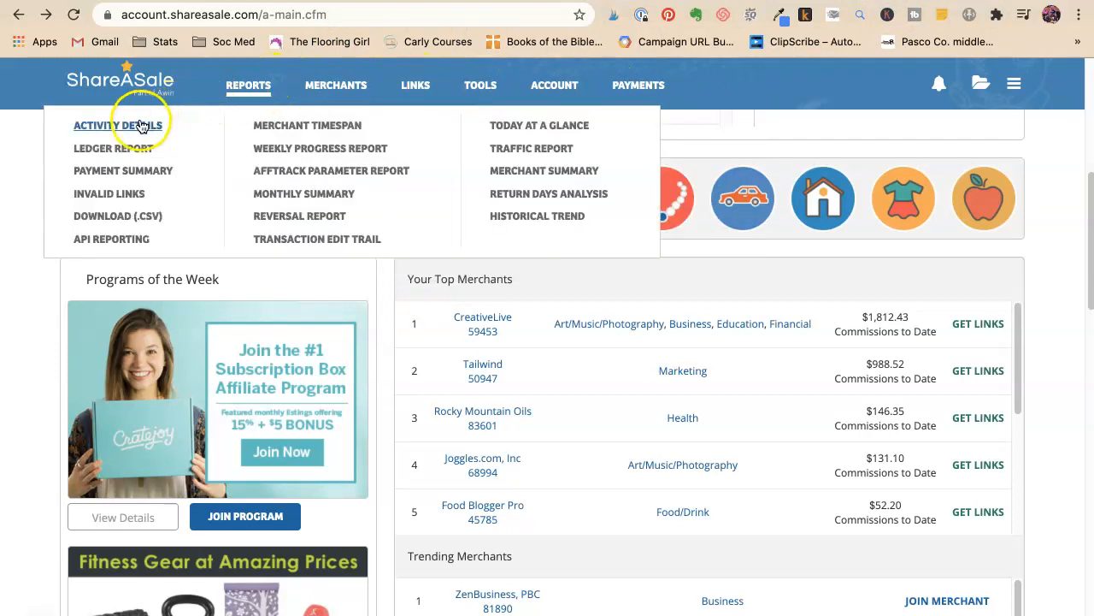
left_click(113, 125)
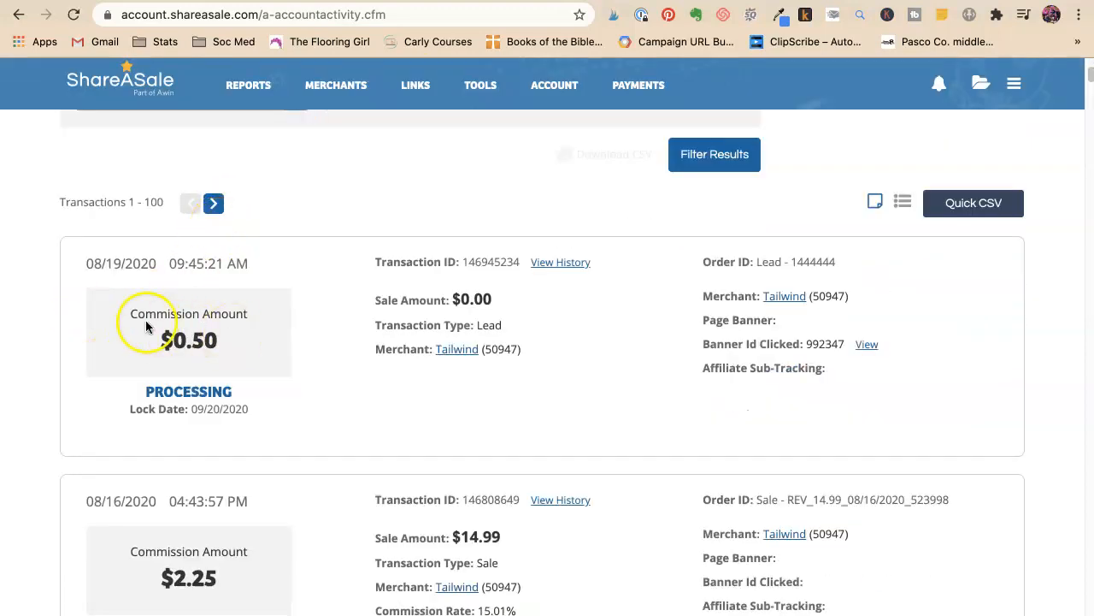
mouse_move(770, 321)
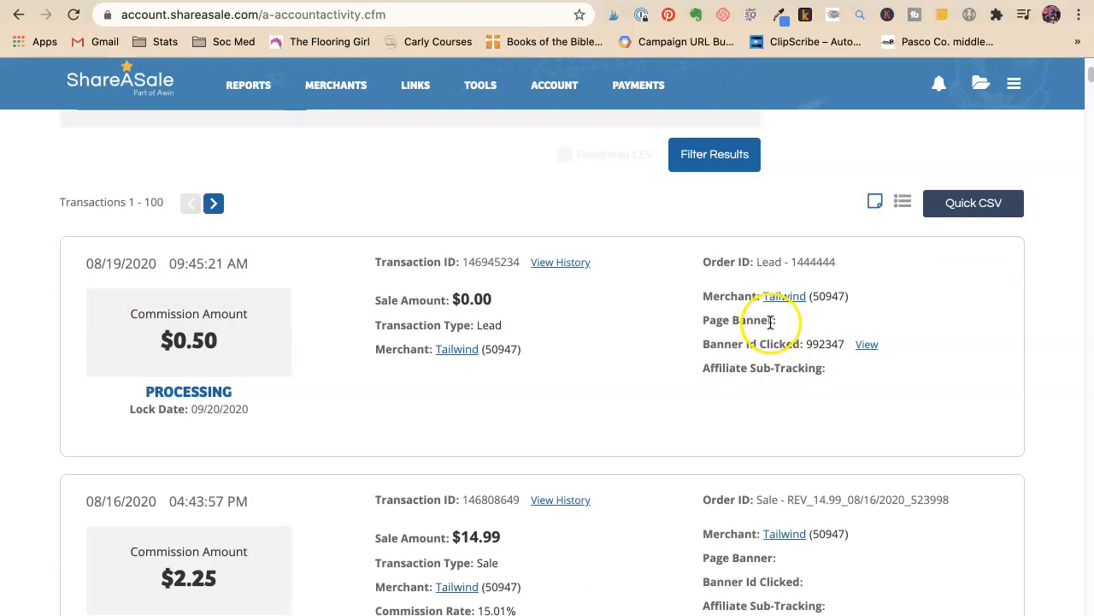
scroll("down", 3)
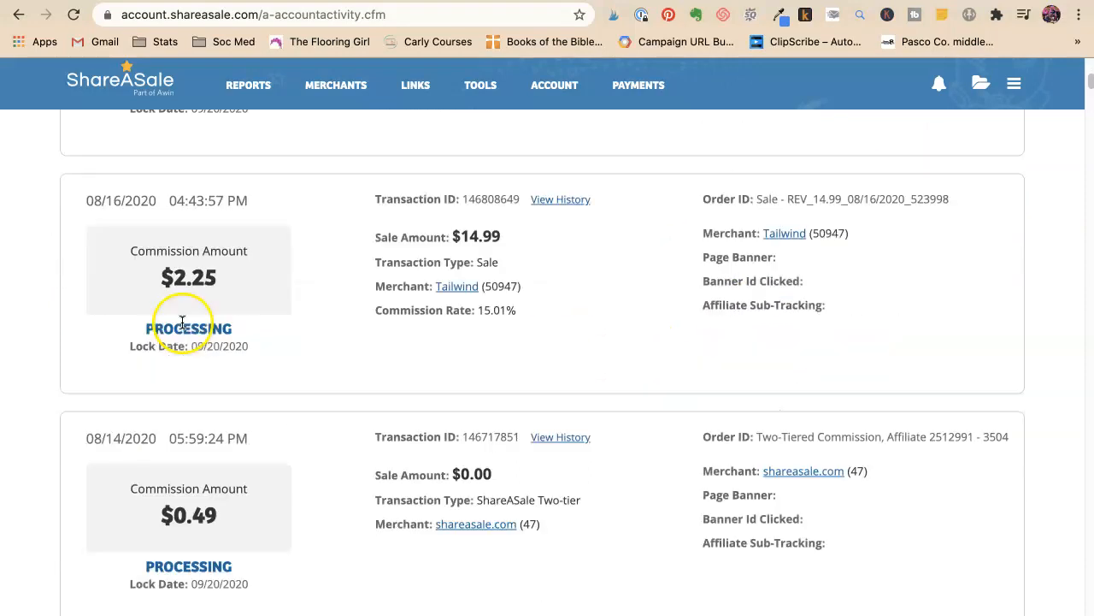
scroll("down", 3)
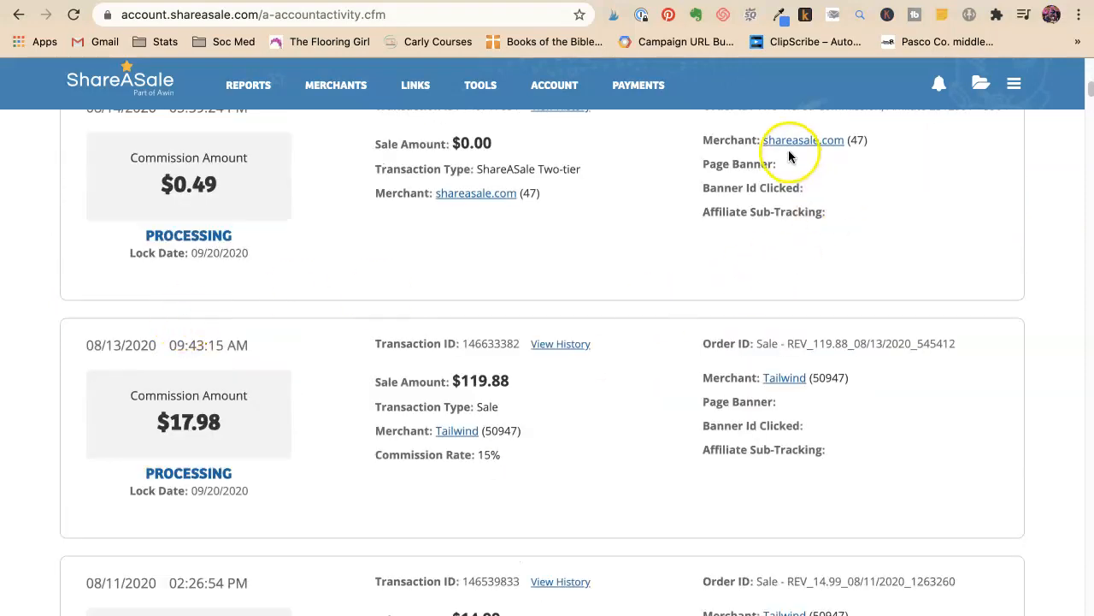
scroll("down", 3)
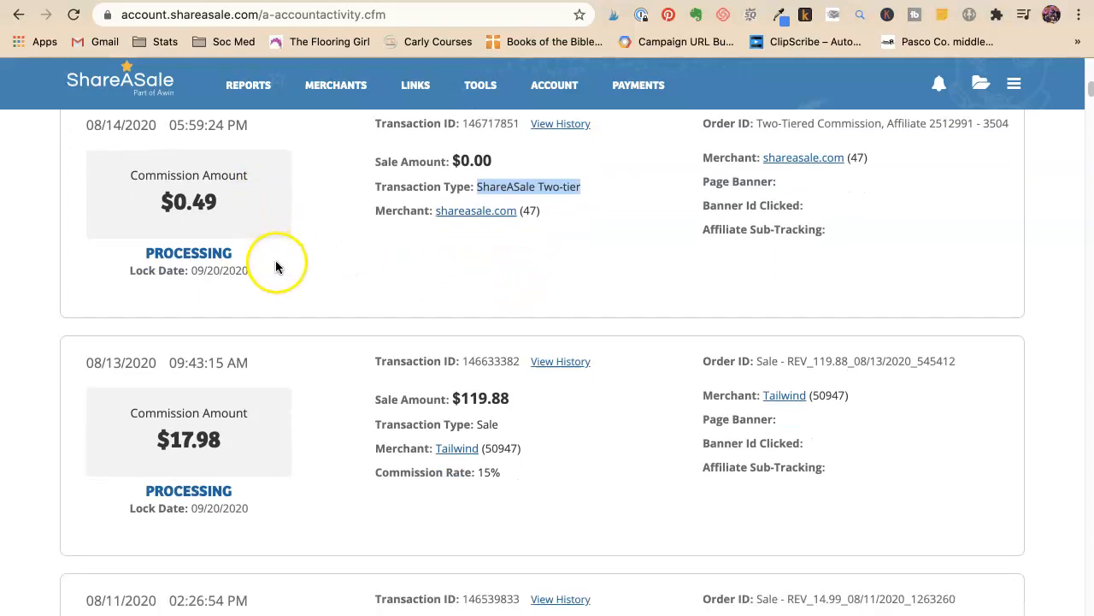
mouse_move(342, 476)
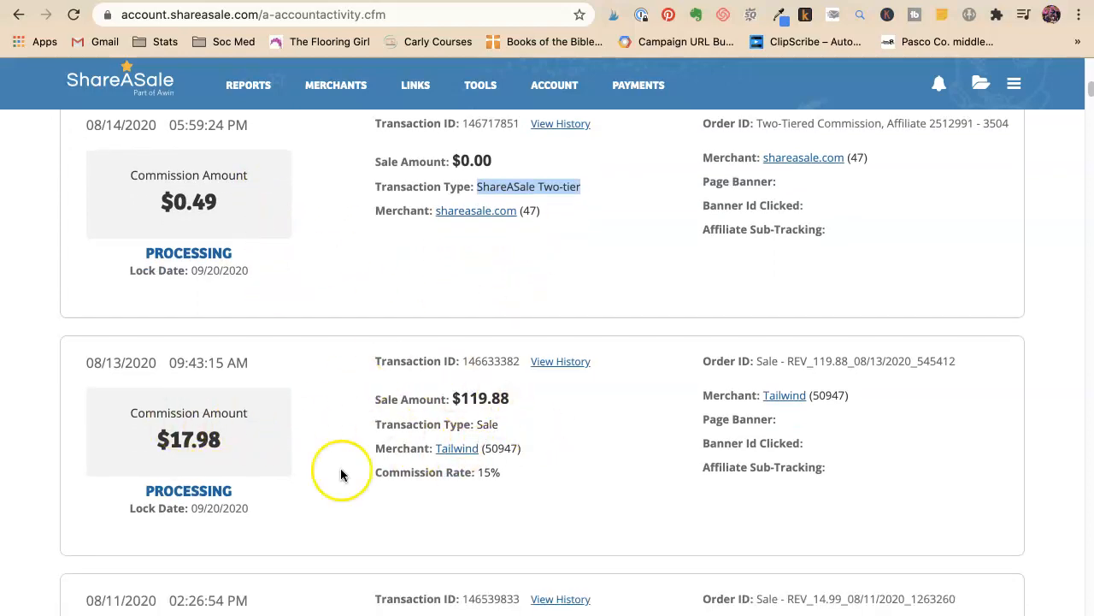
mouse_move(547, 448)
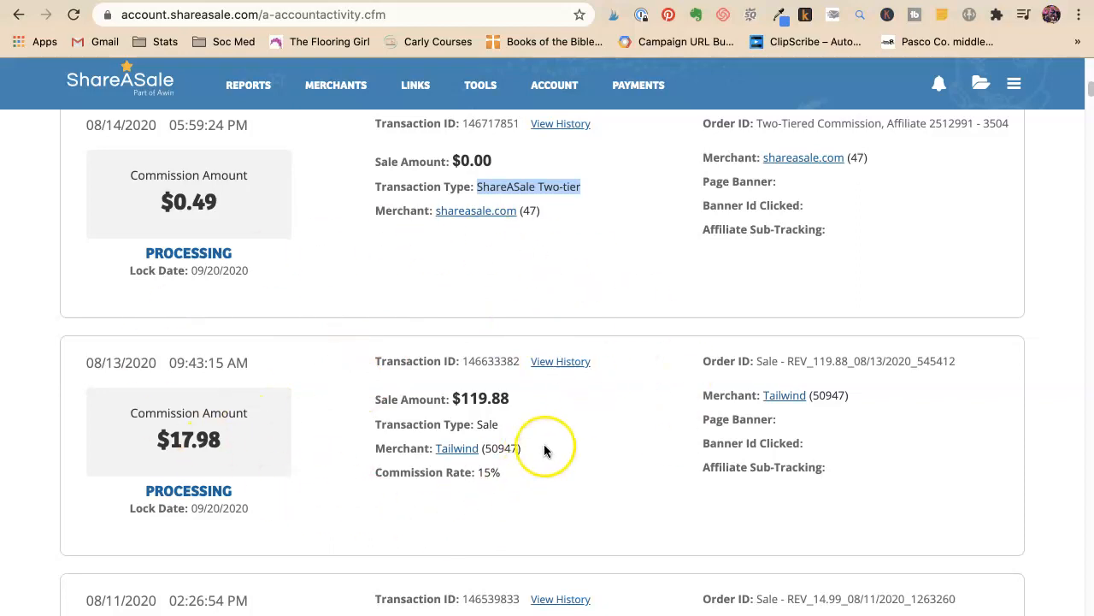
mouse_move(452, 544)
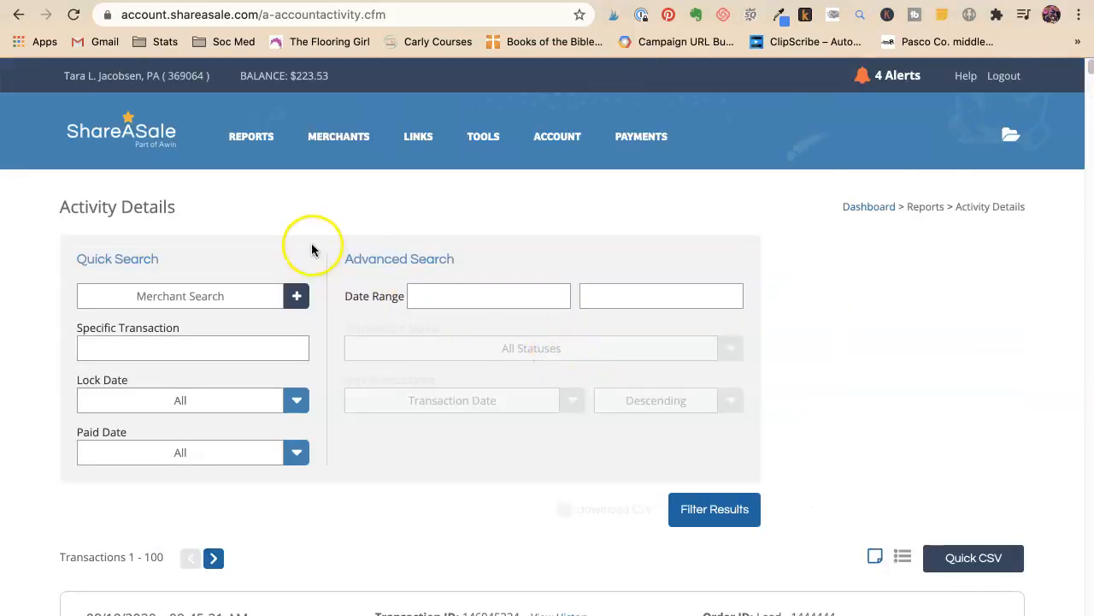
Switch to the Amazon Associates home page and review its notices
left_click(249, 137)
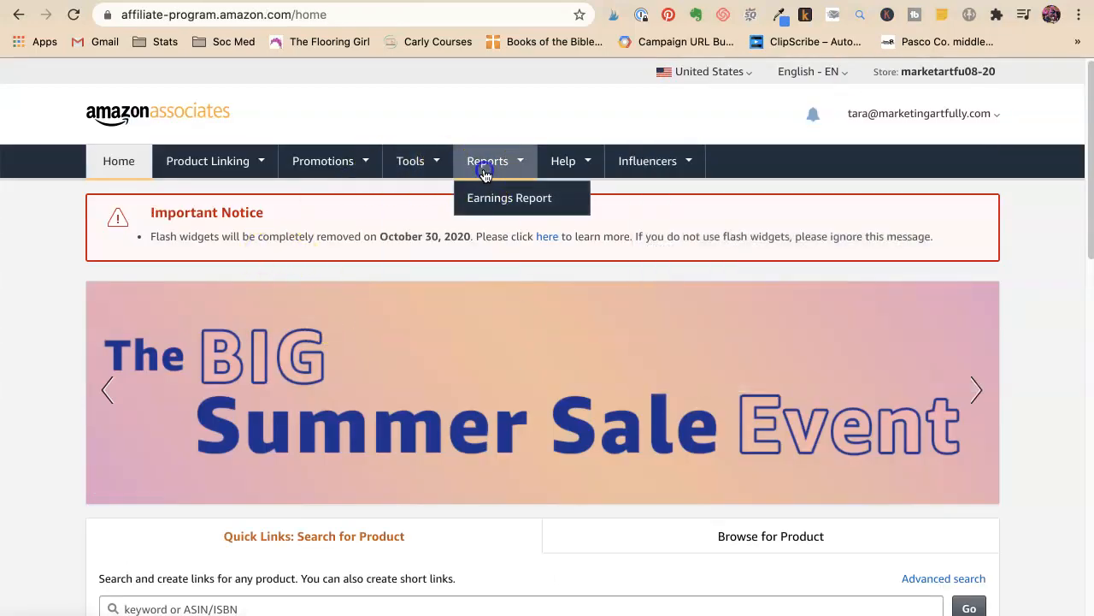
scroll("down", 3)
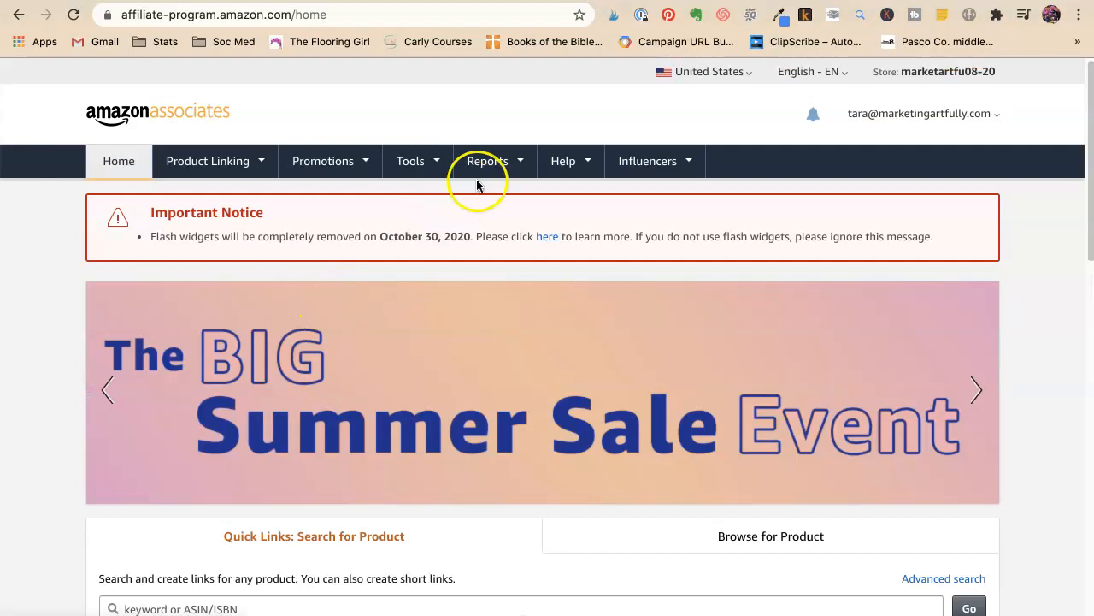
left_click(487, 160)
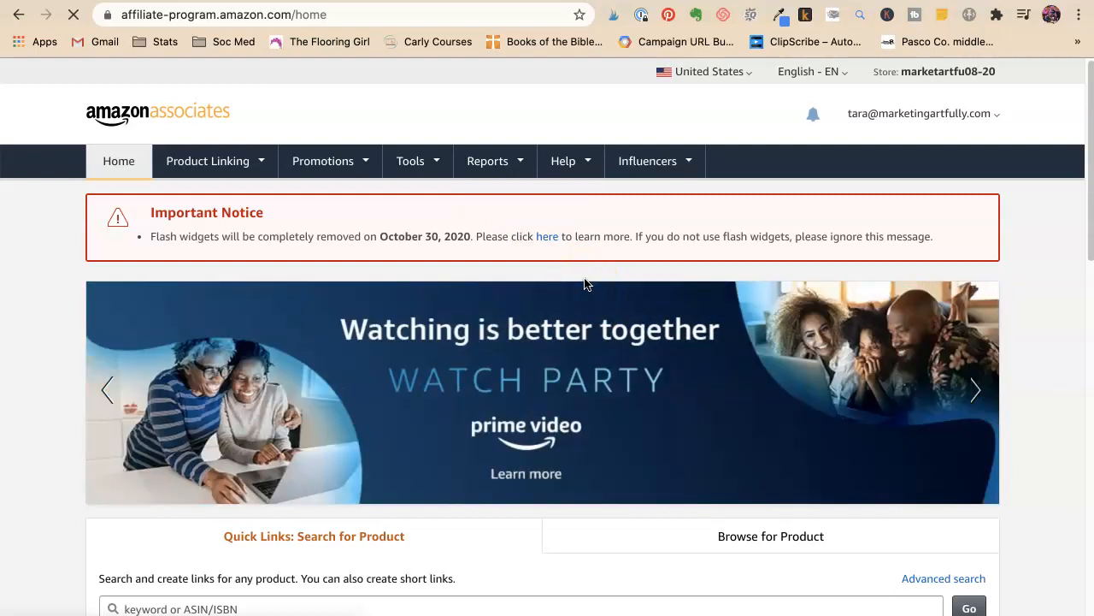
View the Amazon Associates last-30-days report and scroll to the ordered items table
left_click(482, 161)
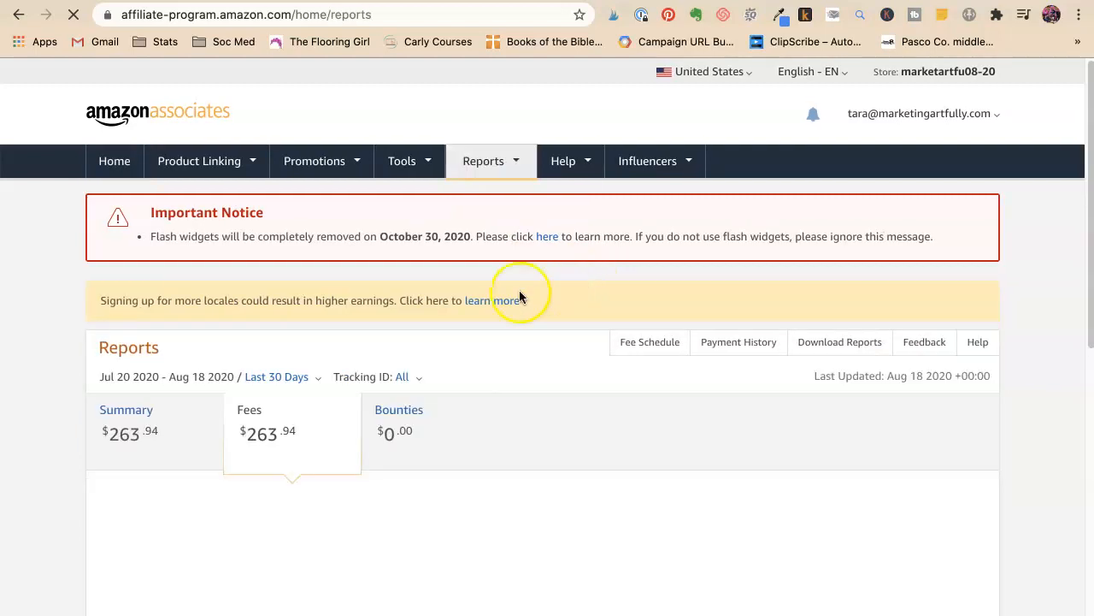
scroll("down", 3)
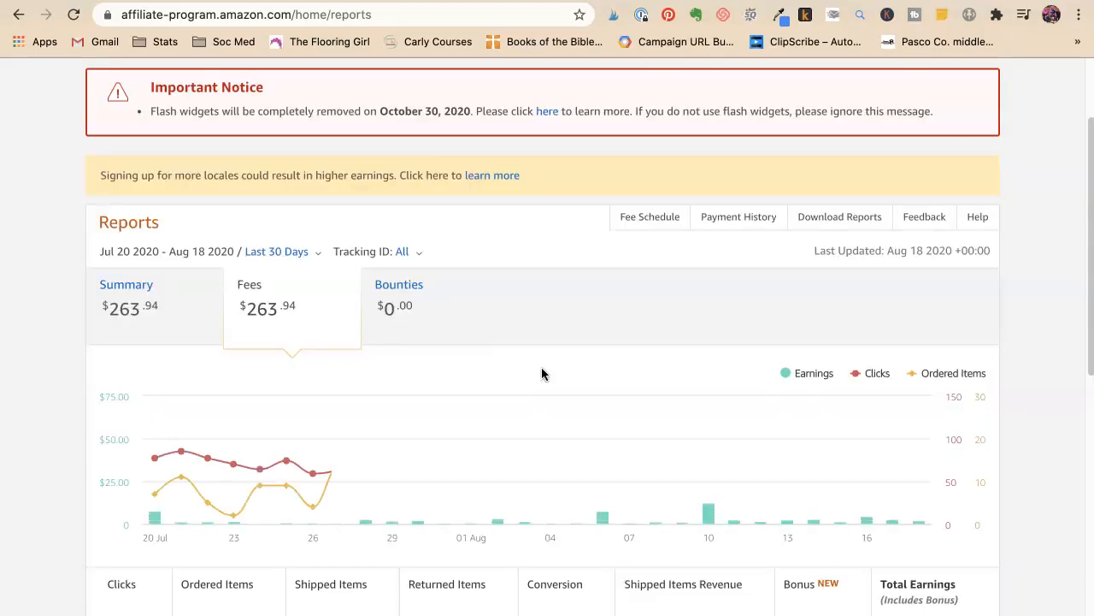
scroll("down", 3)
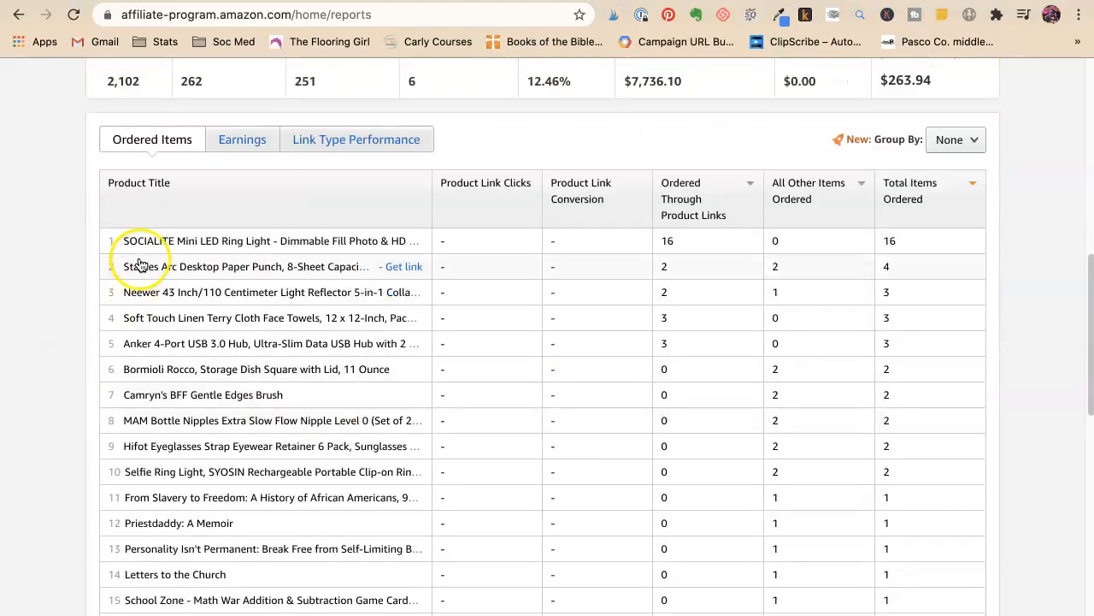
mouse_move(180, 250)
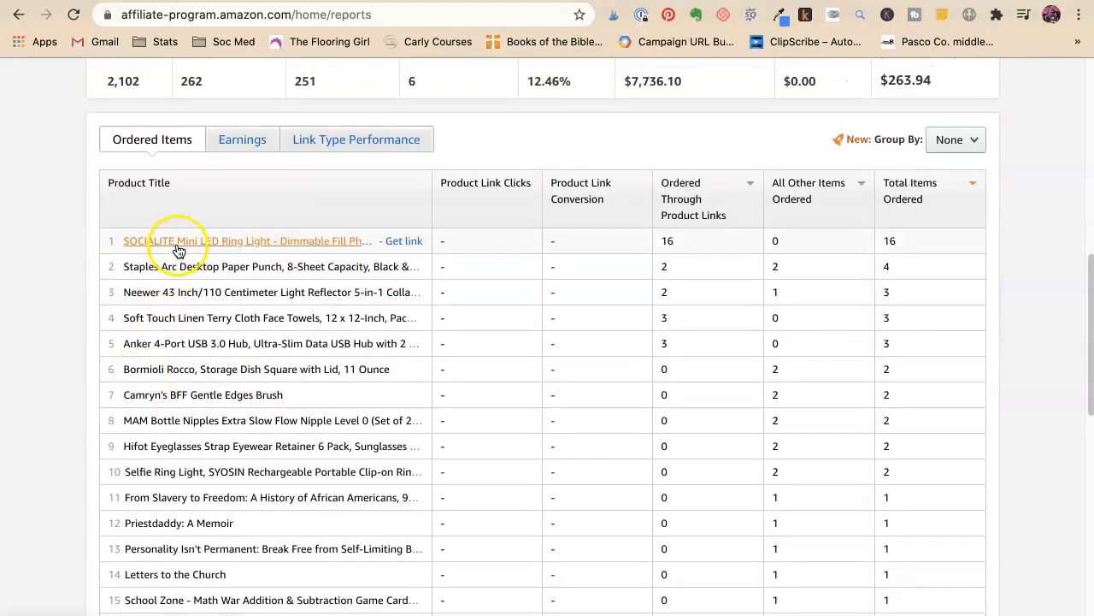
mouse_move(171, 239)
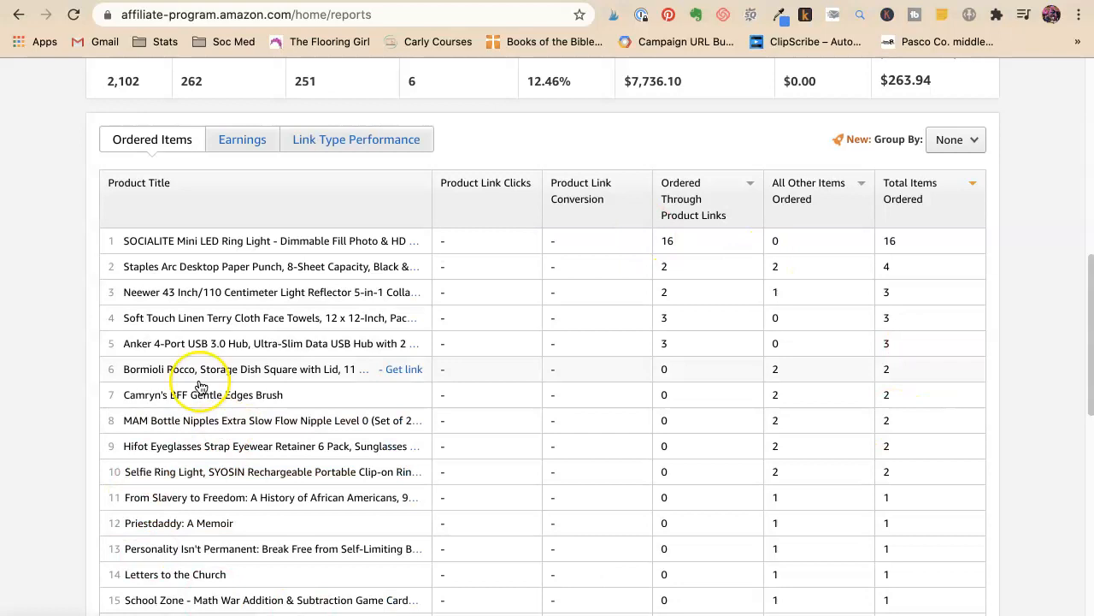
mouse_move(649, 297)
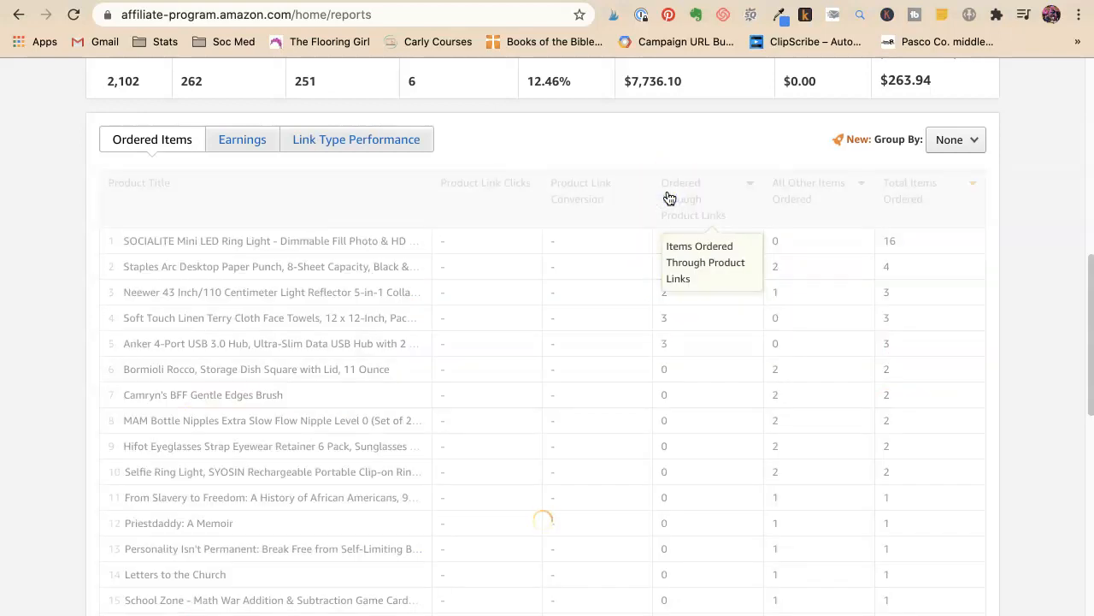
Sort the ordered-items table by items ordered through product links, highest first
left_click(701, 182)
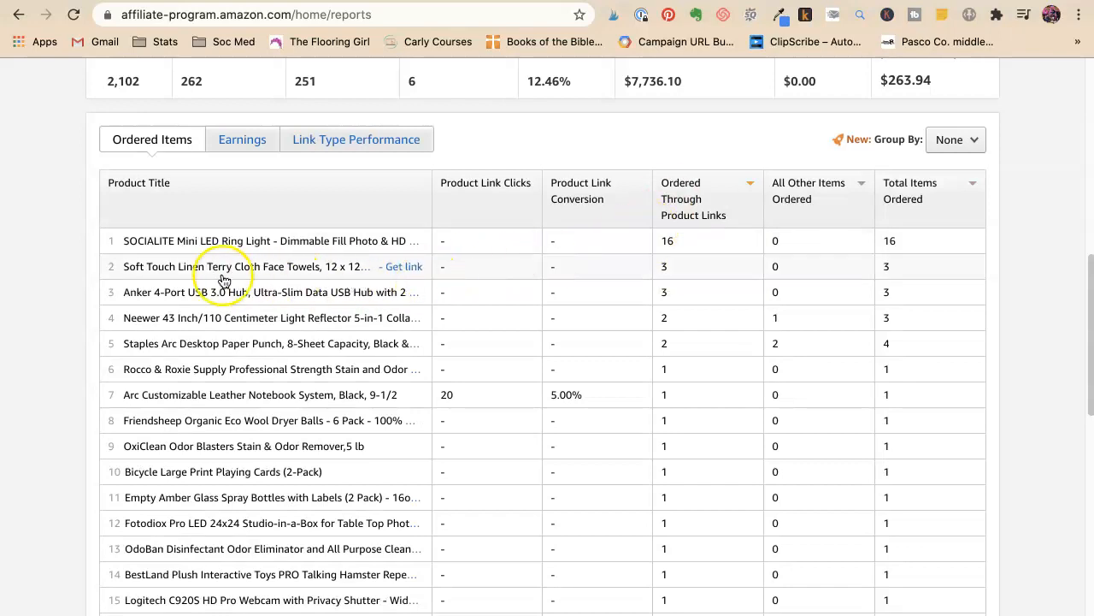
mouse_move(278, 270)
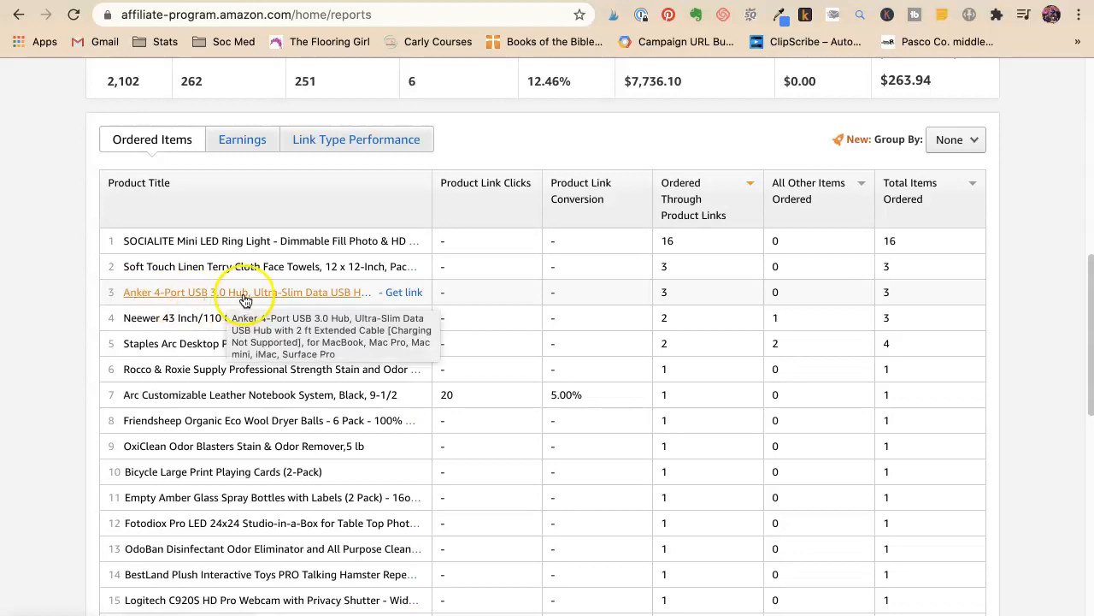
mouse_move(205, 298)
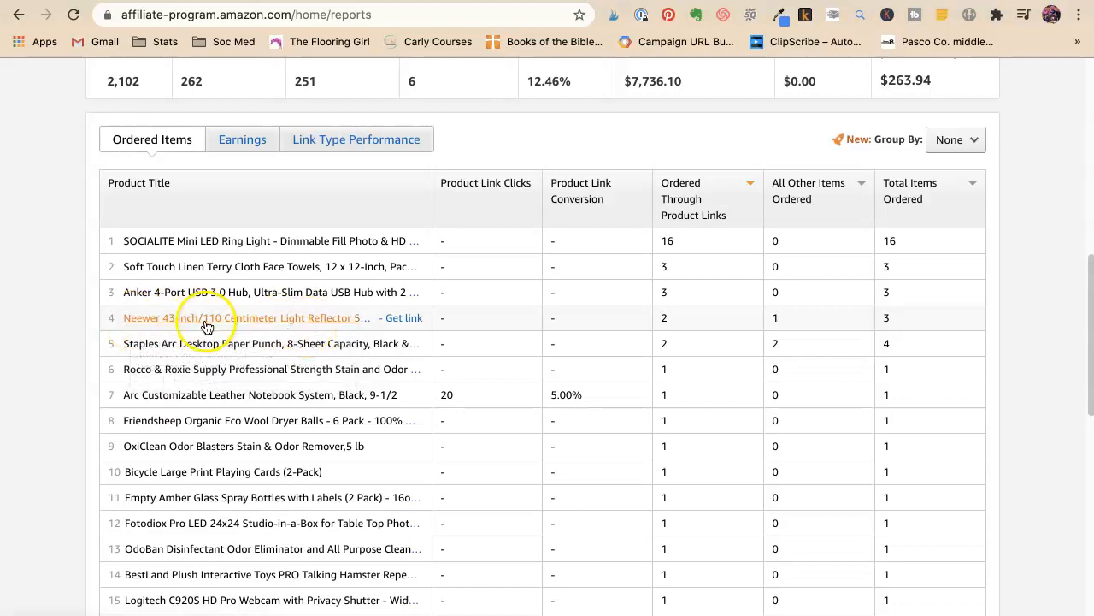
mouse_move(164, 352)
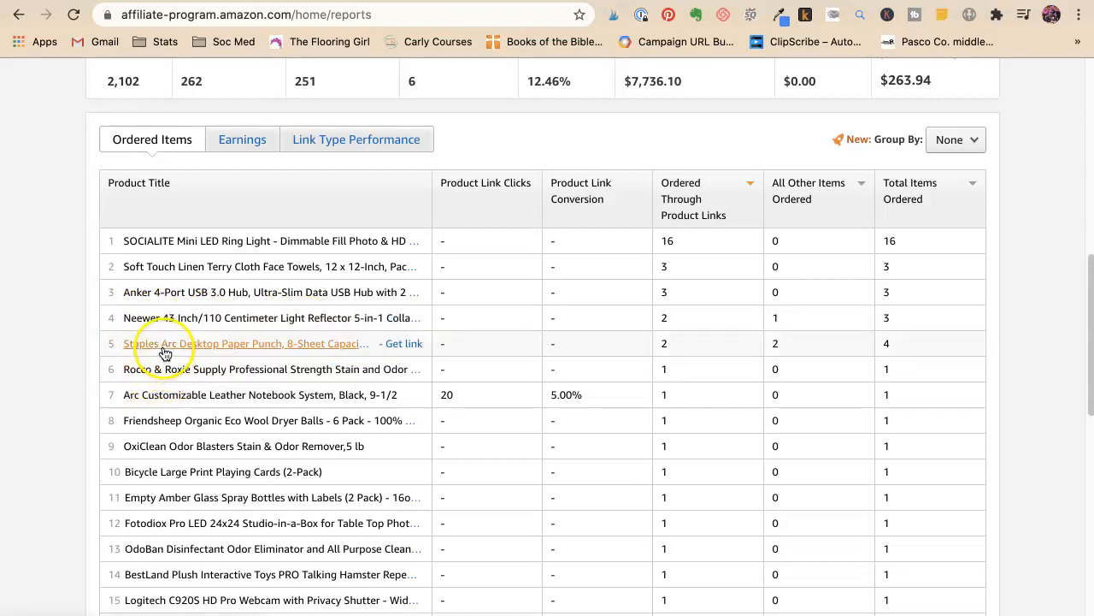
mouse_move(75, 350)
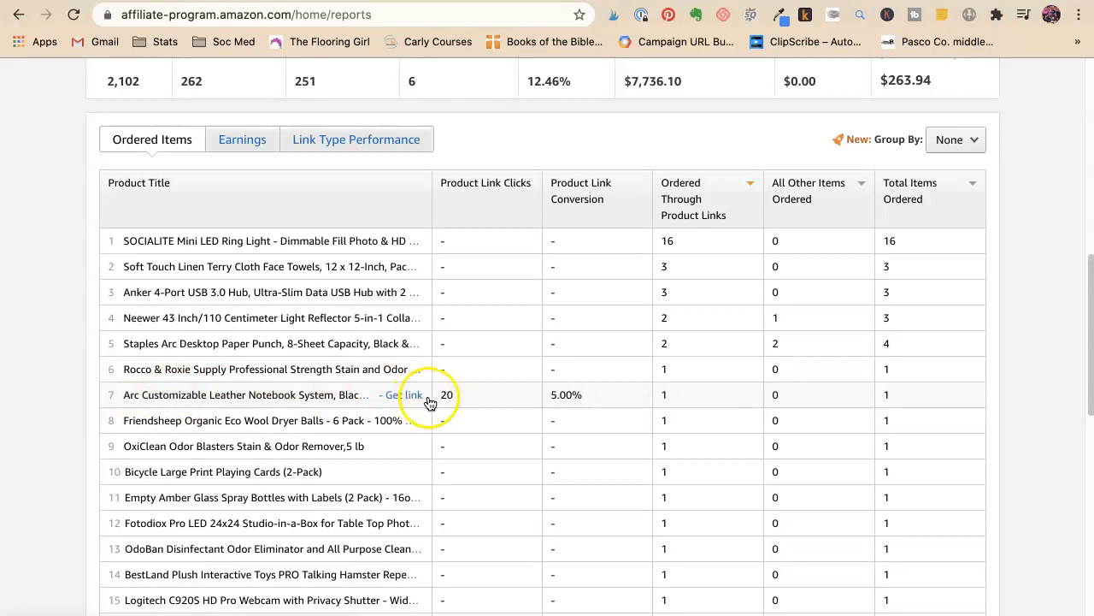
mouse_move(448, 402)
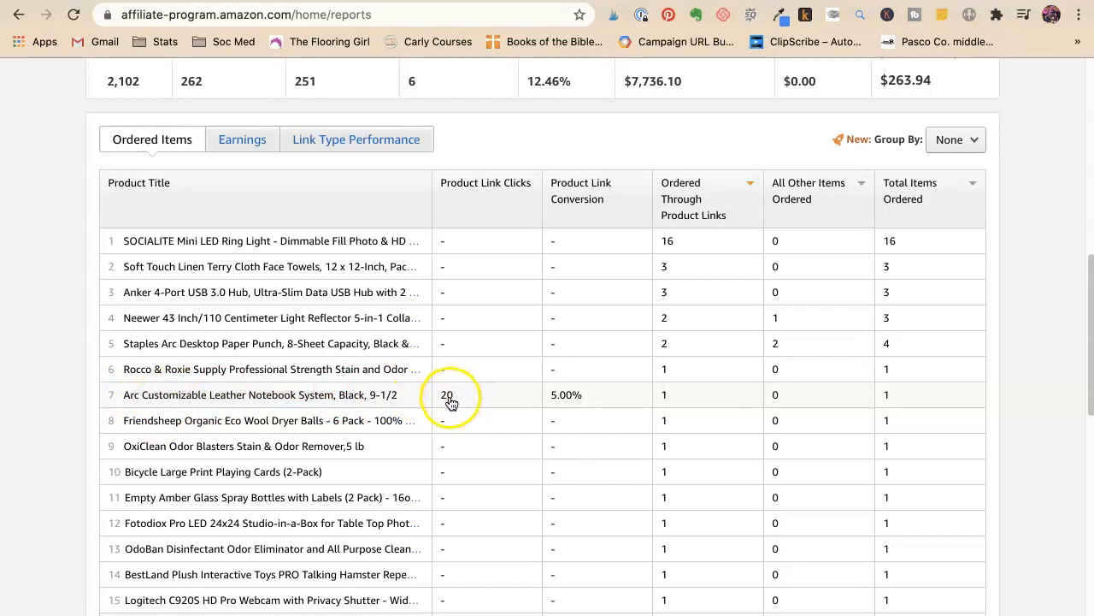
mouse_move(447, 431)
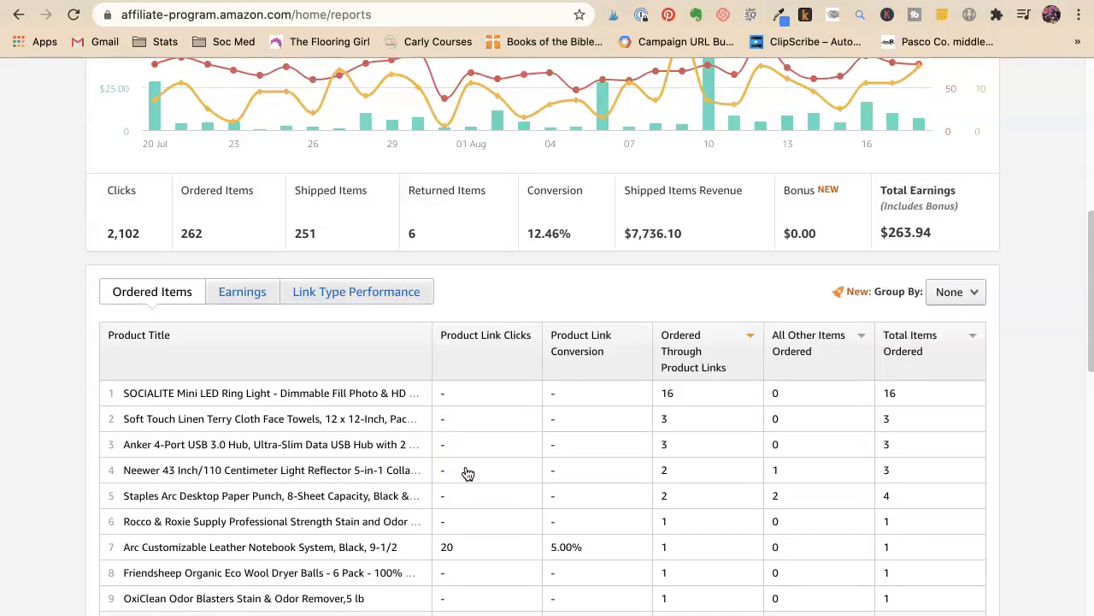
Scroll the sorted product list to reveal more items such as the Arc leather notebook
scroll("down", 3)
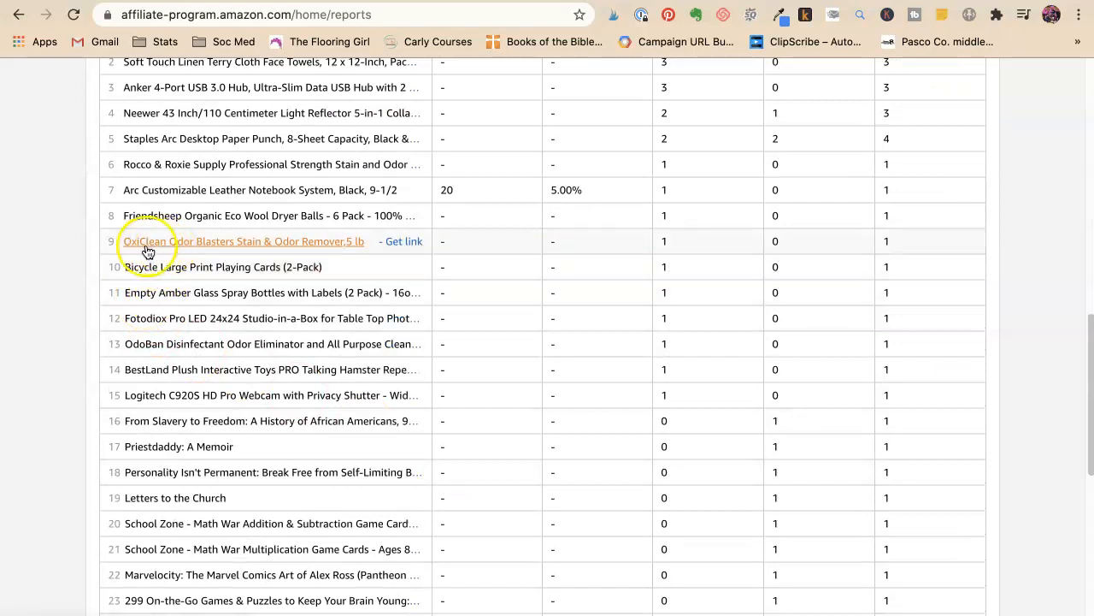
mouse_move(205, 248)
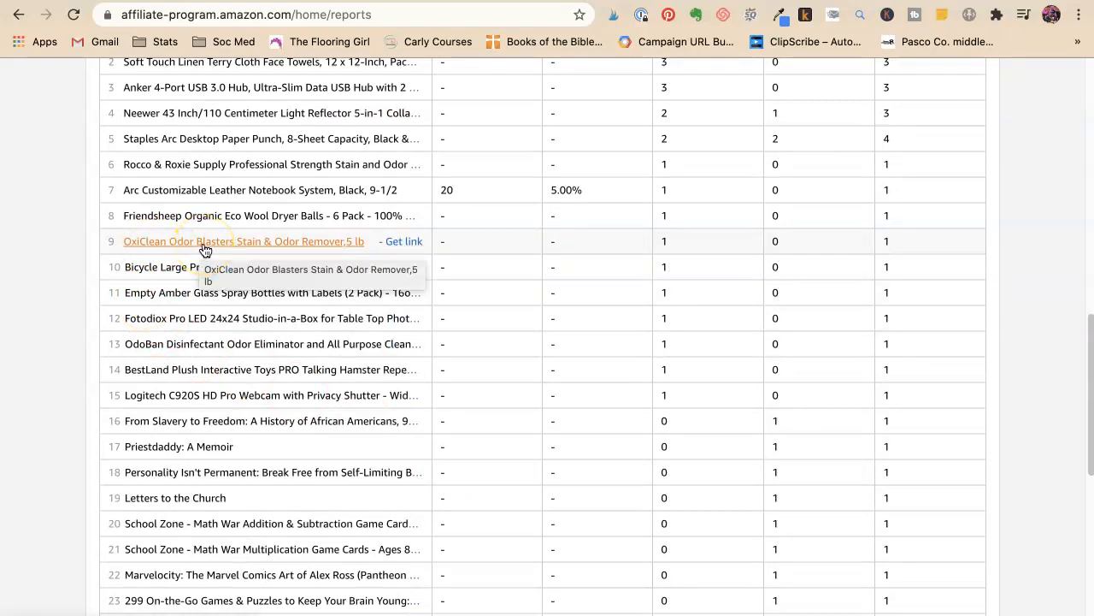
mouse_move(151, 267)
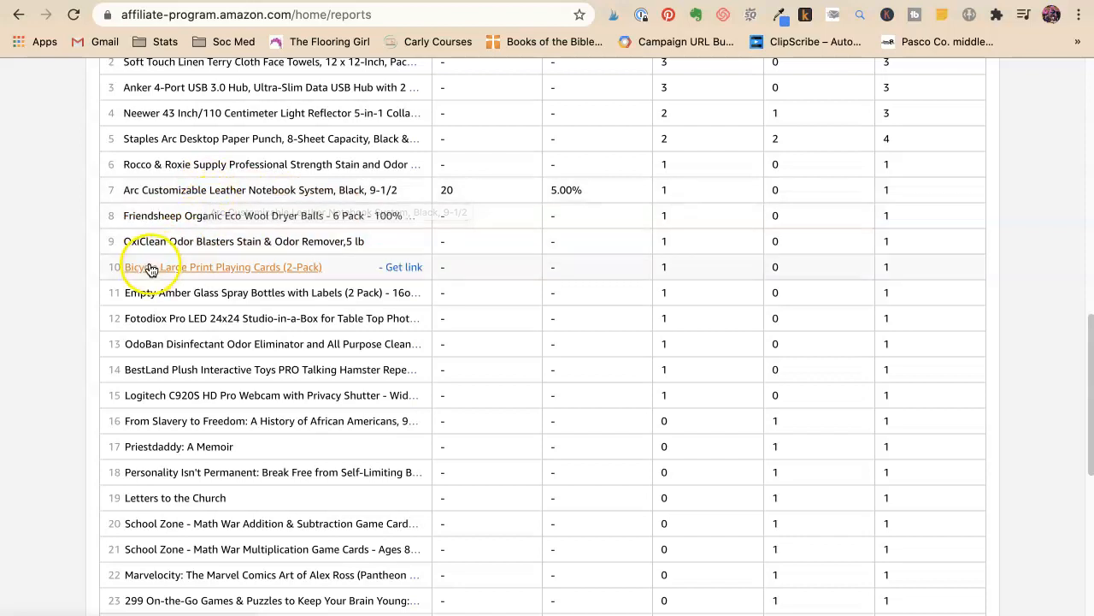
mouse_move(151, 266)
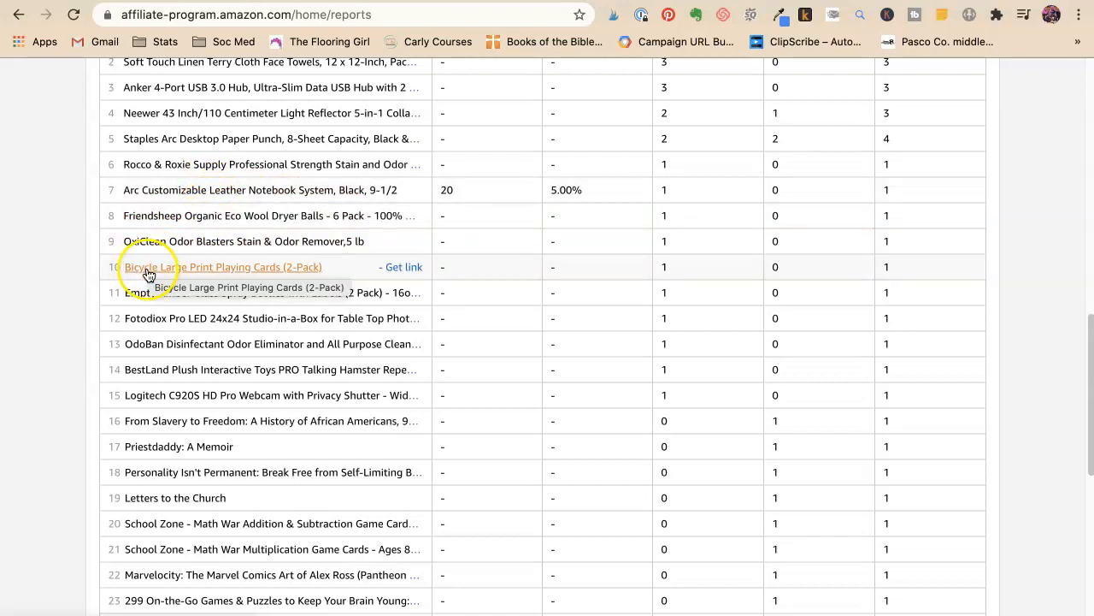
mouse_move(54, 321)
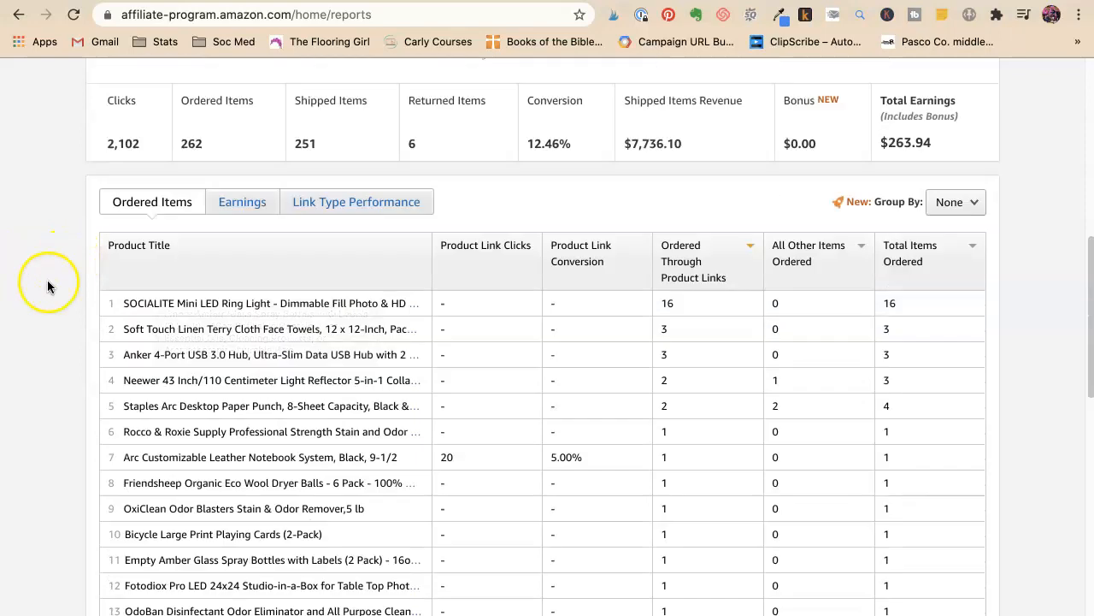
mouse_move(236, 405)
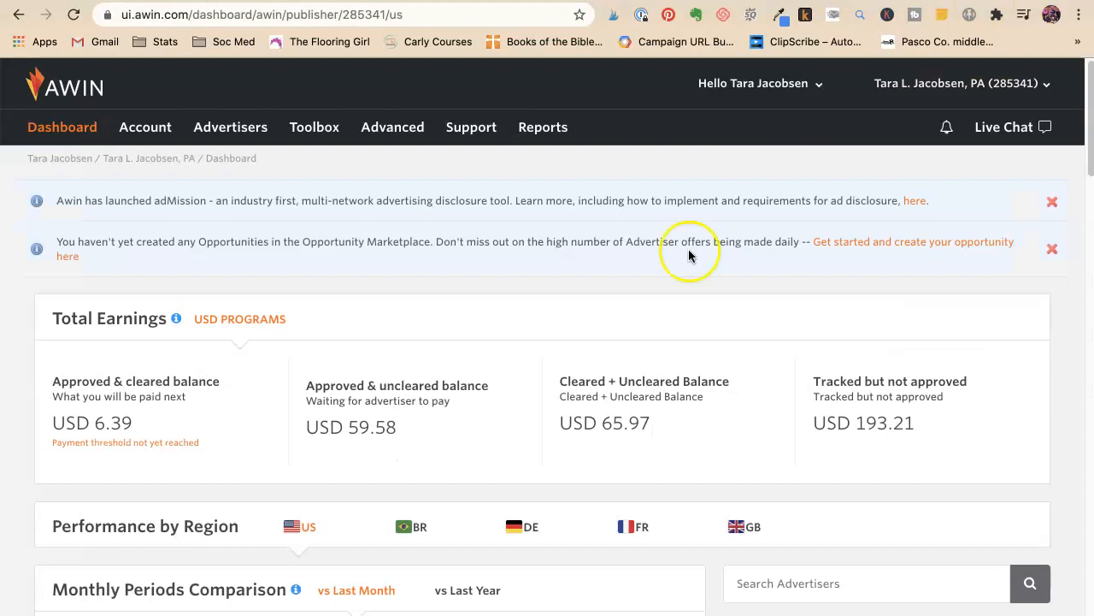
Open Awin's Product Performance report for this week from the Reports menu
left_click(544, 127)
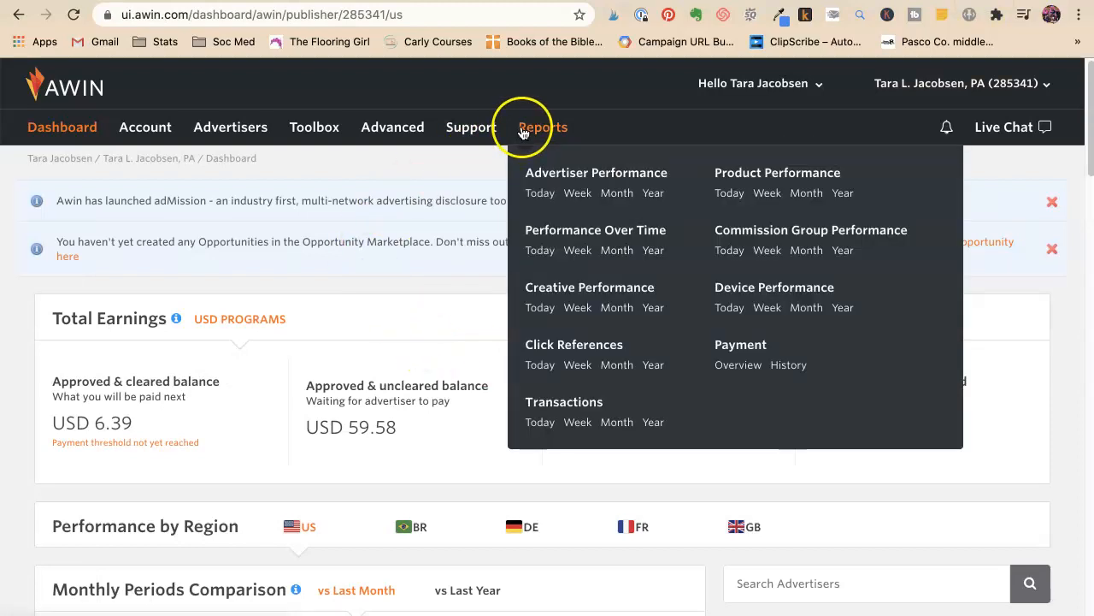
mouse_move(540, 308)
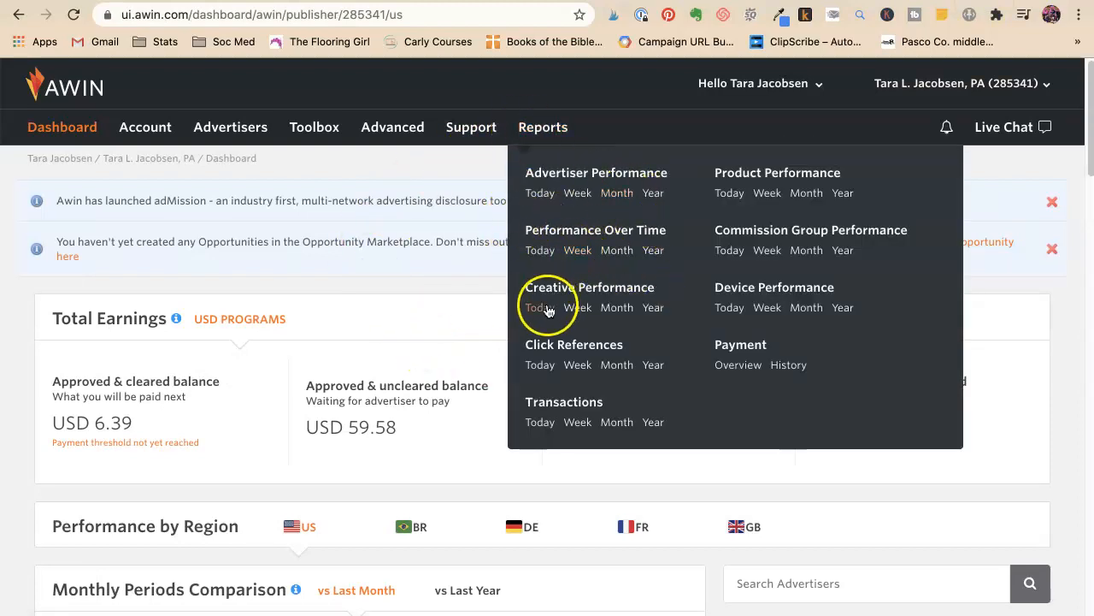
mouse_move(741, 209)
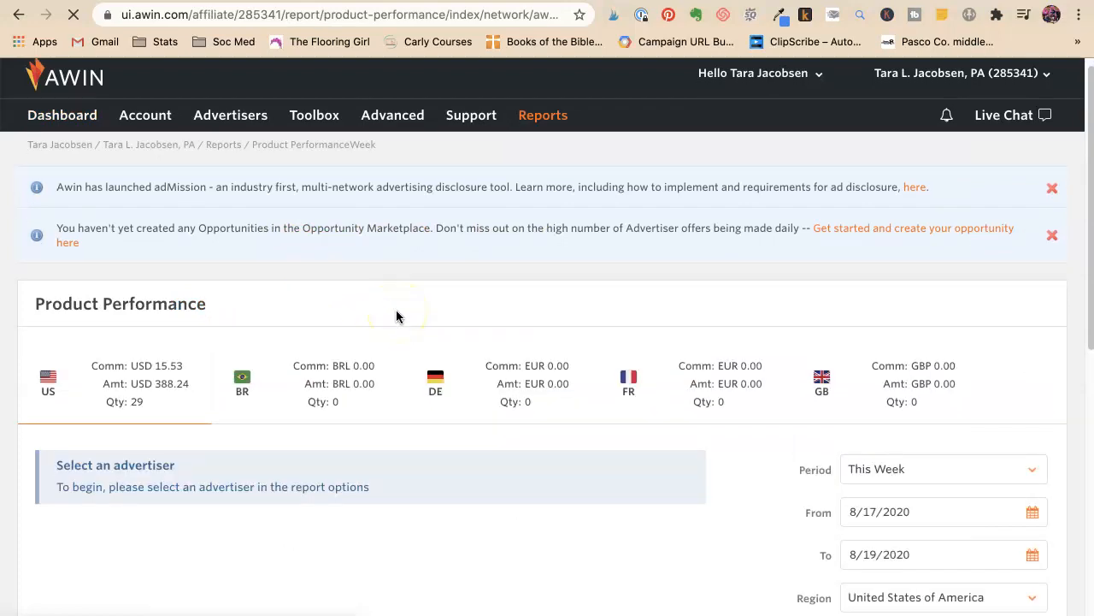
scroll("down", 3)
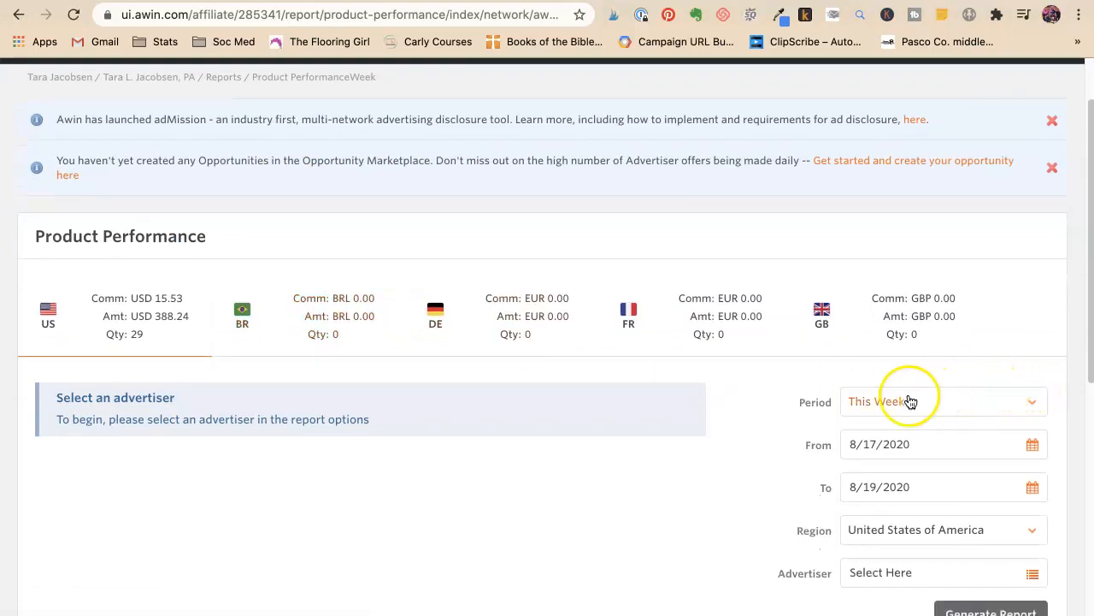
scroll("down", 3)
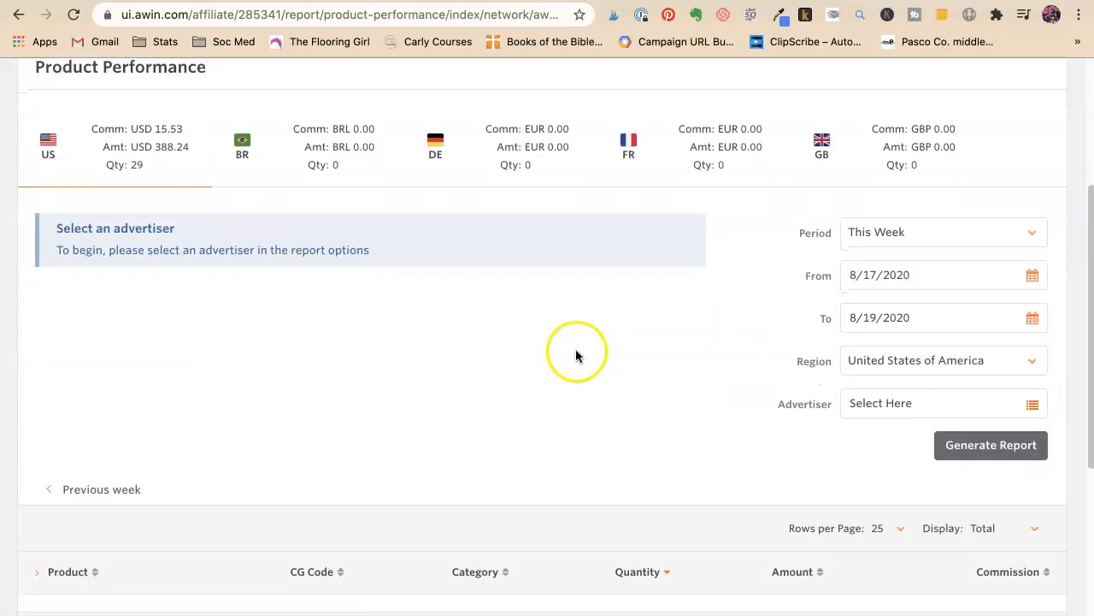
Choose Etsy (US) as the report's single advertiser, keeping this week's dates and United States region
left_click(944, 403)
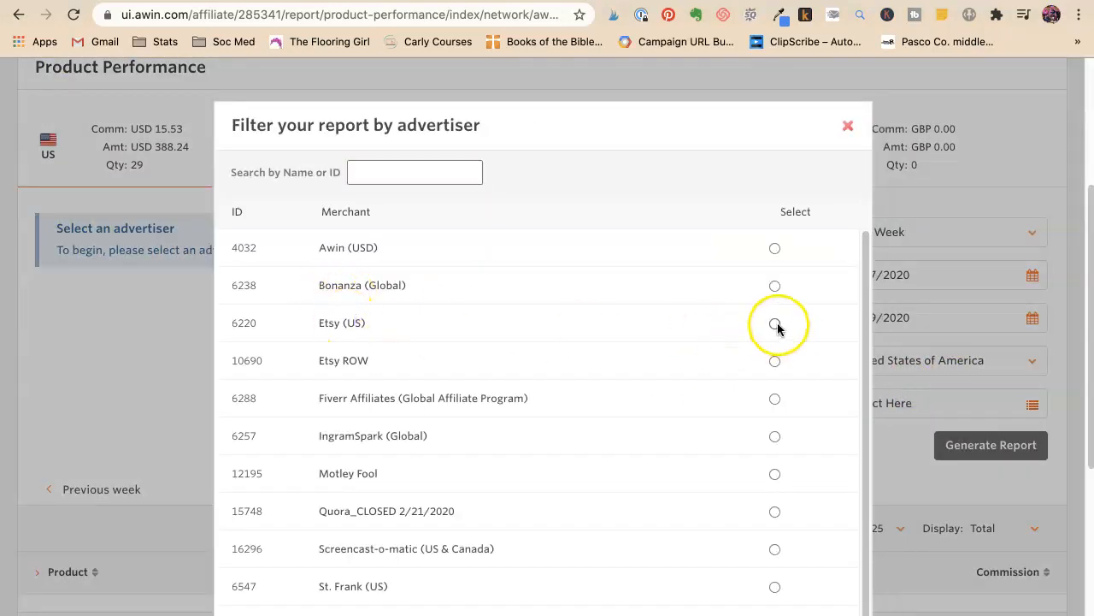
left_click(775, 322)
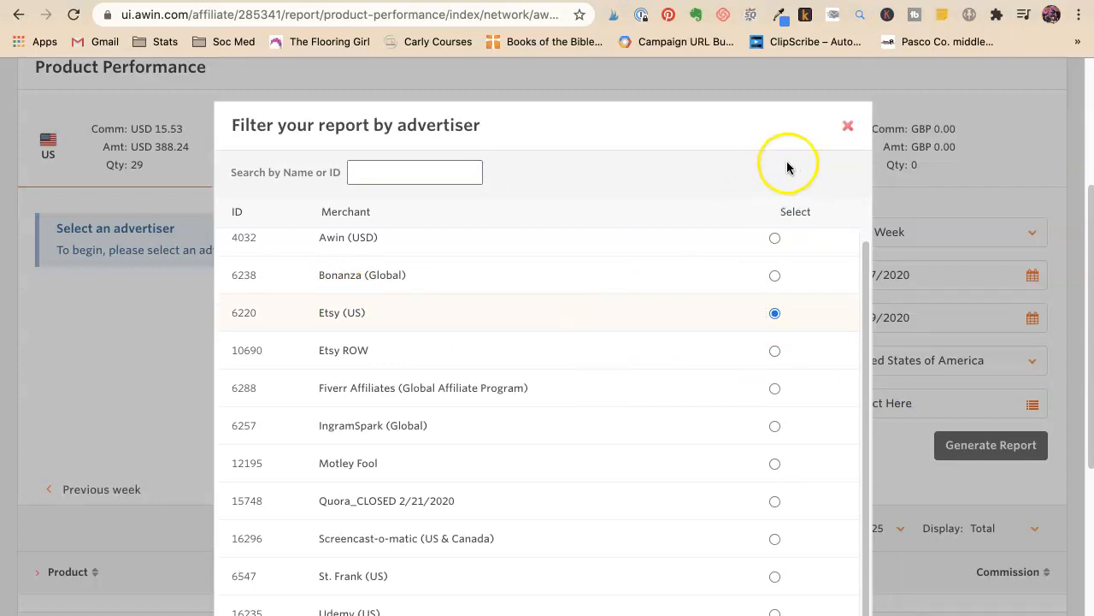
left_click(848, 126)
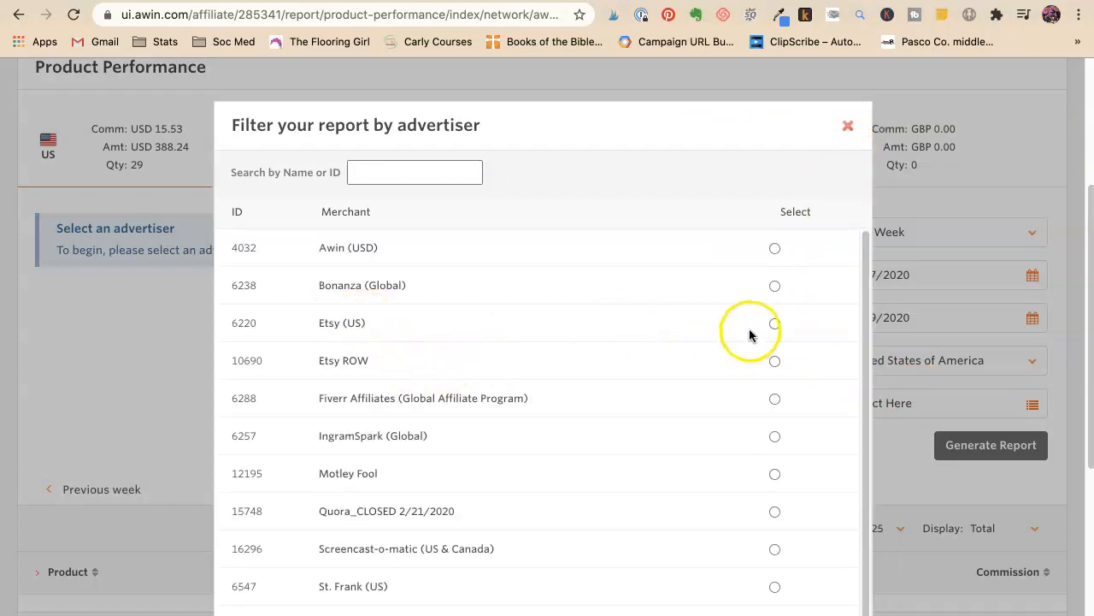
left_click(775, 321)
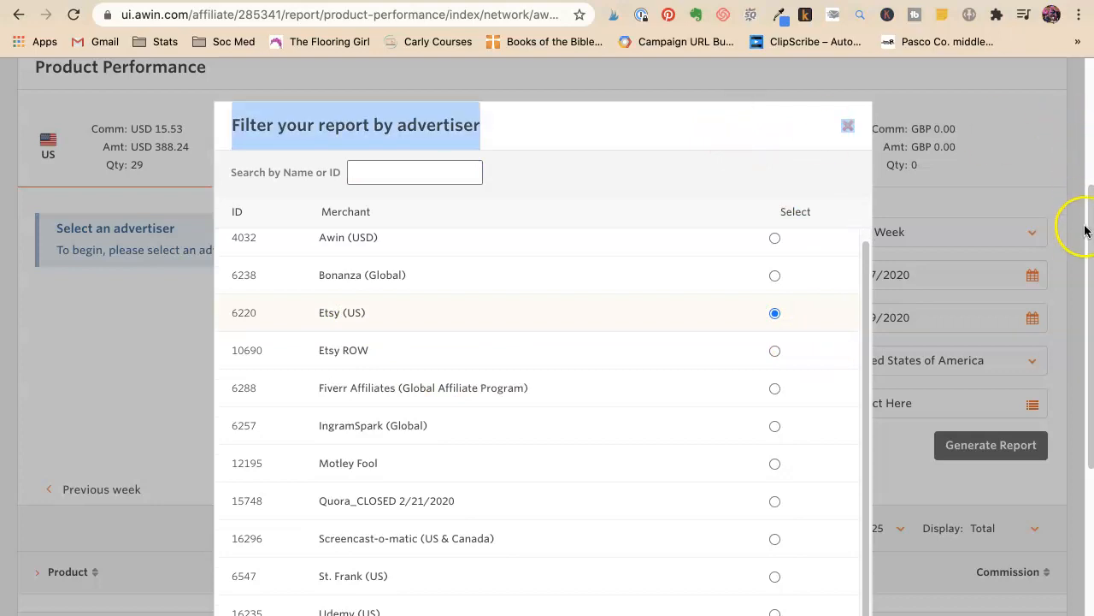
mouse_move(1086, 231)
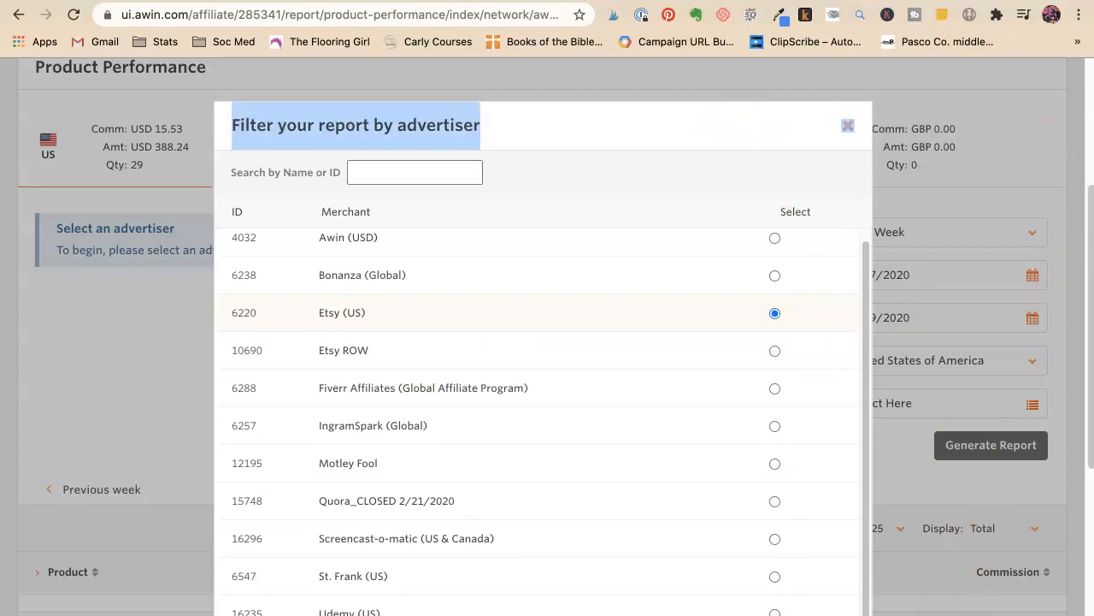
scroll("down", 3)
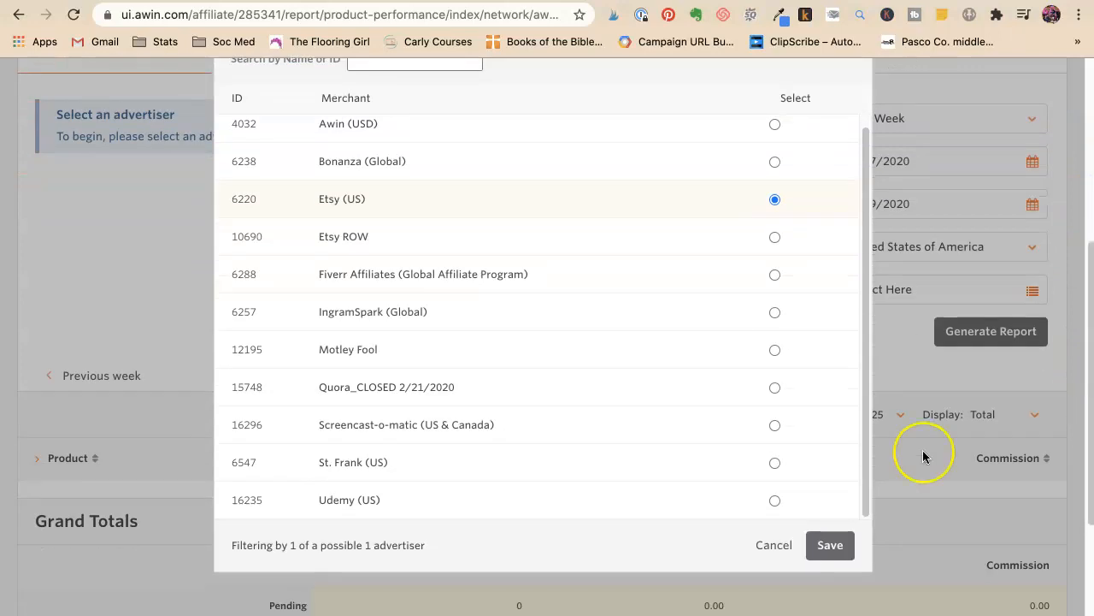
left_click(828, 544)
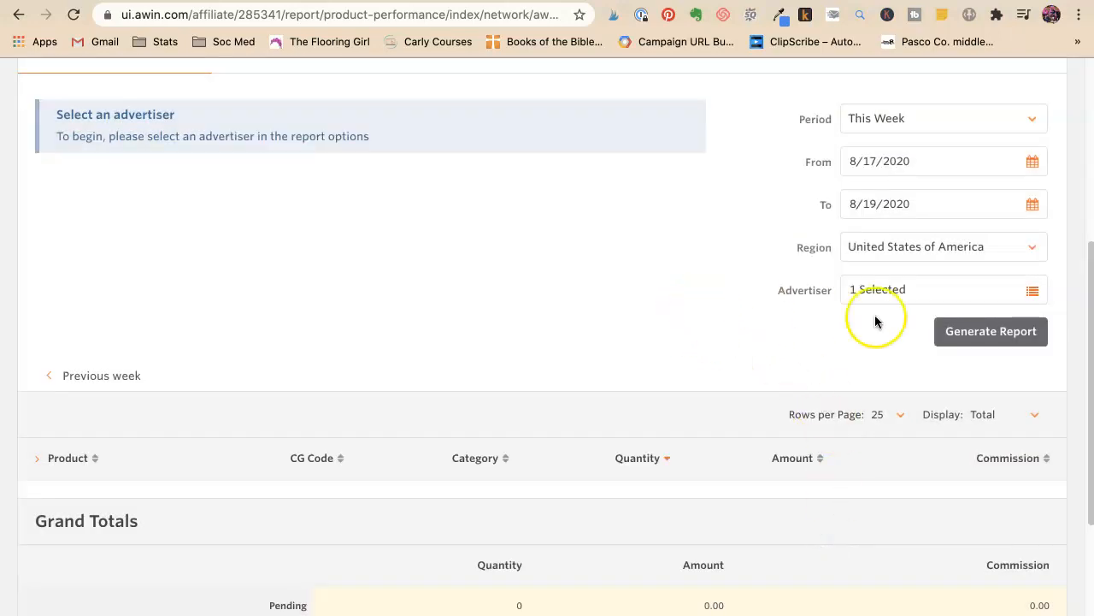
Generate the Etsy (US) report for 8/17–8/19/2020 and review its 34-product table
left_click(990, 332)
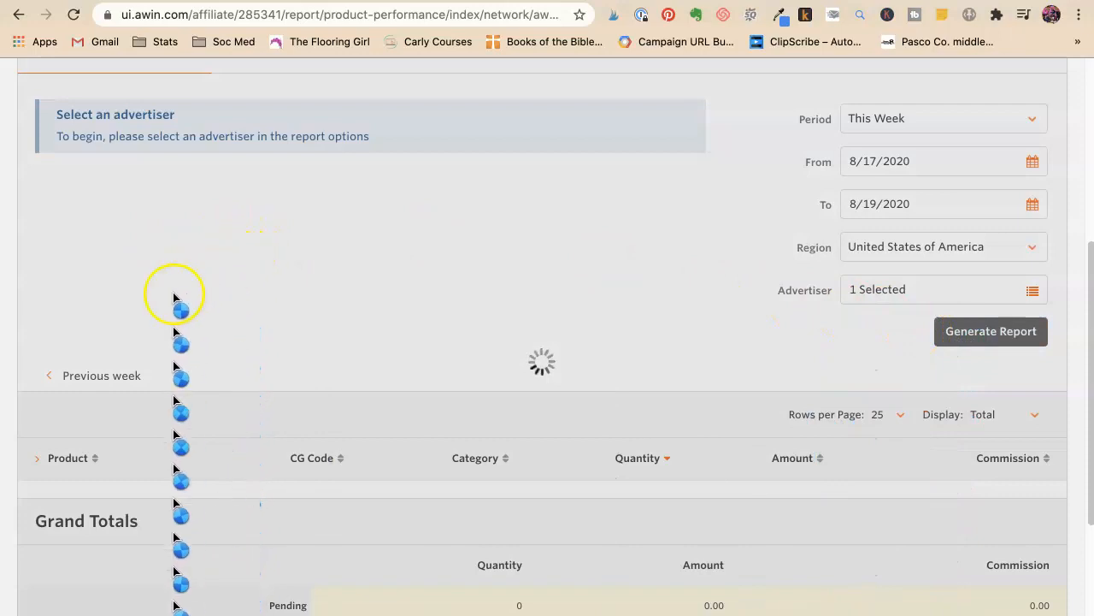
mouse_move(355, 334)
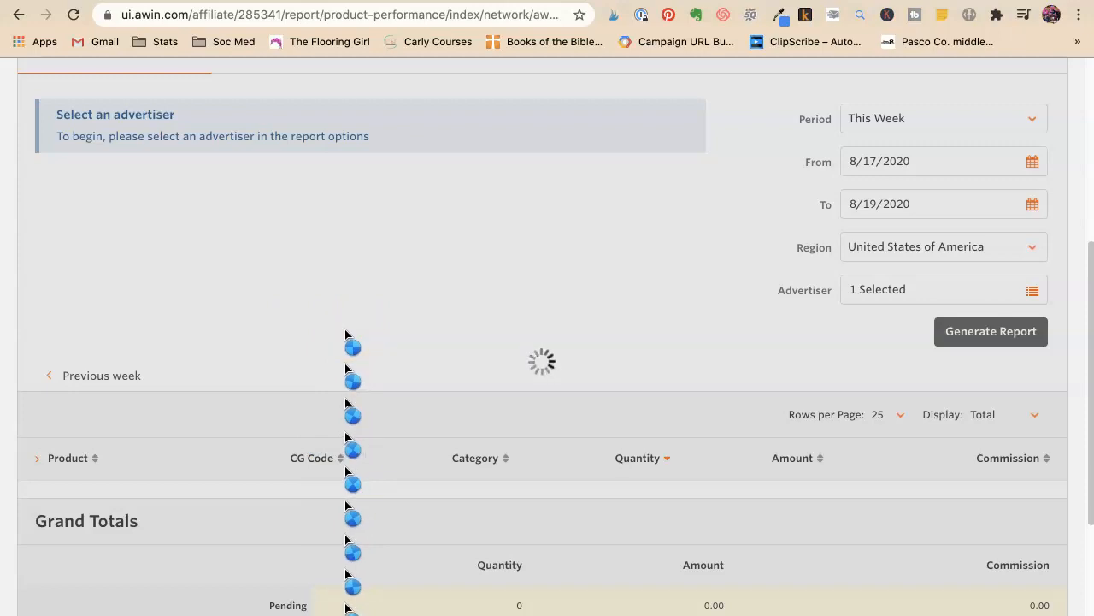
left_click(990, 332)
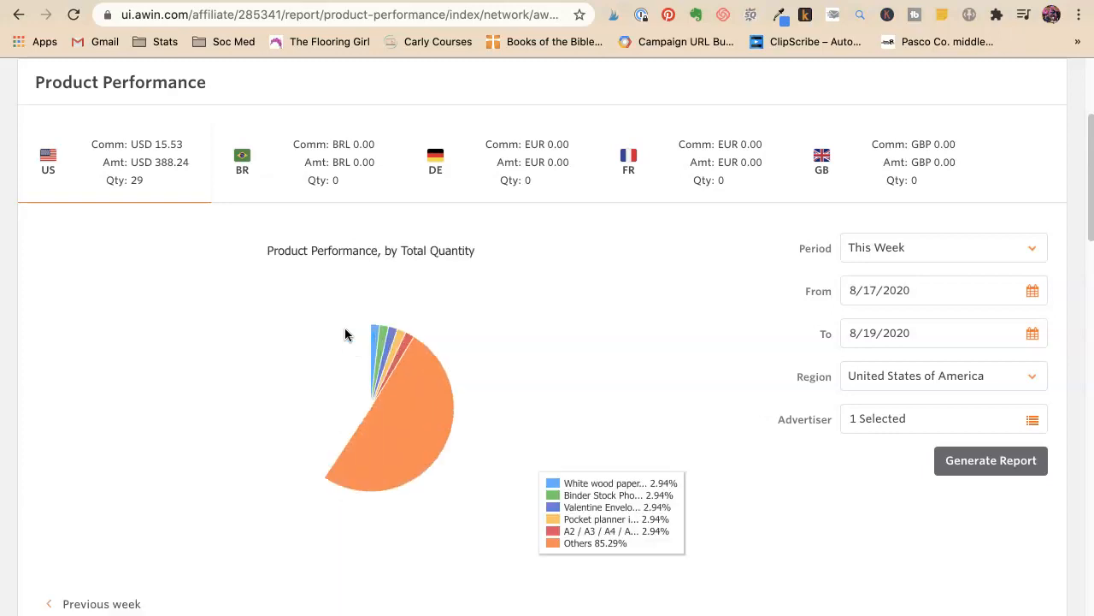
scroll("down", 3)
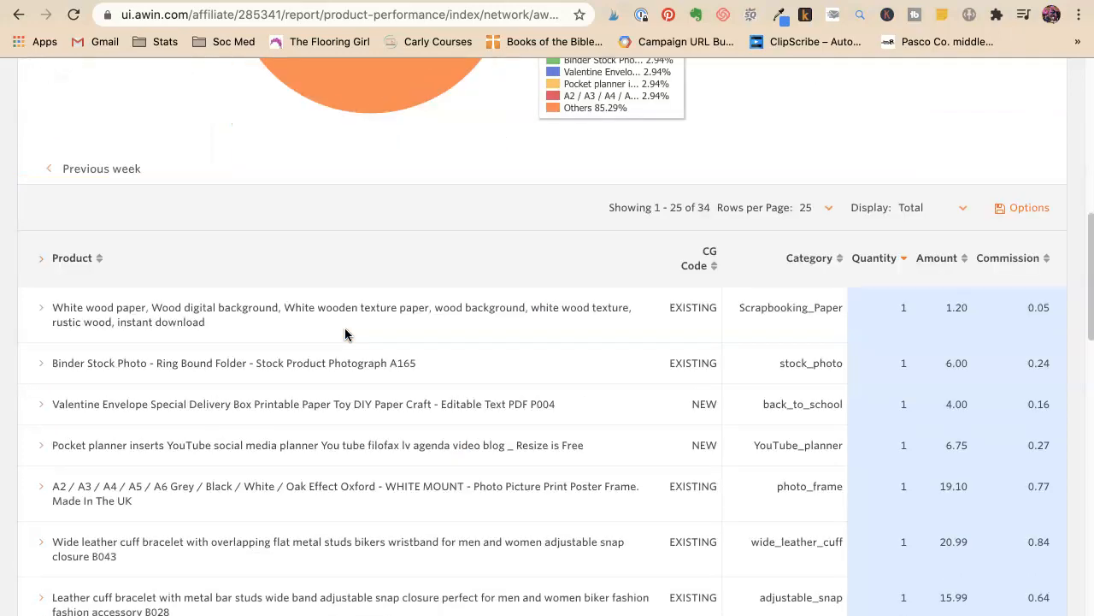
scroll("down", 3)
type("apron")
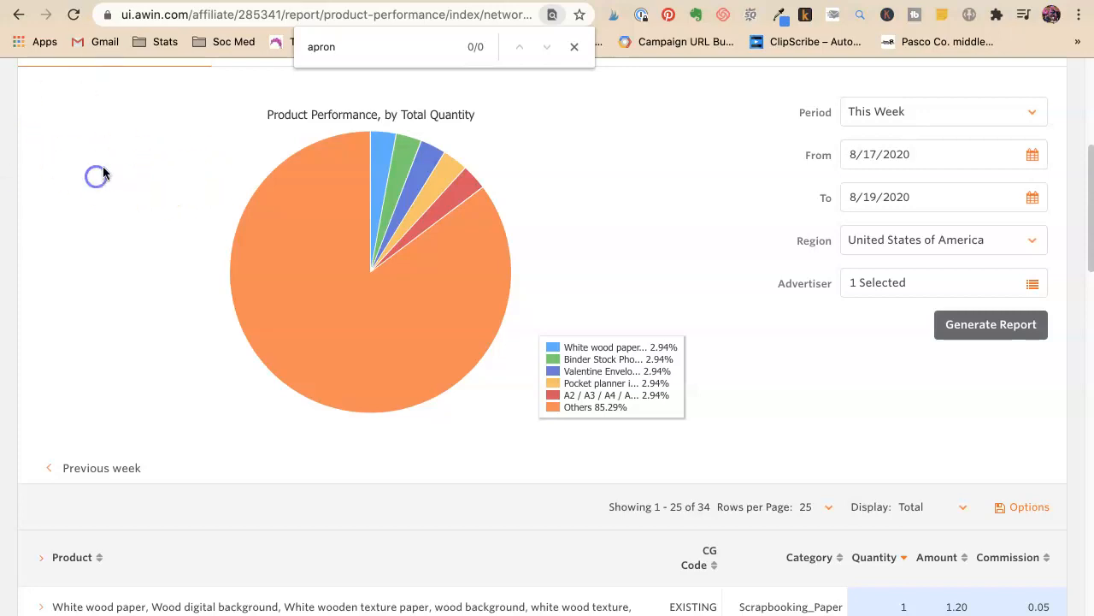
Review the second page of products and Grand Totals, then return to the first page
scroll("down", 3)
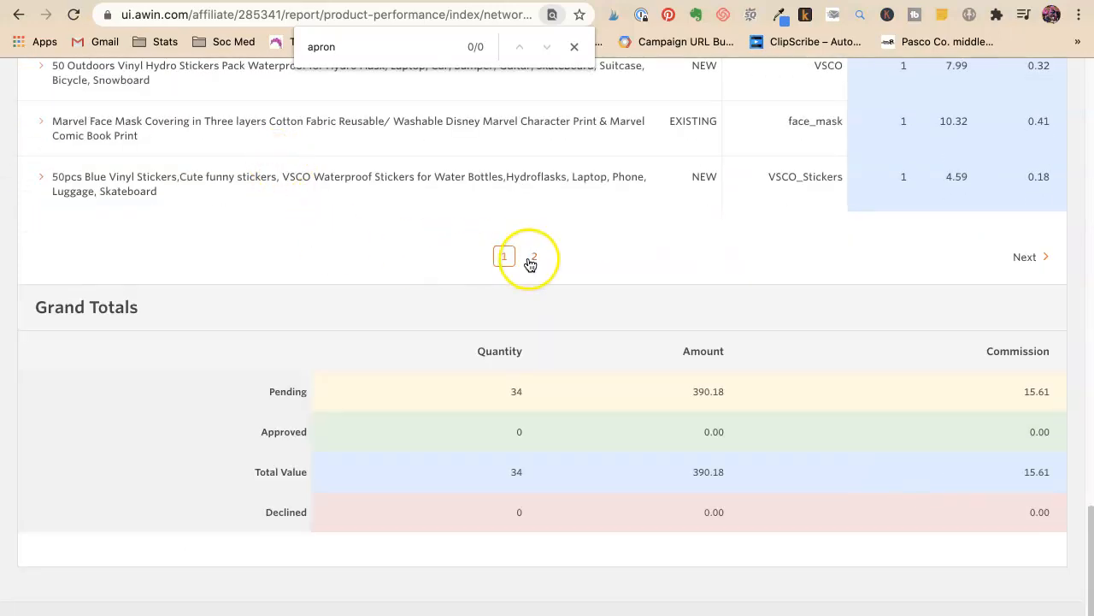
left_click(503, 257)
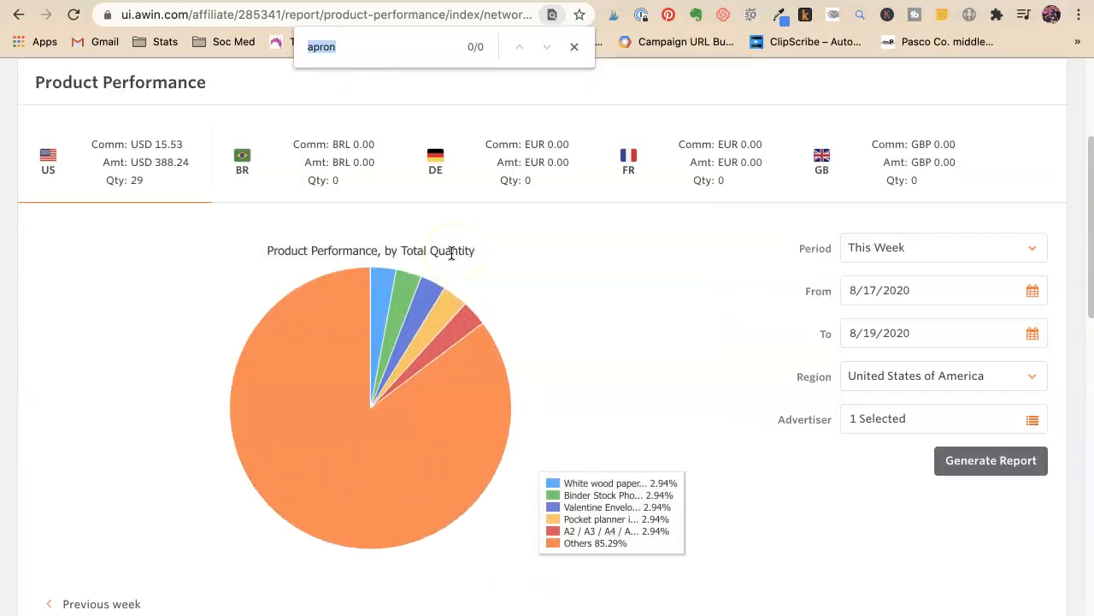
mouse_move(469, 323)
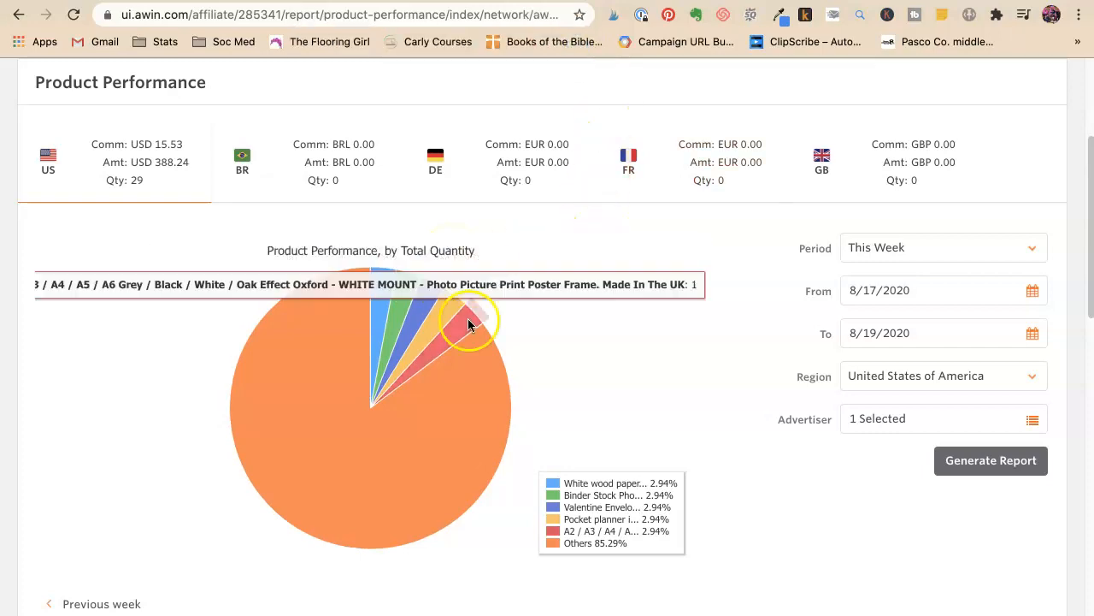
scroll("down", 3)
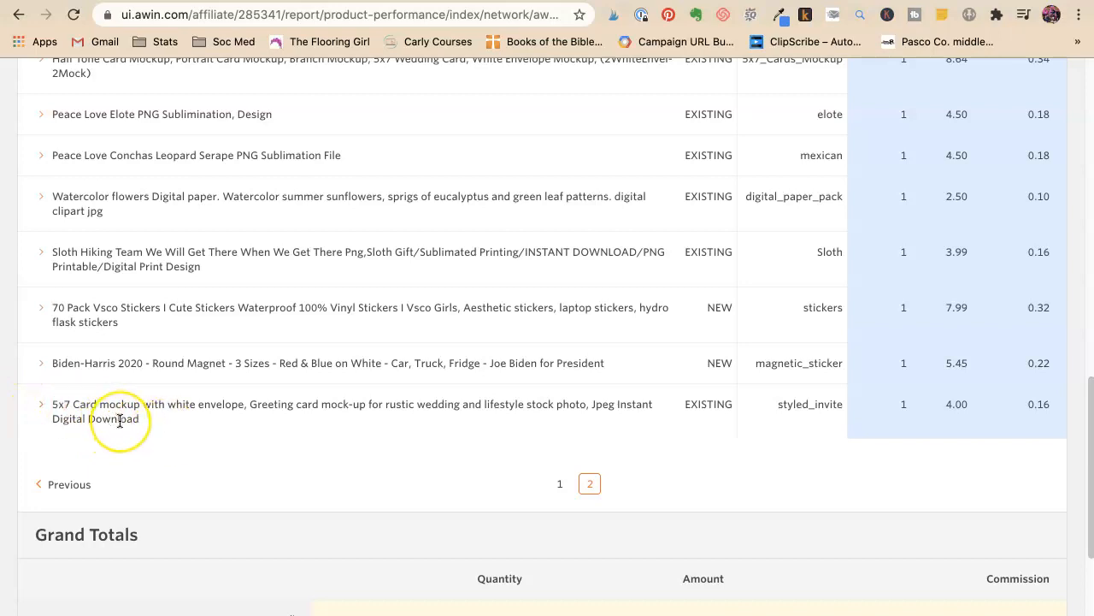
scroll("down", 3)
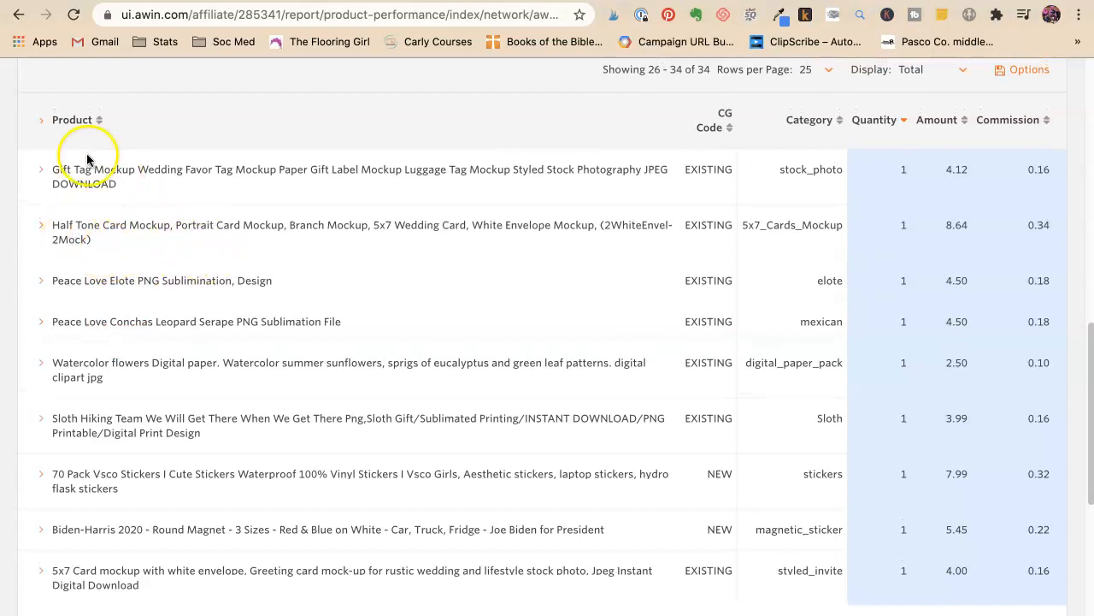
scroll("down", 3)
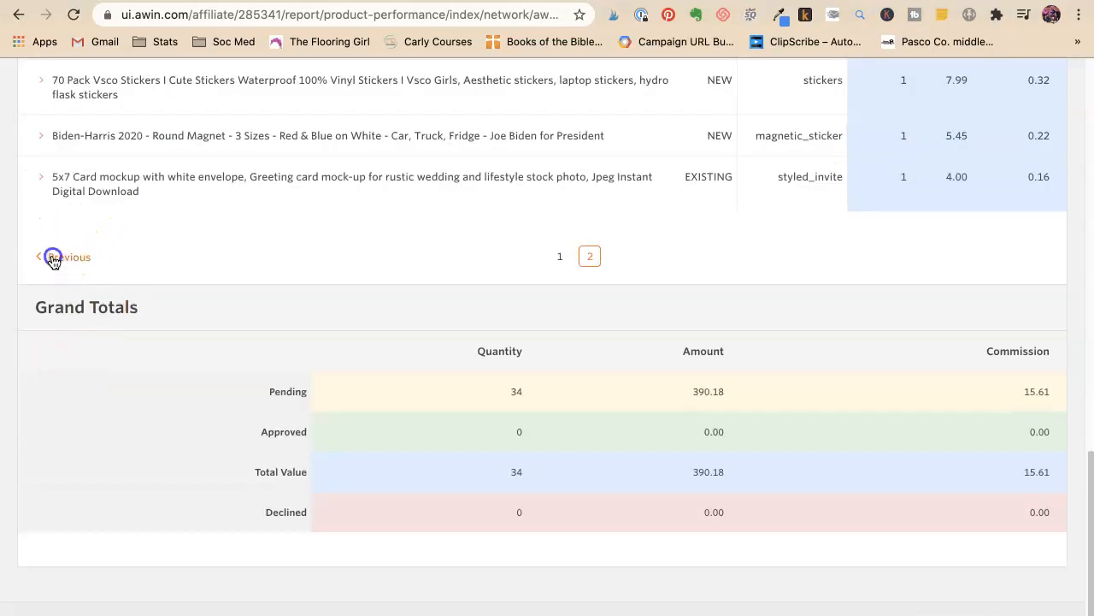
left_click(69, 256)
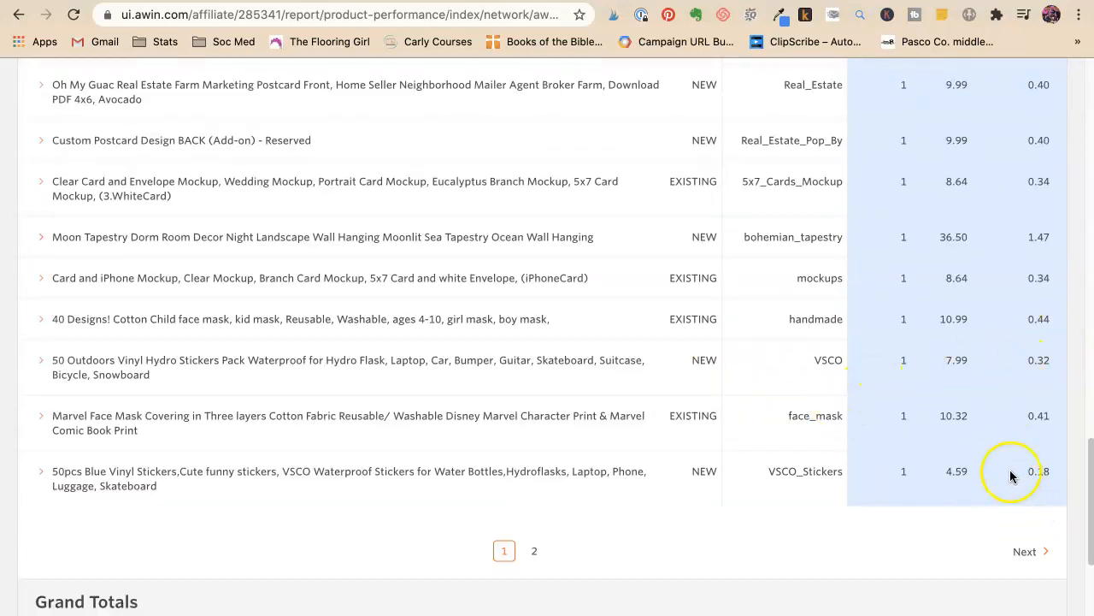
mouse_move(982, 443)
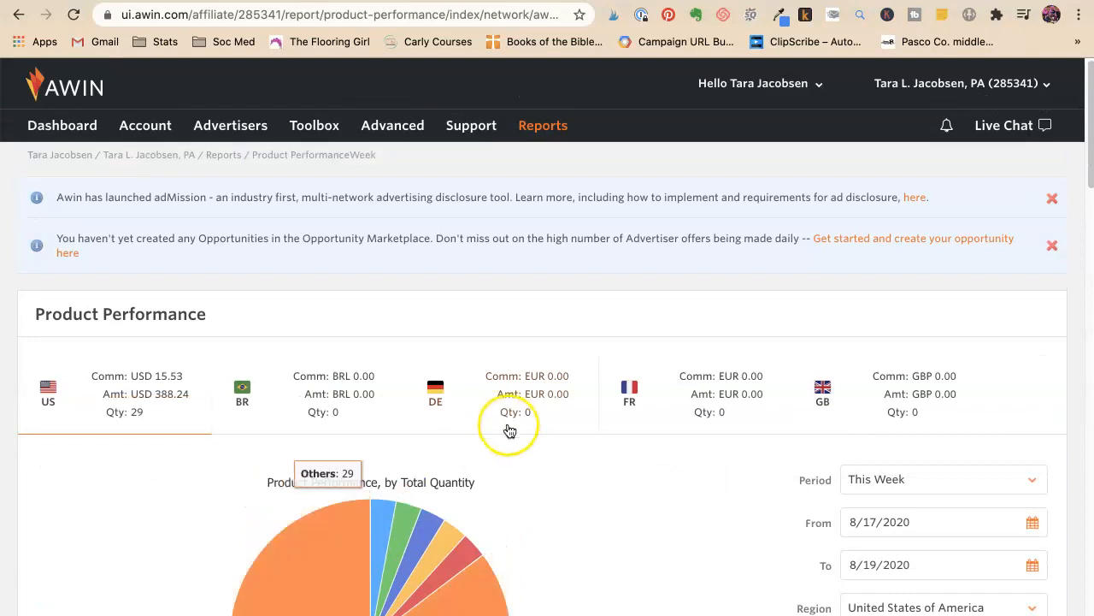
Change the report period to Year to Date (1/1–8/19/2020) and regenerate, listing 1943 products
left_click(941, 479)
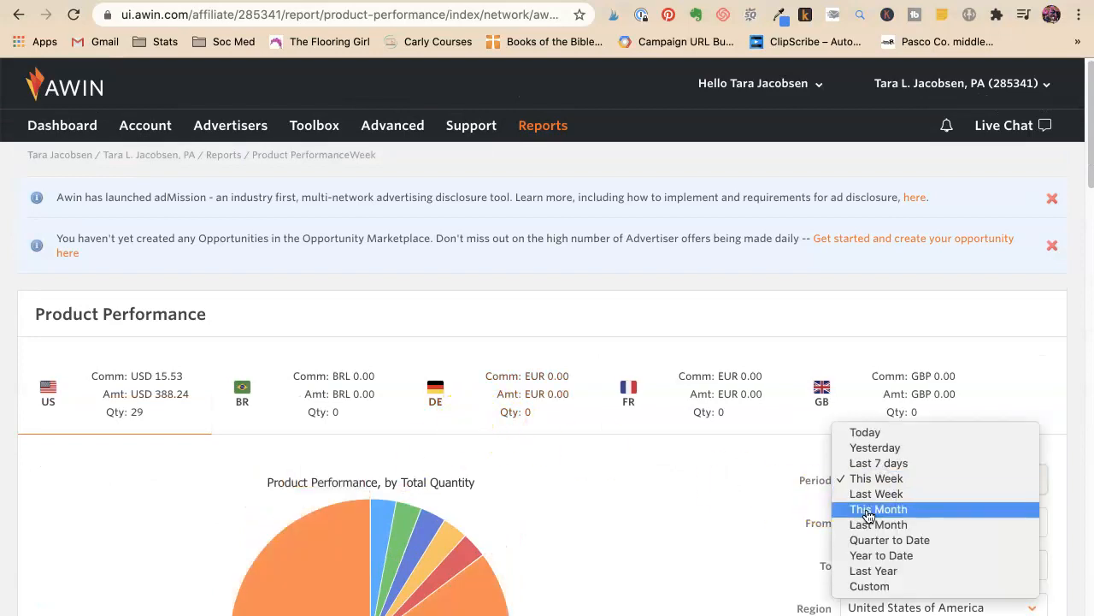
mouse_move(868, 540)
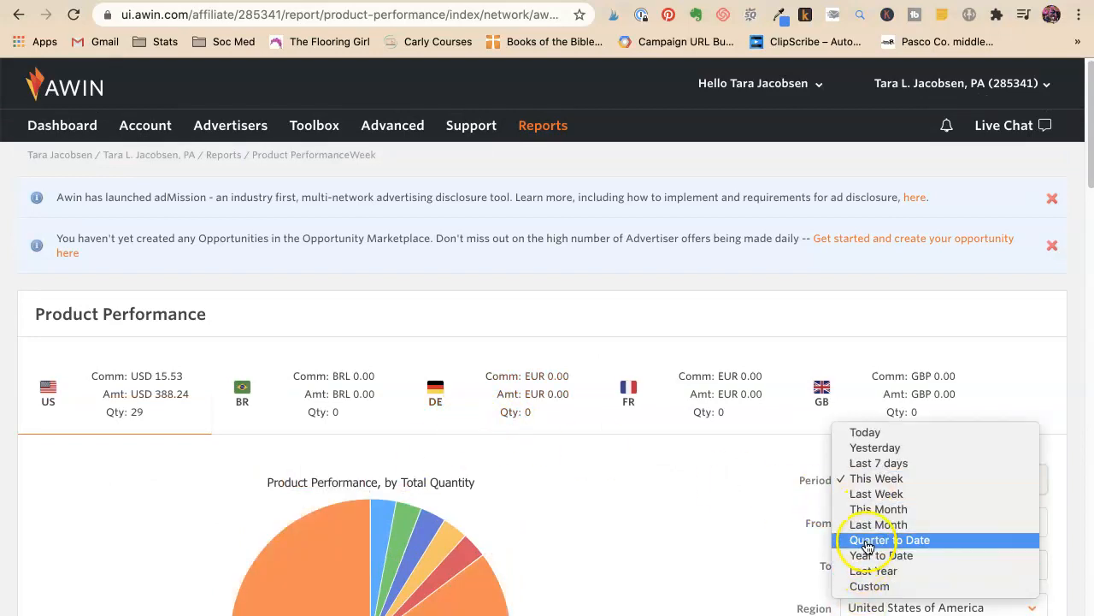
left_click(879, 554)
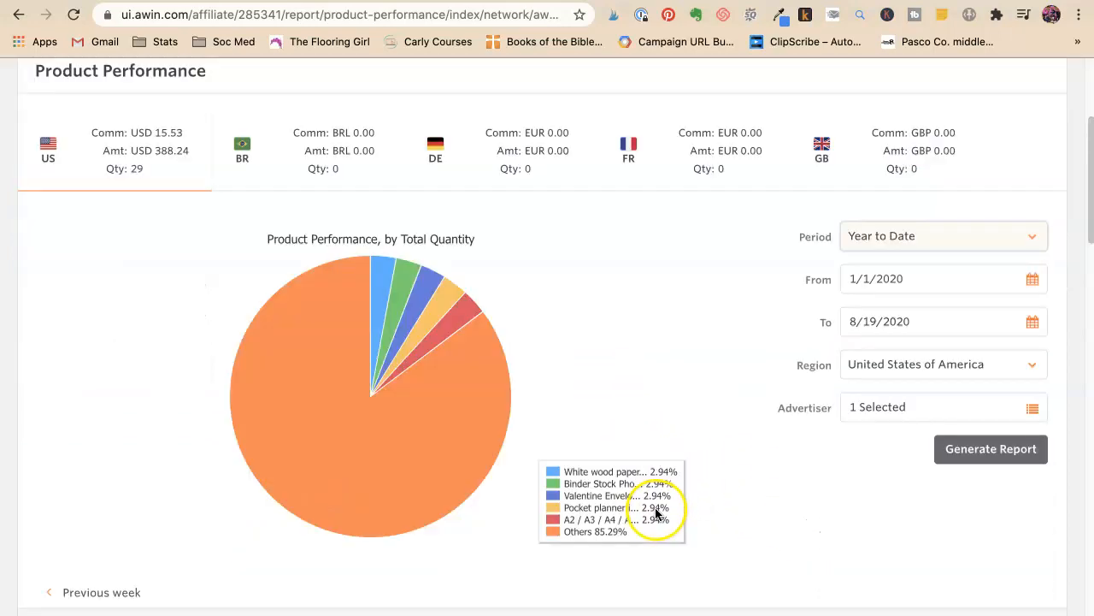
scroll("down", 3)
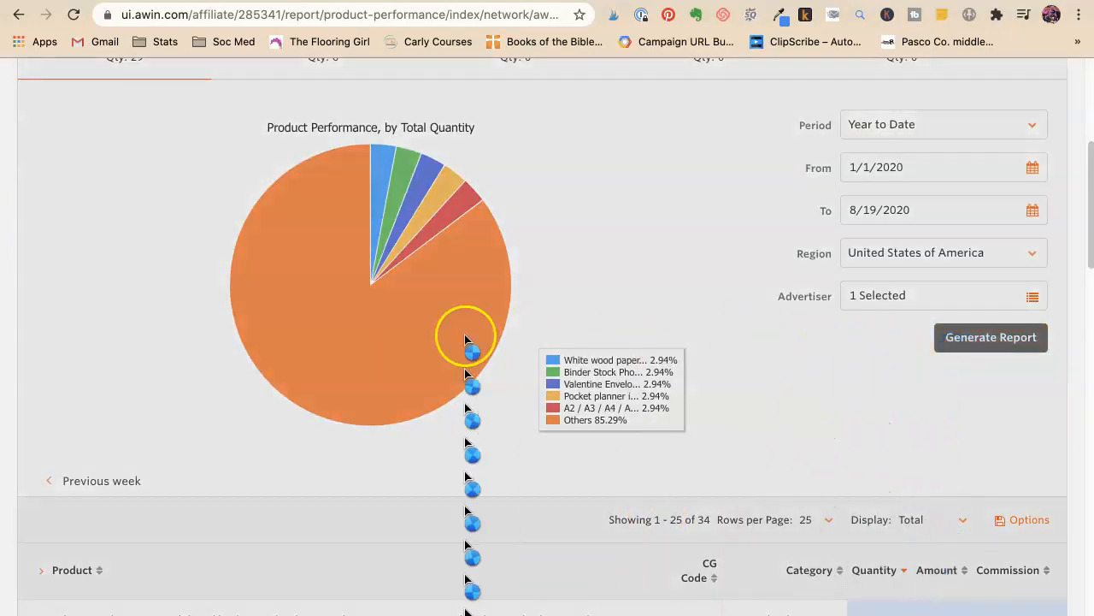
mouse_move(332, 363)
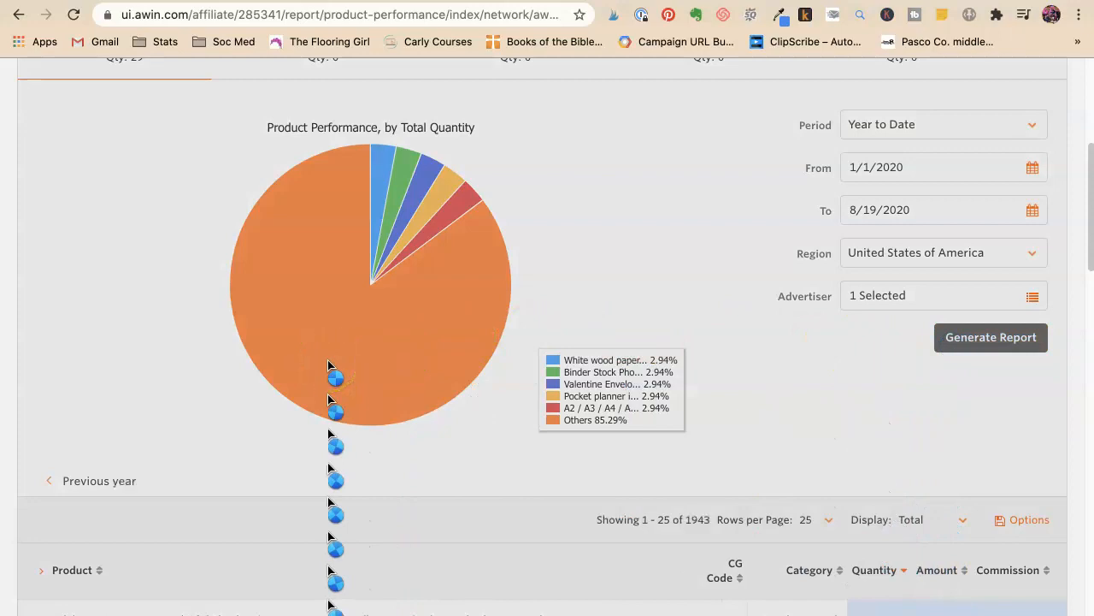
scroll("down", 3)
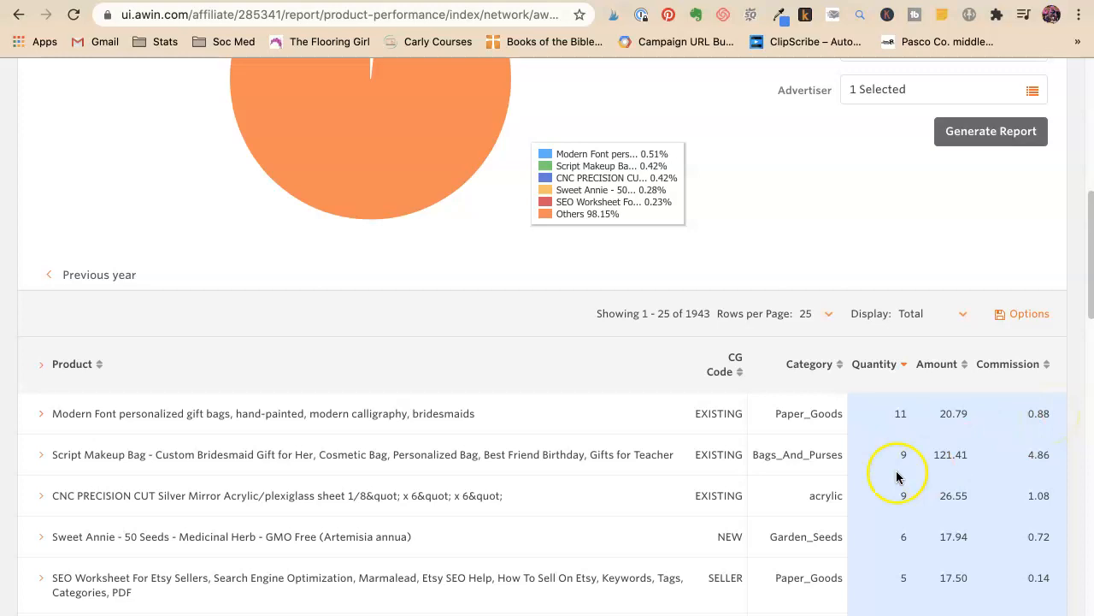
scroll("down", 3)
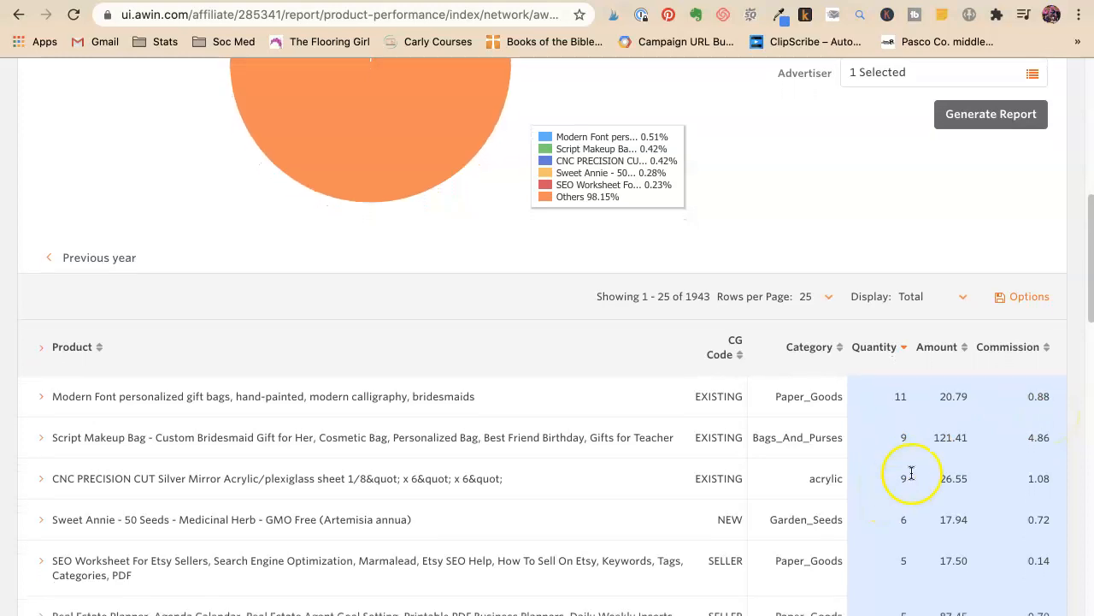
mouse_move(982, 412)
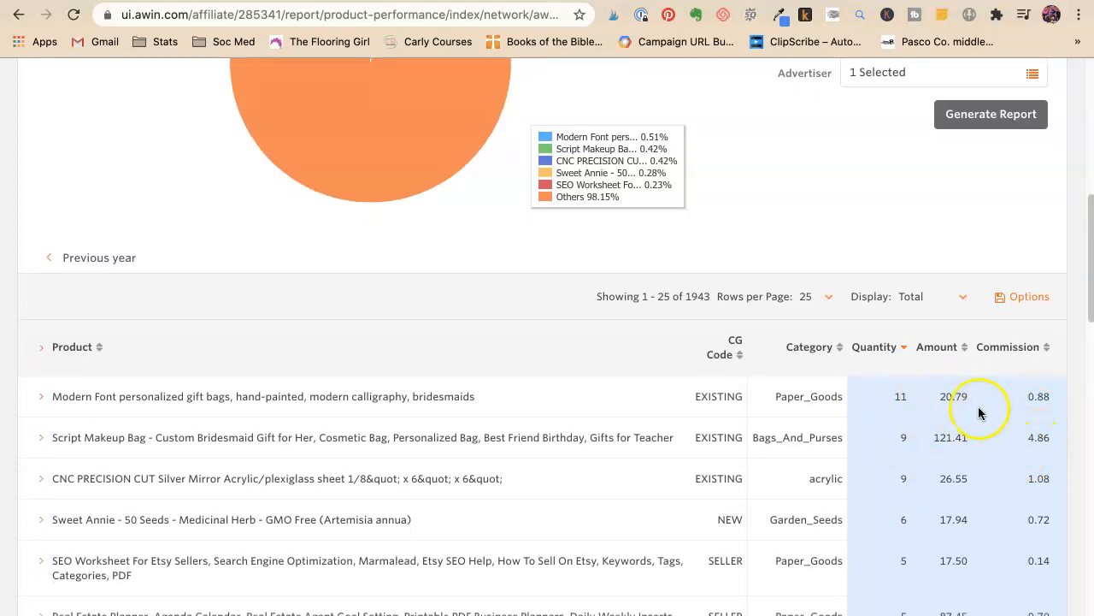
mouse_move(882, 455)
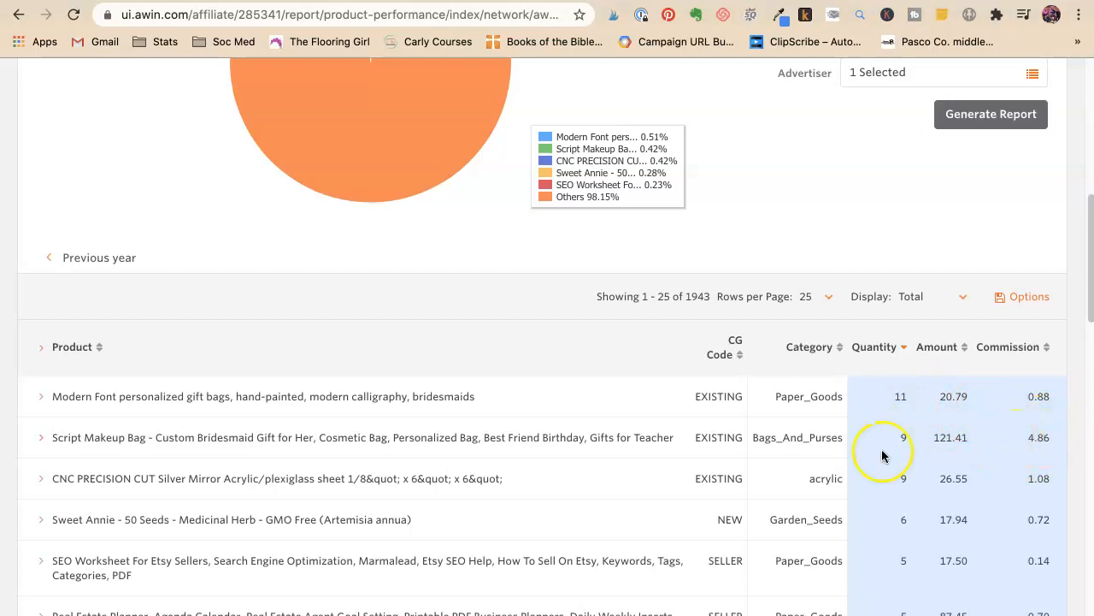
mouse_move(1037, 448)
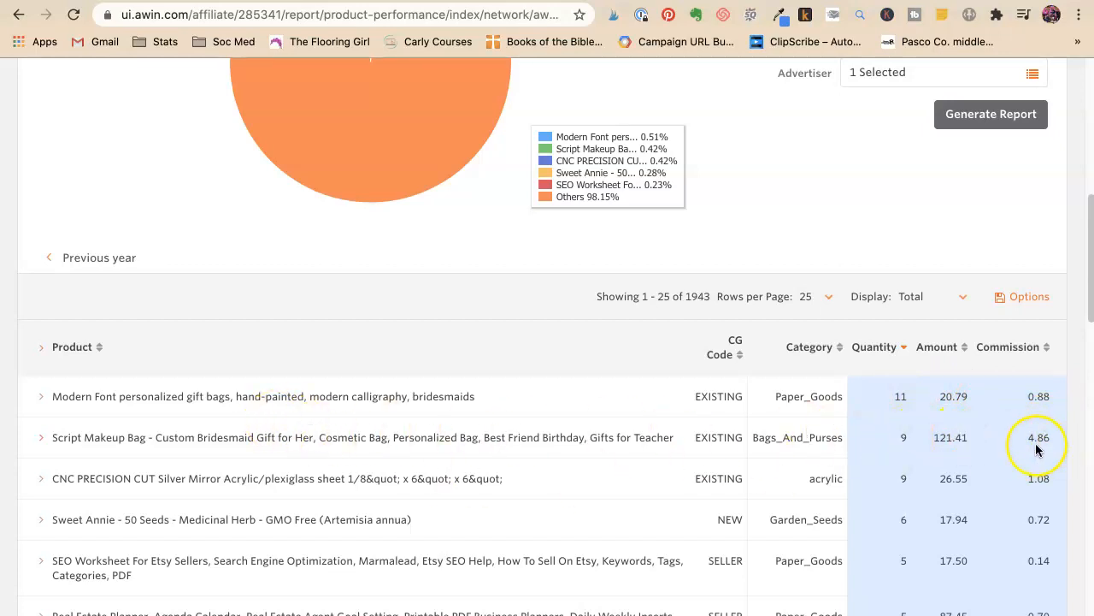
mouse_move(896, 441)
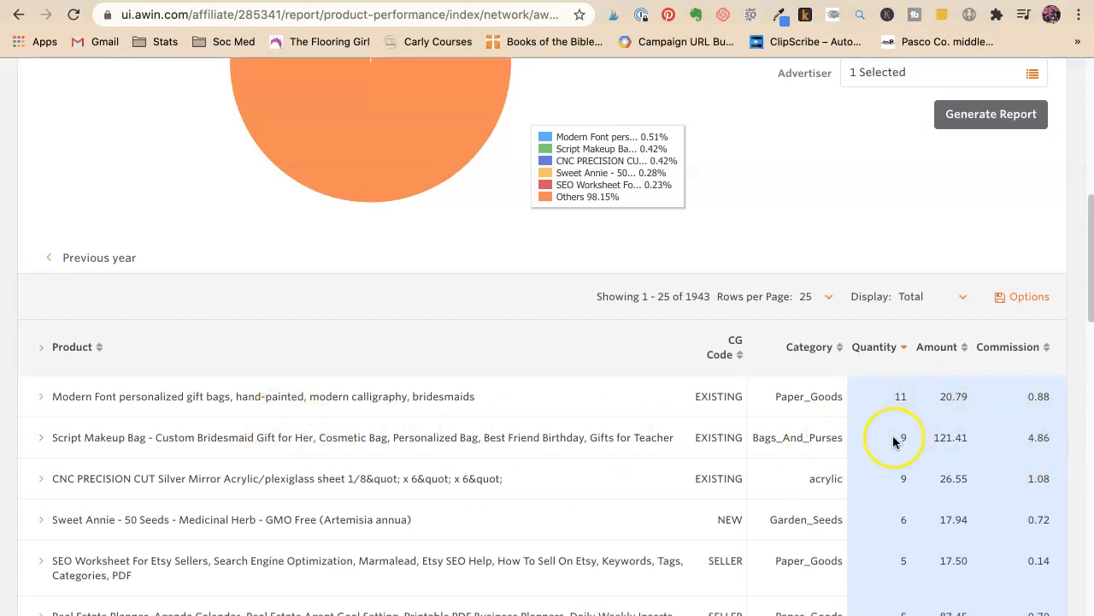
scroll("down", 3)
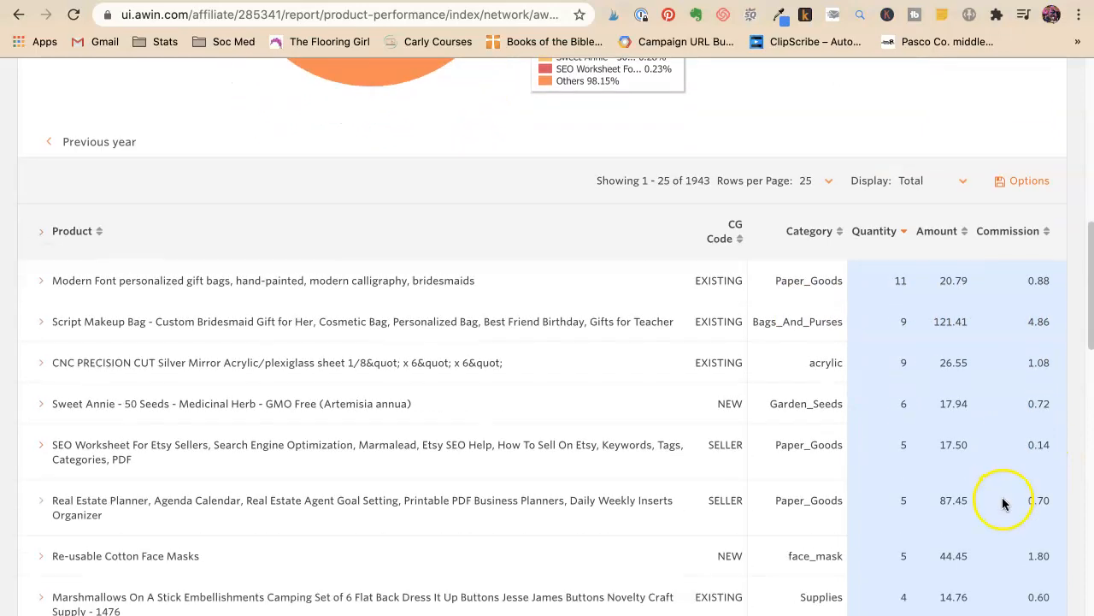
scroll("down", 3)
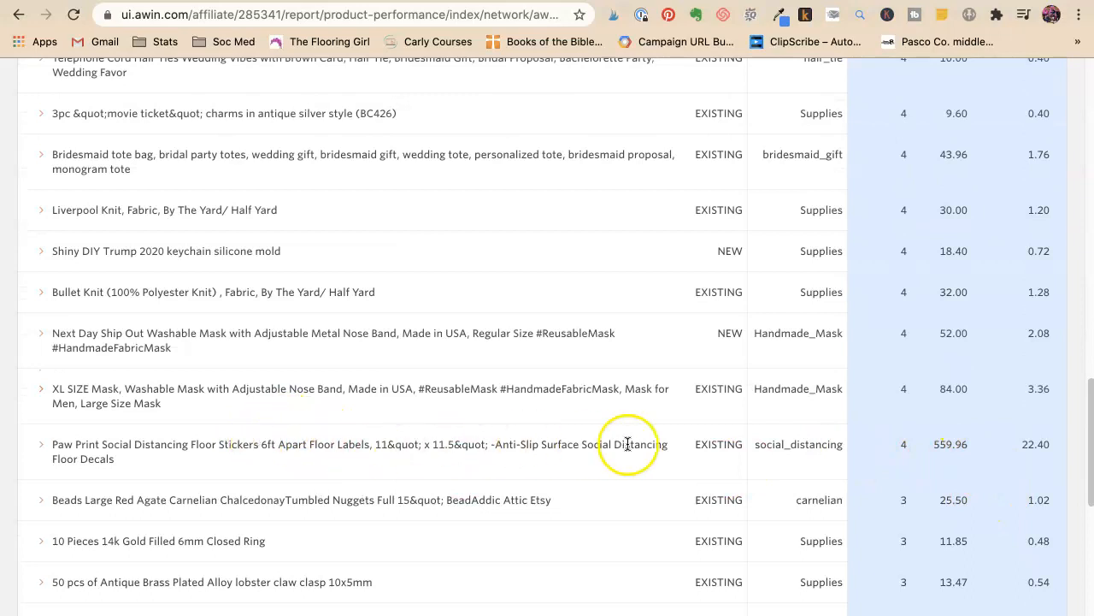
mouse_move(1034, 445)
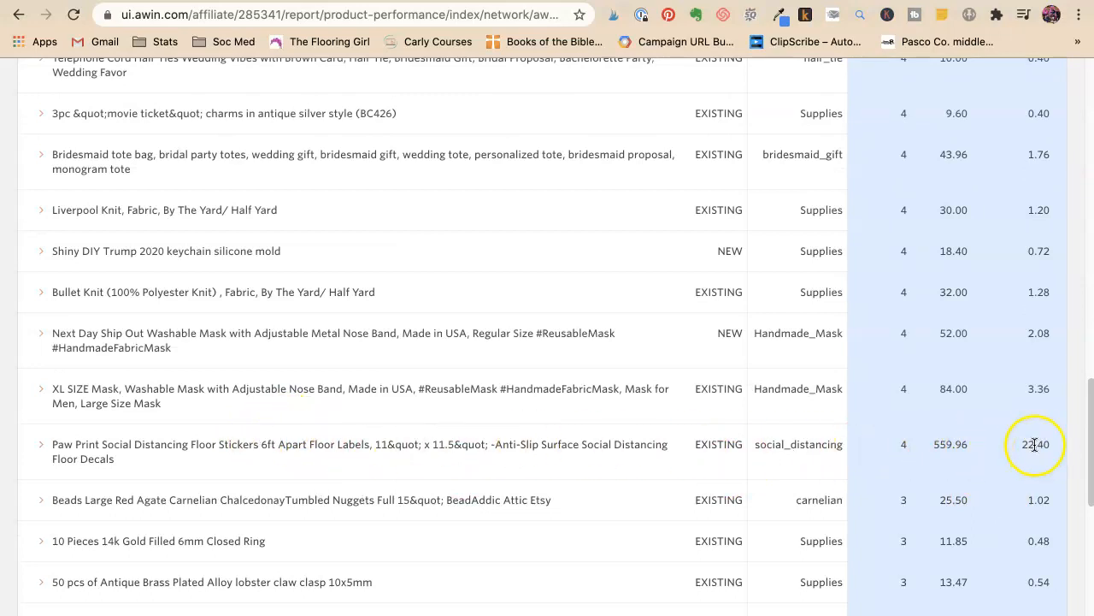
scroll("down", 3)
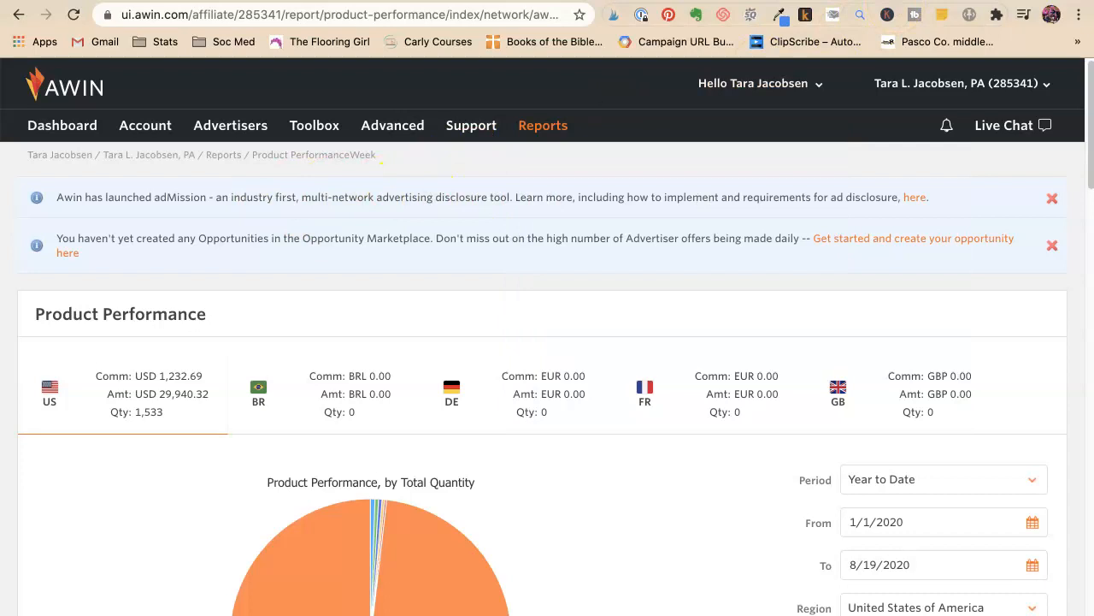
mouse_move(918, 13)
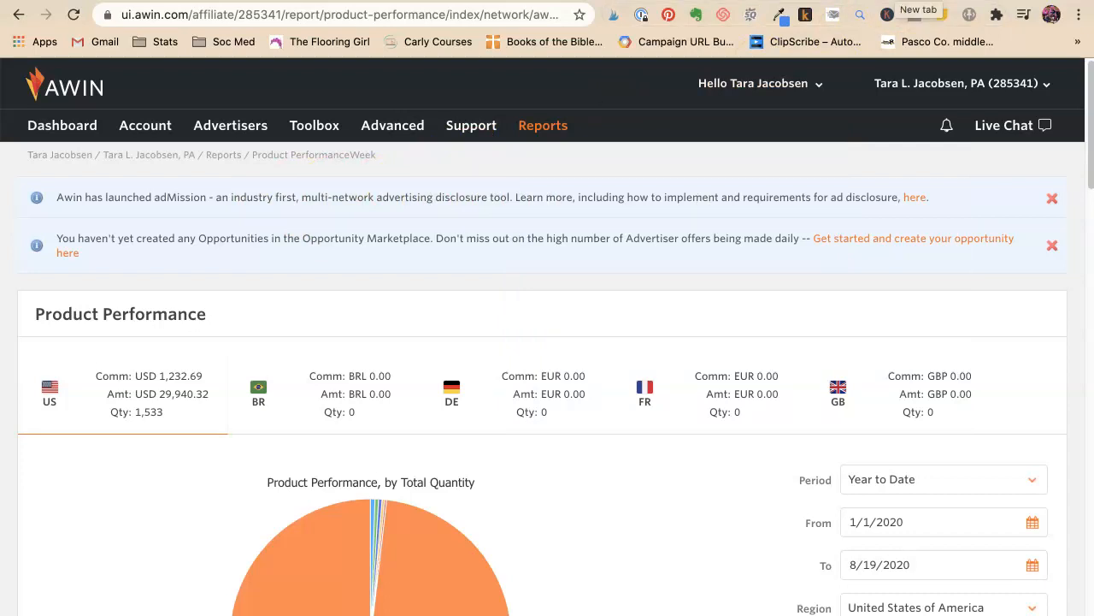